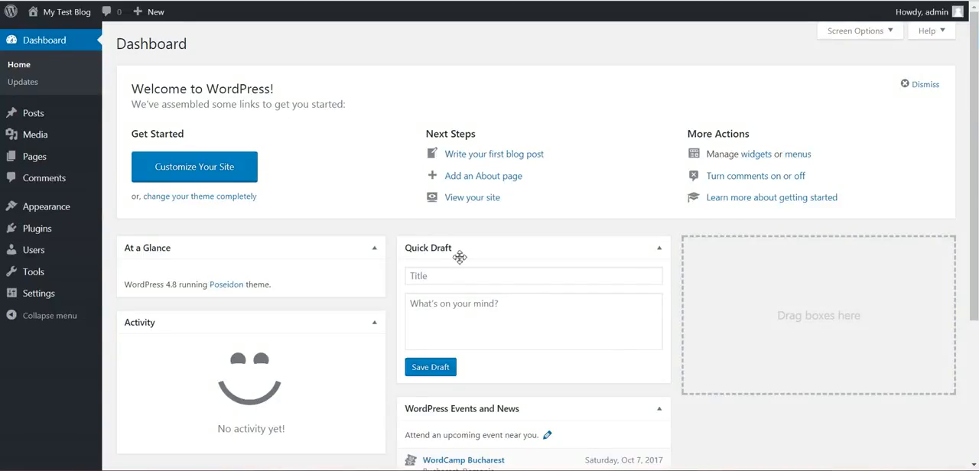
mouse_move(310, 169)
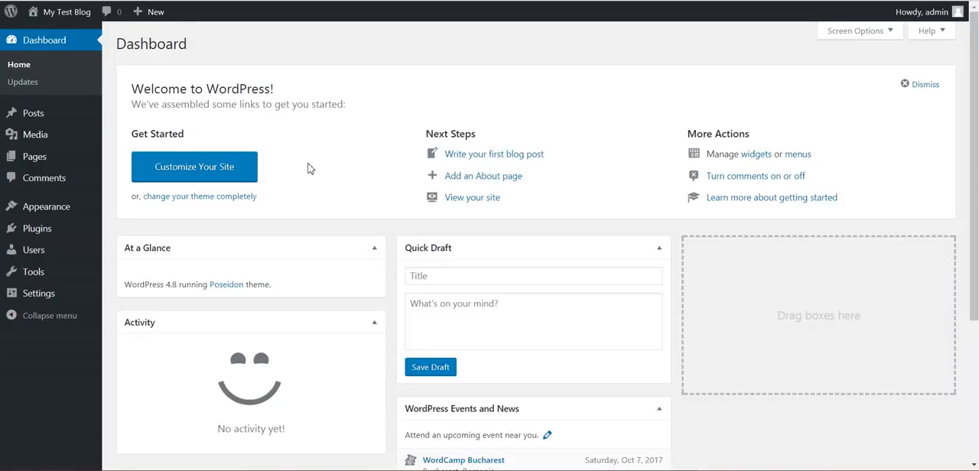
mouse_move(342, 159)
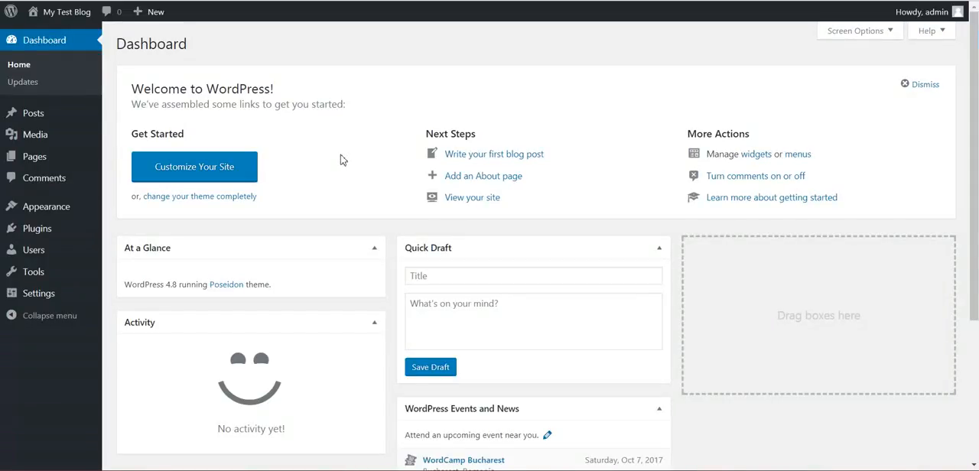
mouse_move(352, 153)
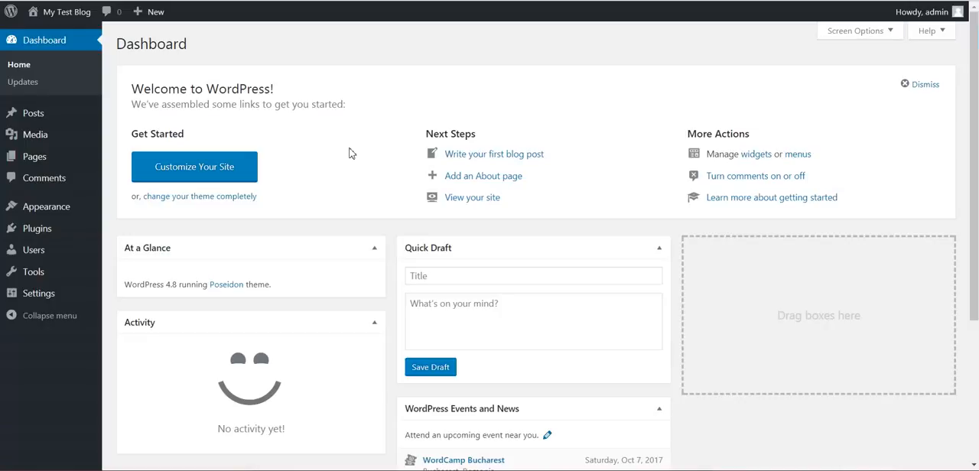
mouse_move(243, 89)
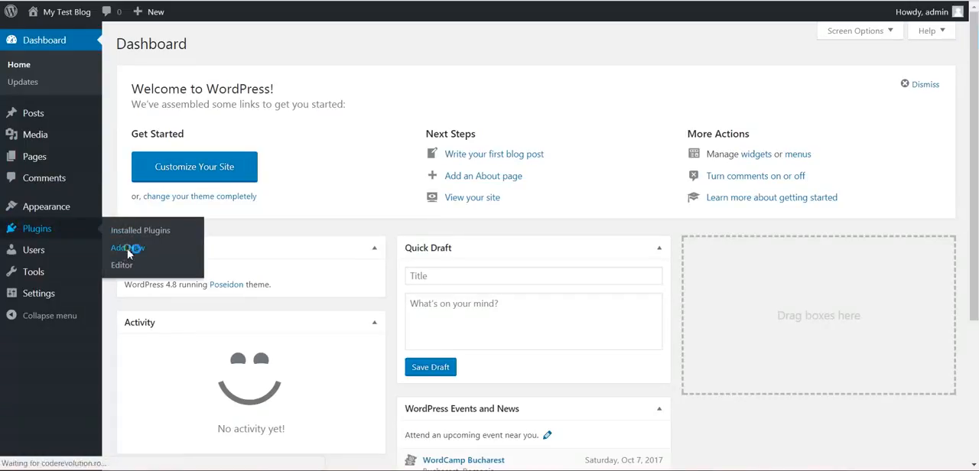
Upload the recipeomatic zip, then install and activate the Recipeomatic Automatic Post Generator plugin.
click(123, 247)
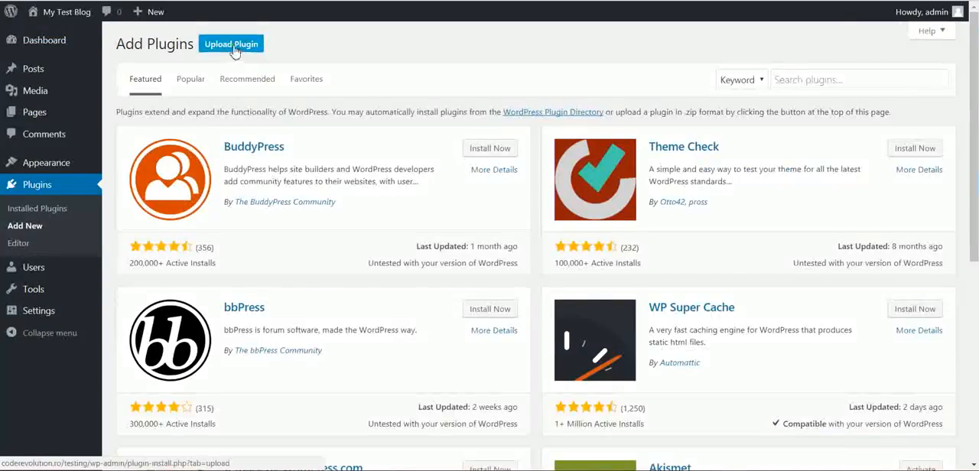
click(231, 44)
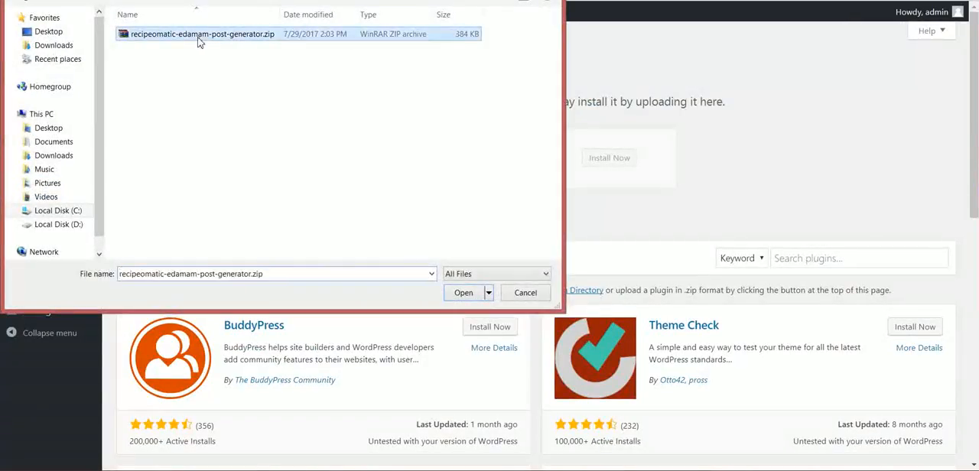
click(463, 292)
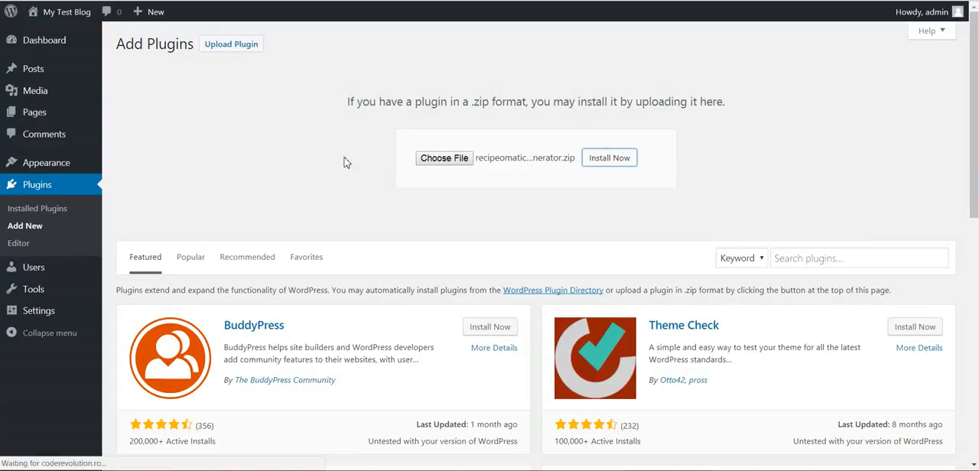
click(609, 158)
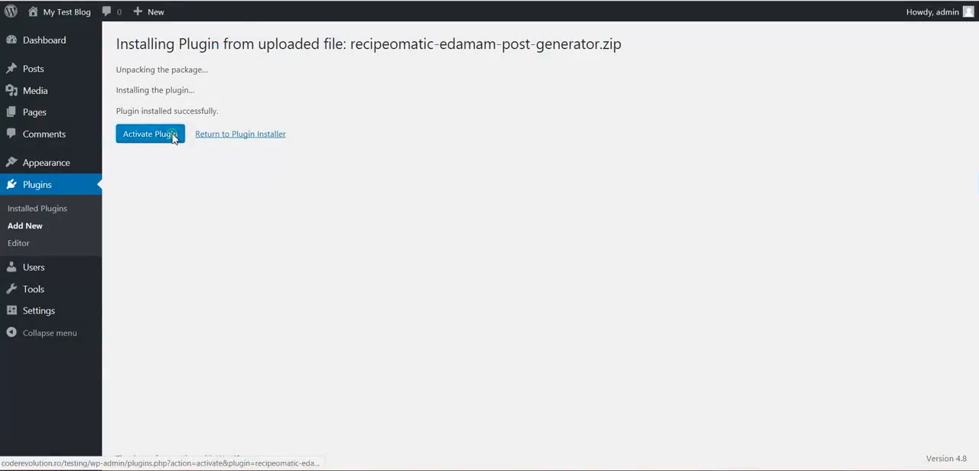
click(150, 134)
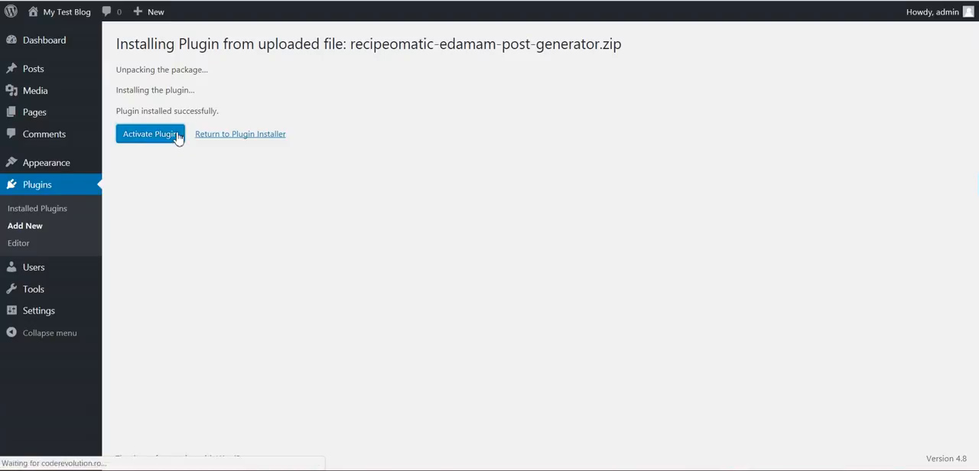
click(150, 134)
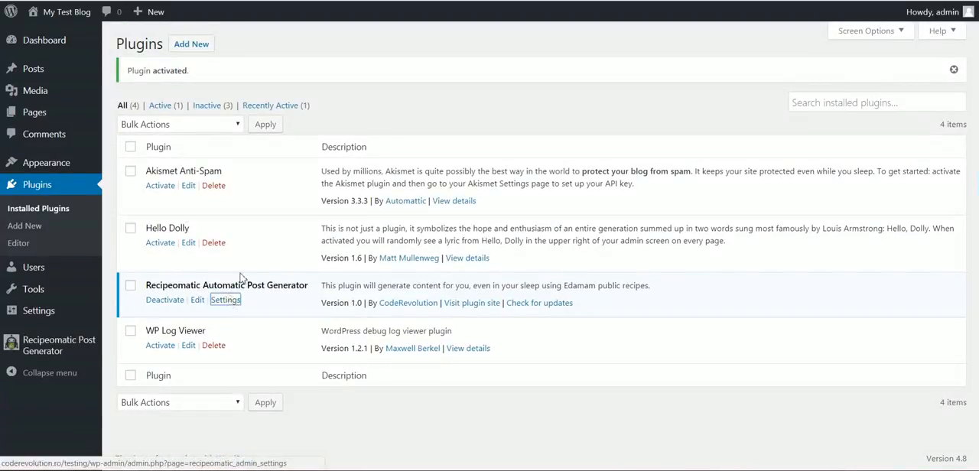
click(224, 299)
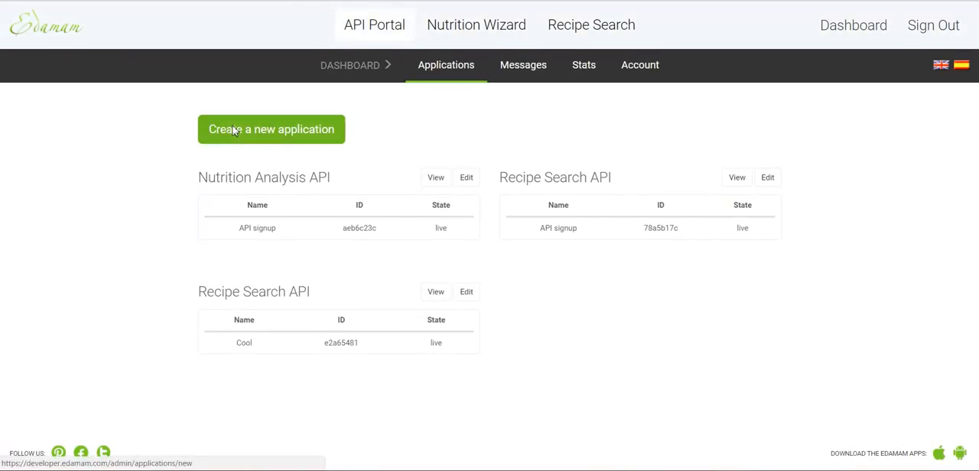
click(271, 128)
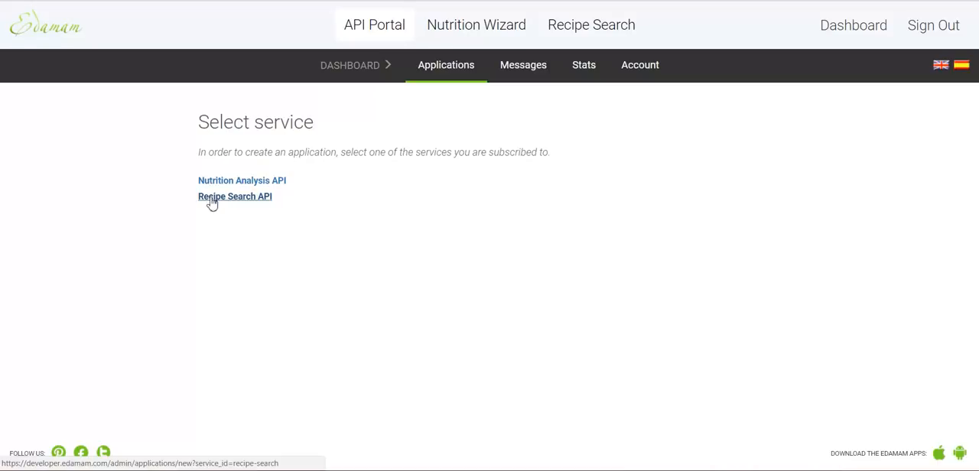
mouse_move(221, 203)
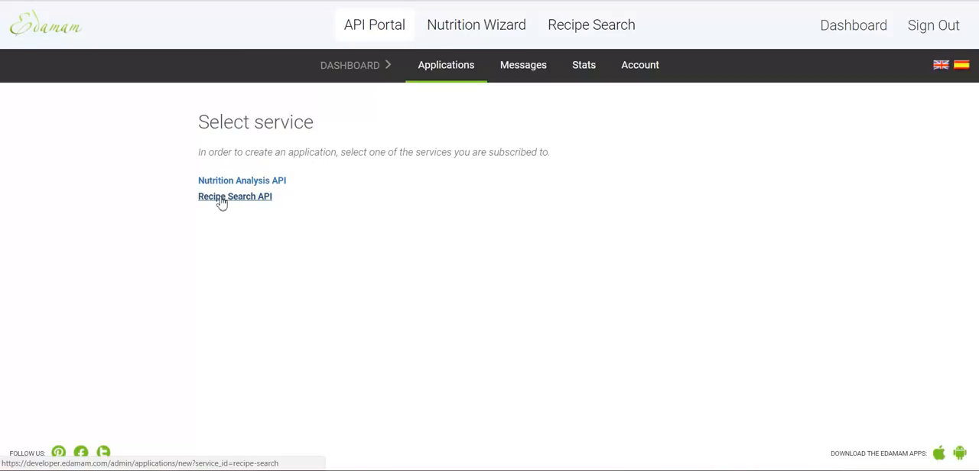
click(235, 196)
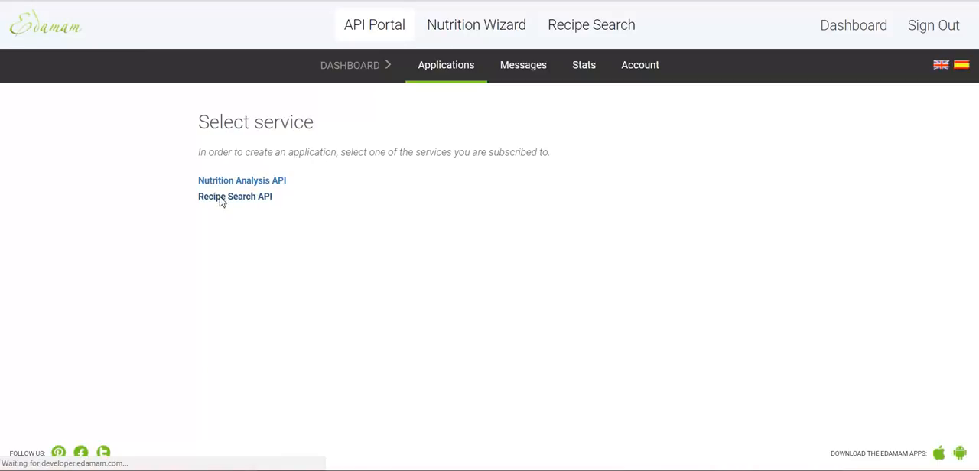
click(234, 196)
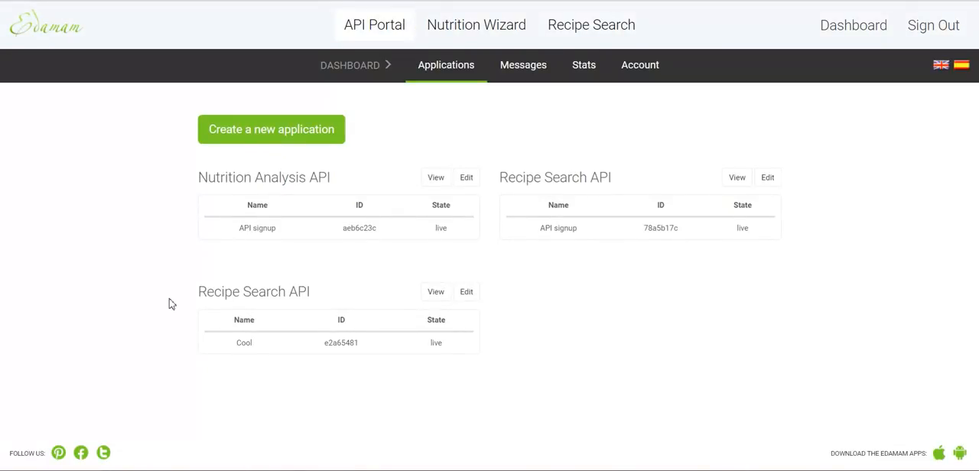
mouse_move(381, 339)
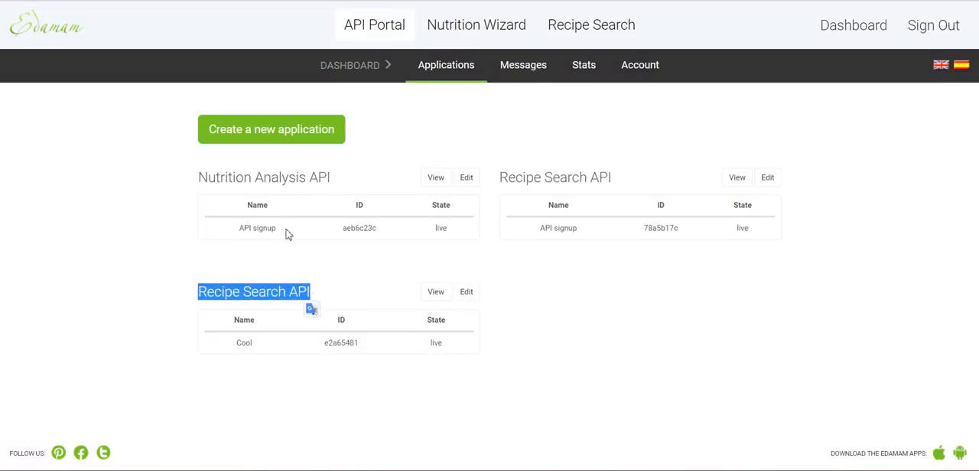
click(271, 129)
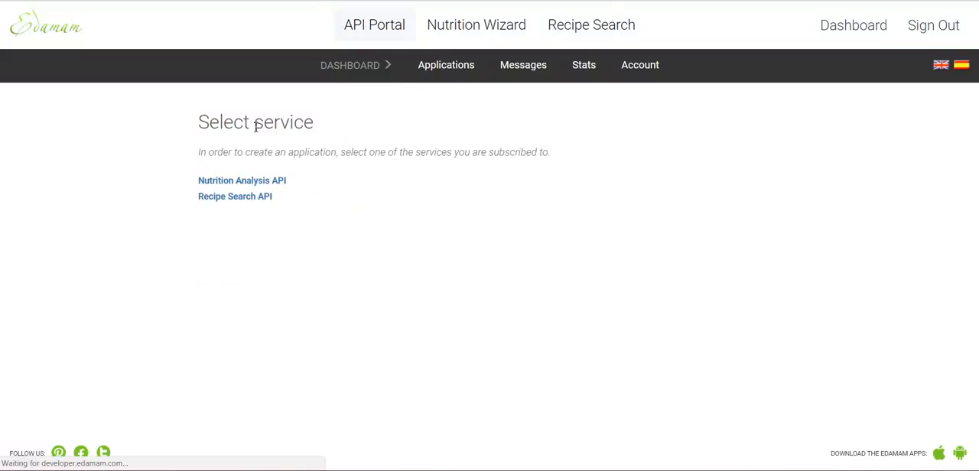
mouse_move(259, 200)
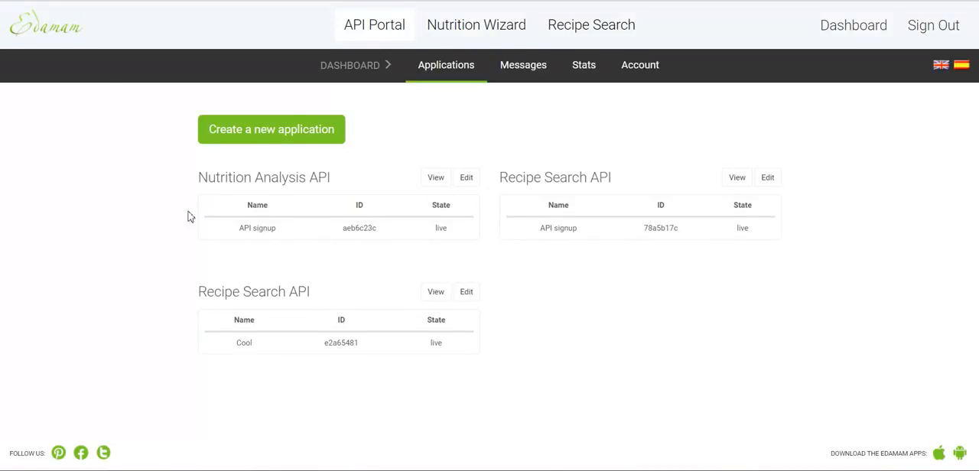
mouse_move(199, 302)
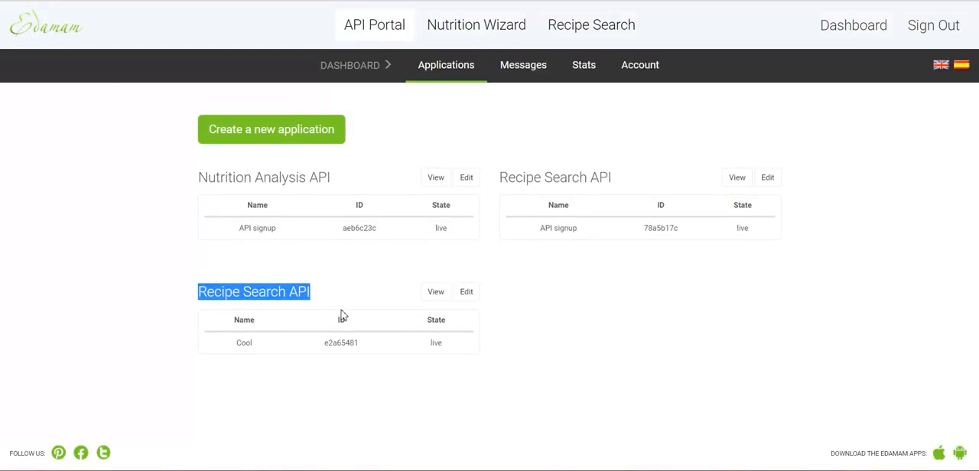
Open the Cool Recipe Search app's details and select its application key for copying.
click(465, 292)
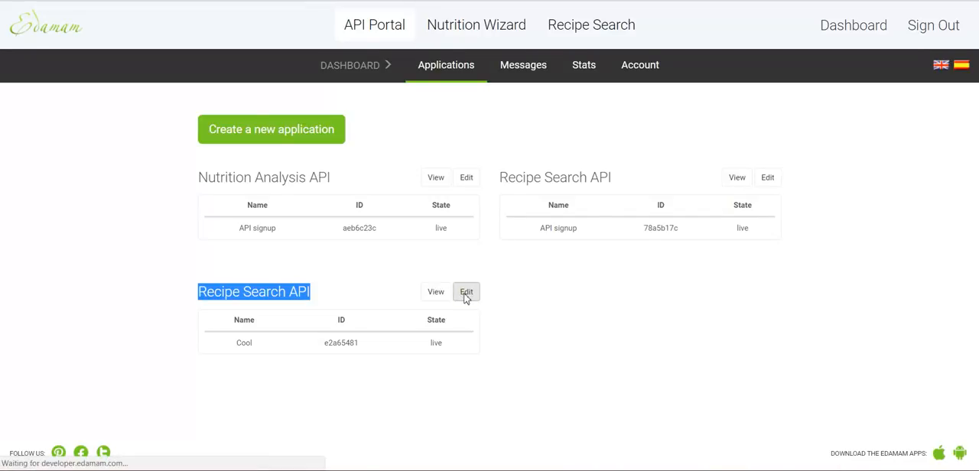
click(466, 292)
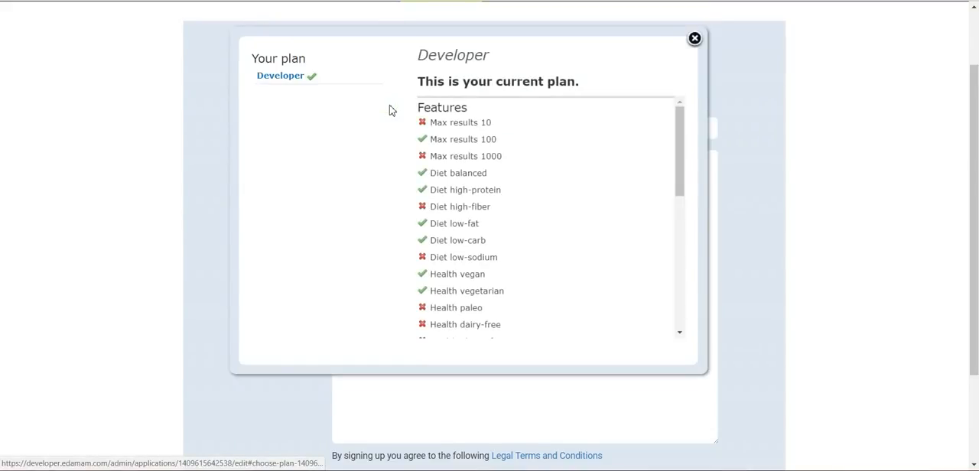
mouse_move(695, 37)
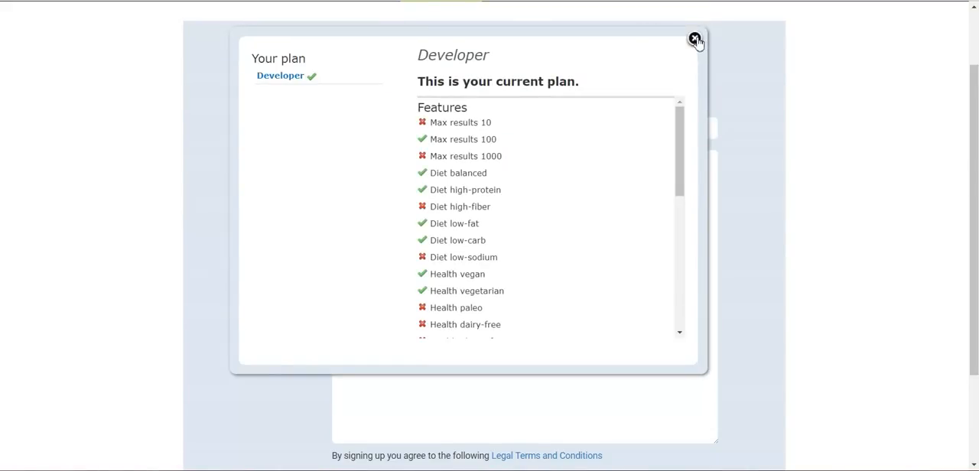
click(693, 40)
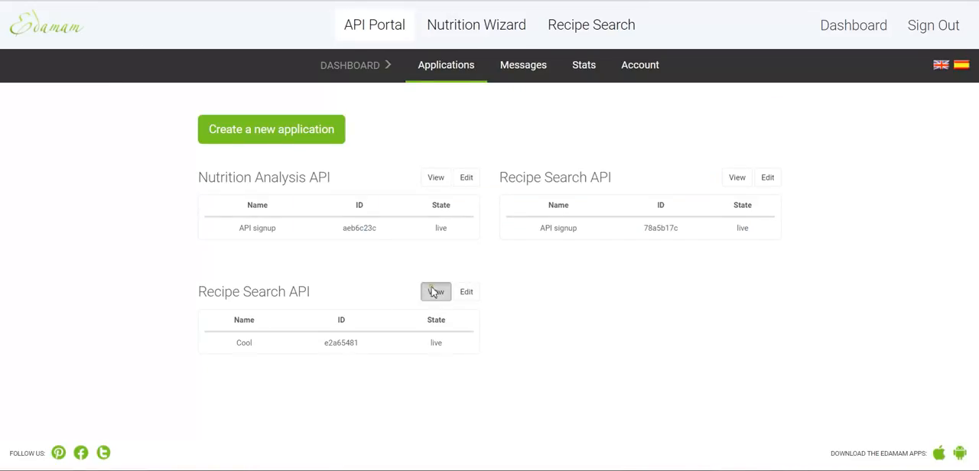
click(435, 292)
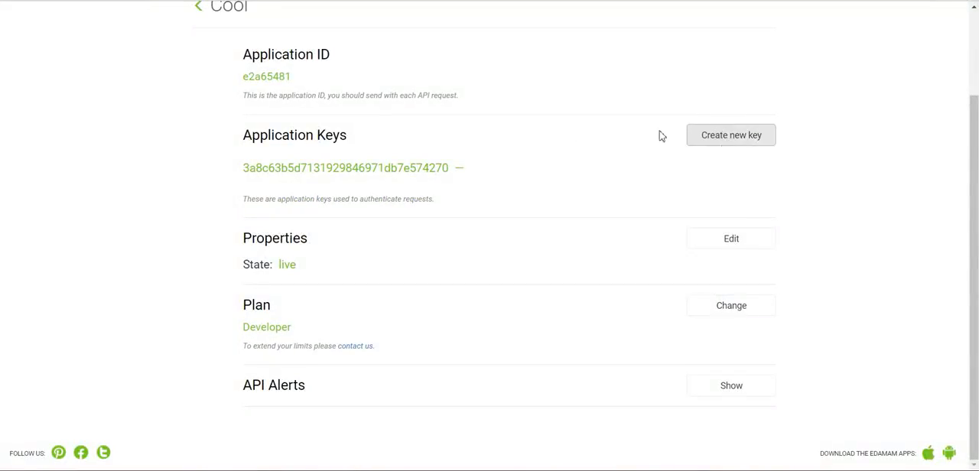
double_click(266, 75)
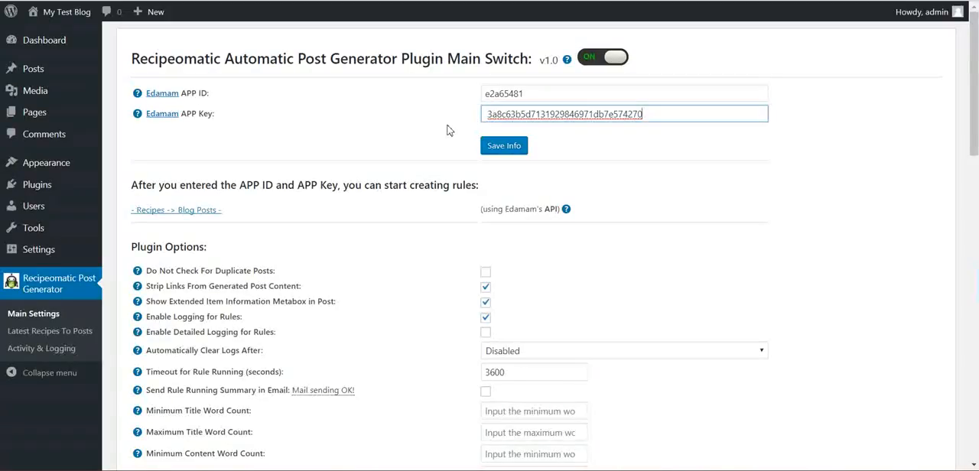
Save the pasted Edamam APP ID and APP Key in Recipeomatic Main Settings.
click(504, 146)
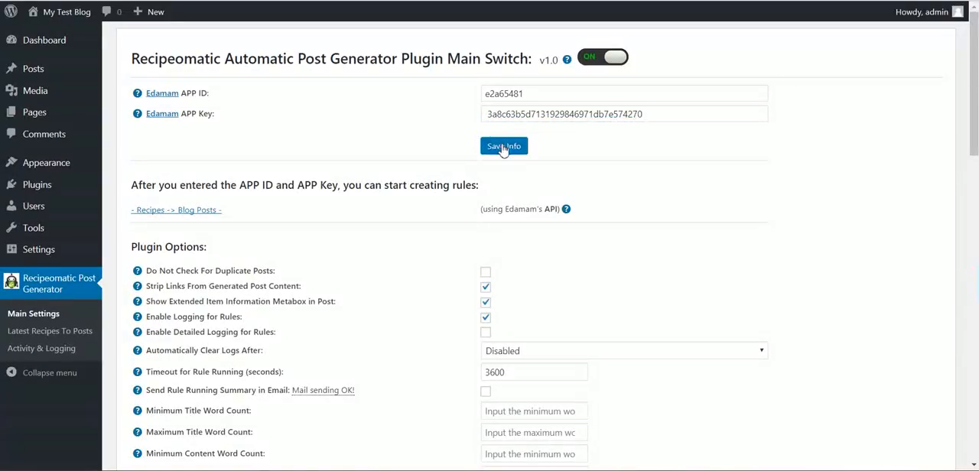
click(503, 146)
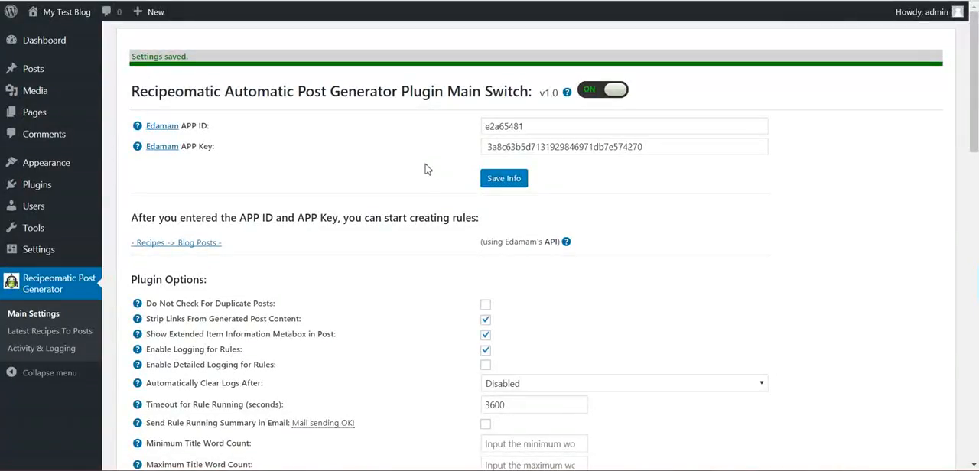
mouse_move(363, 160)
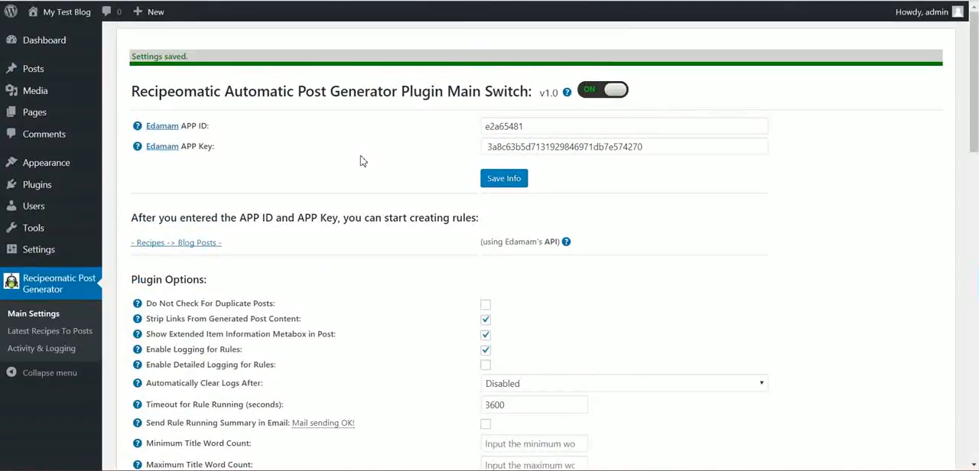
scroll(down, 3)
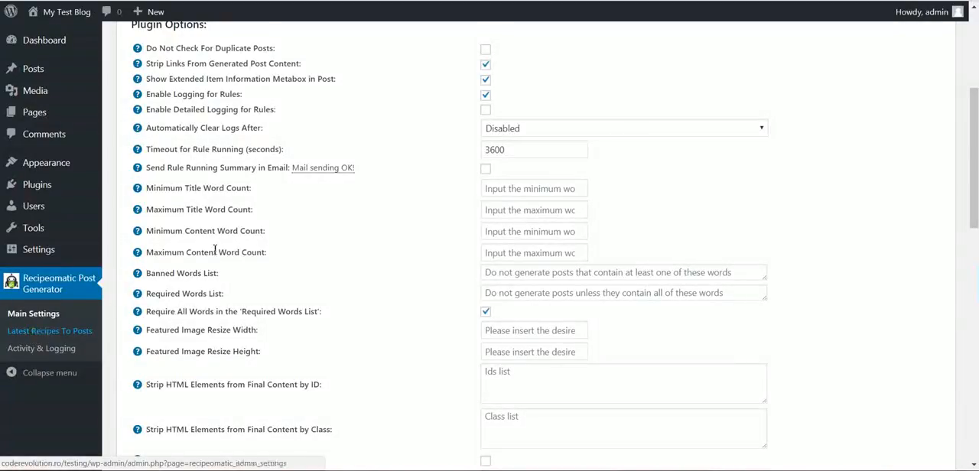
Add a recipes-to-posts rule with query keyword 'vegan' and save the settings.
click(49, 330)
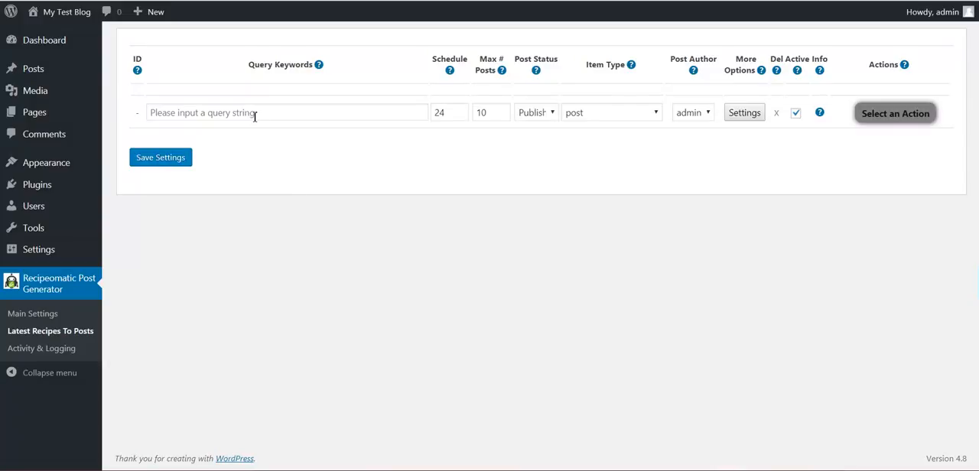
mouse_move(65, 60)
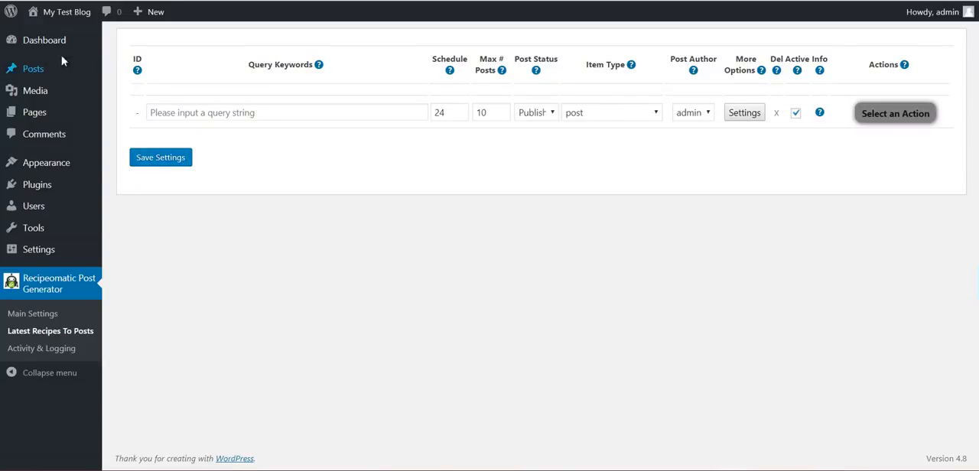
mouse_move(66, 11)
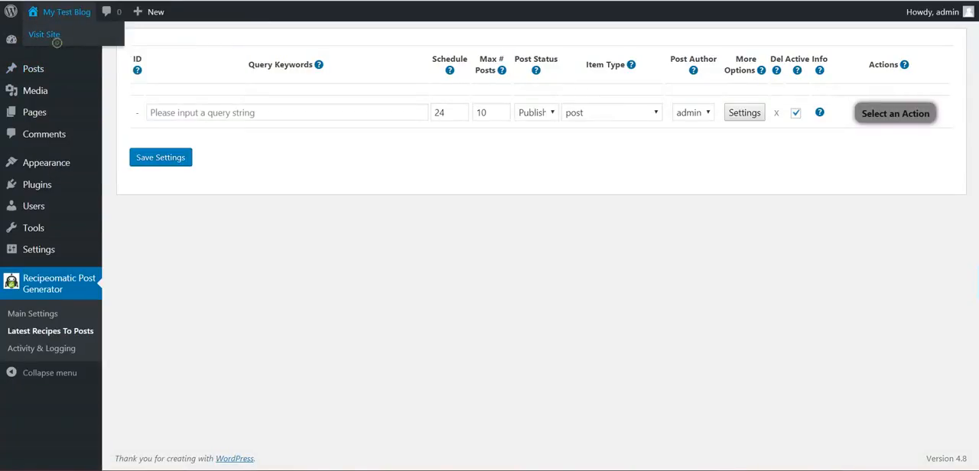
click(44, 35)
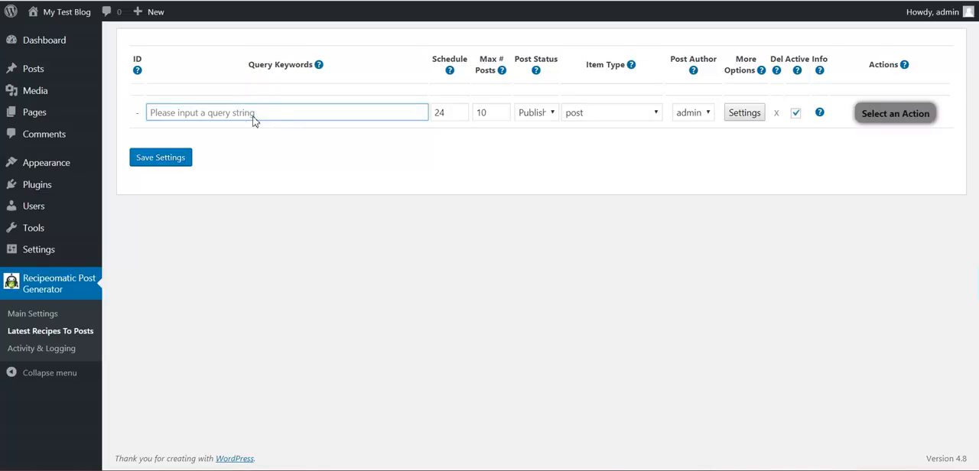
mouse_move(324, 65)
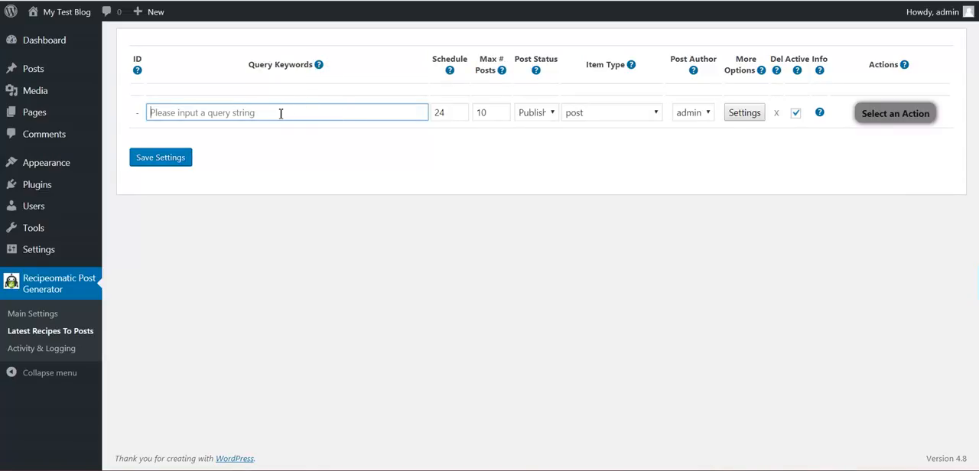
text(vegan)
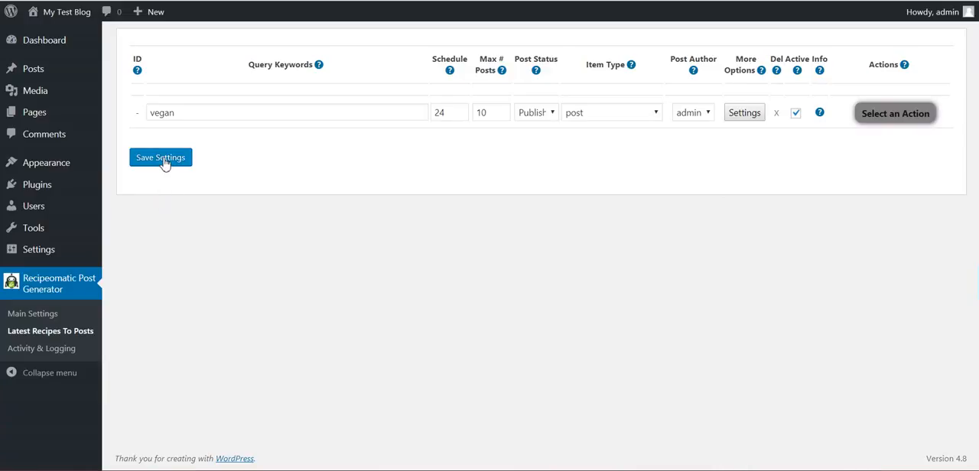
click(161, 158)
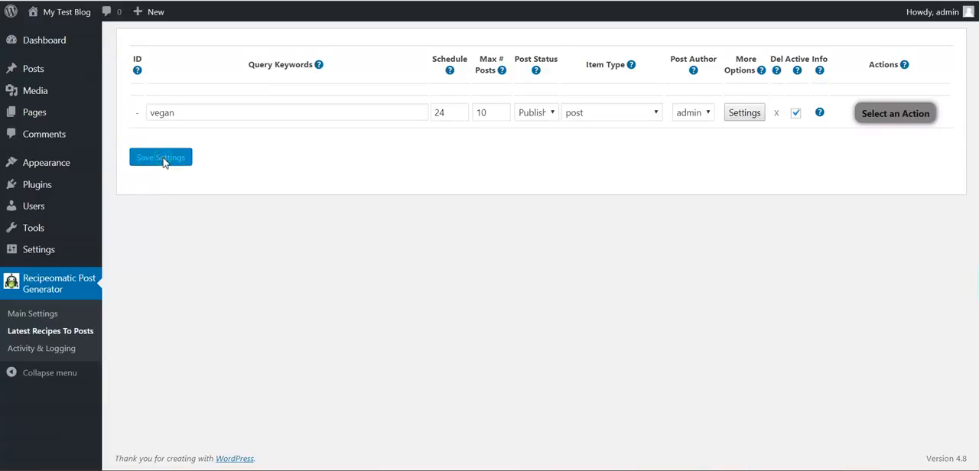
Review the rule's schedule, maximum posts, post status, item type, and admin author settings.
click(160, 157)
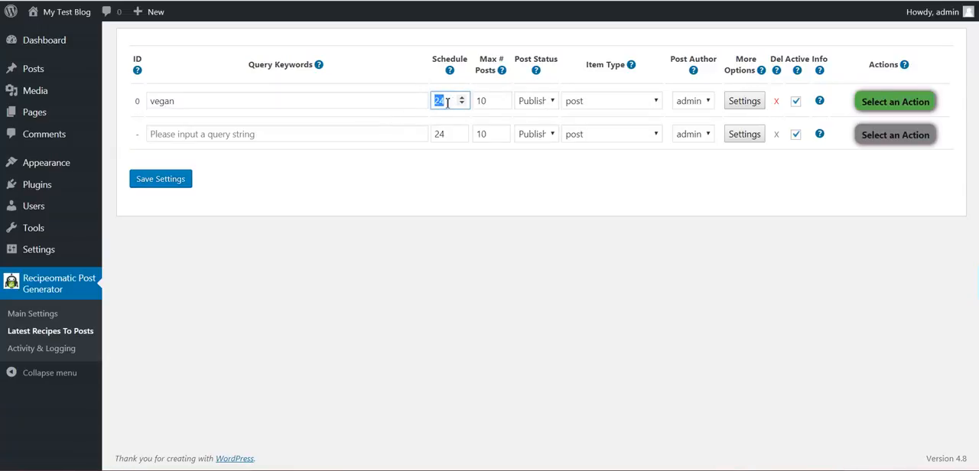
mouse_move(490, 106)
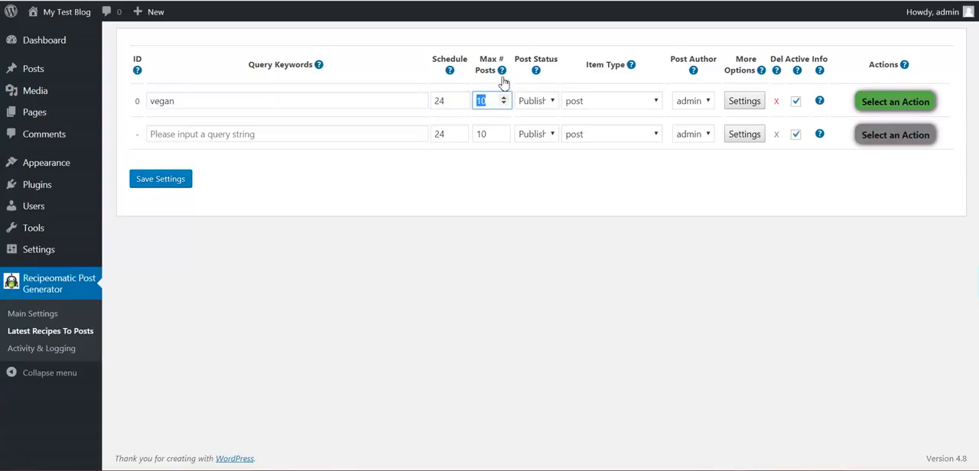
mouse_move(499, 75)
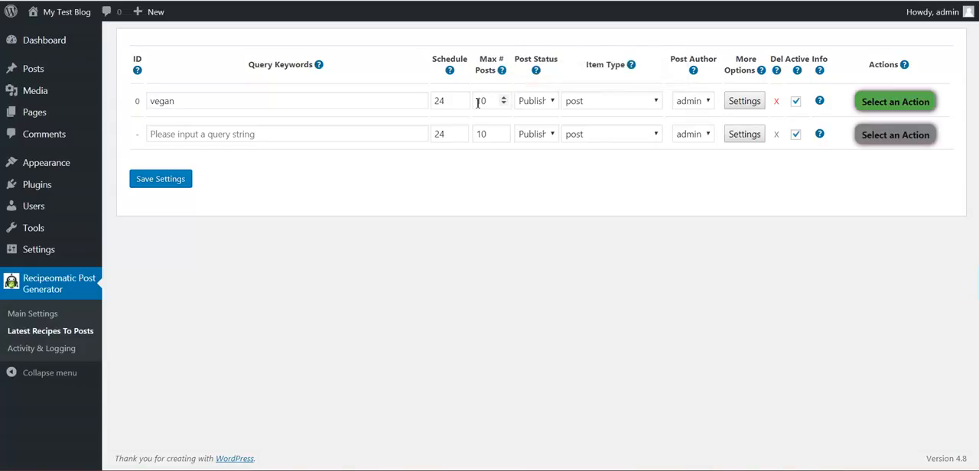
click(533, 100)
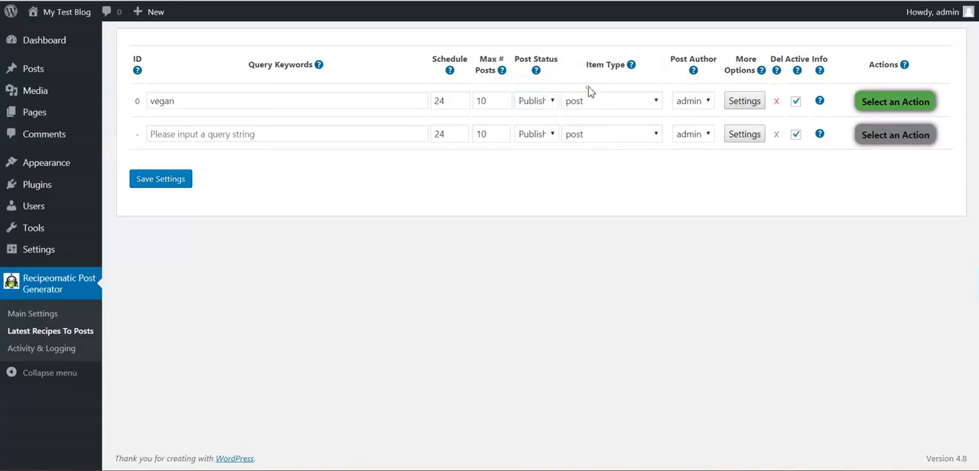
click(535, 101)
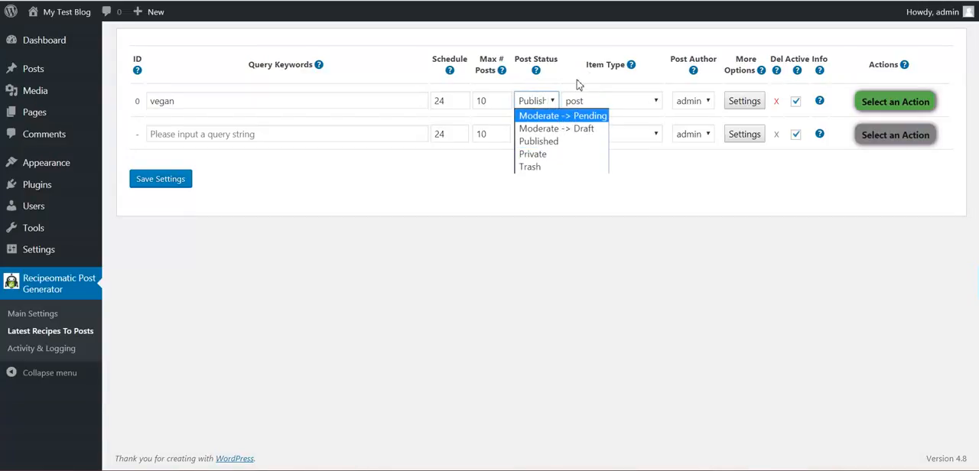
click(610, 100)
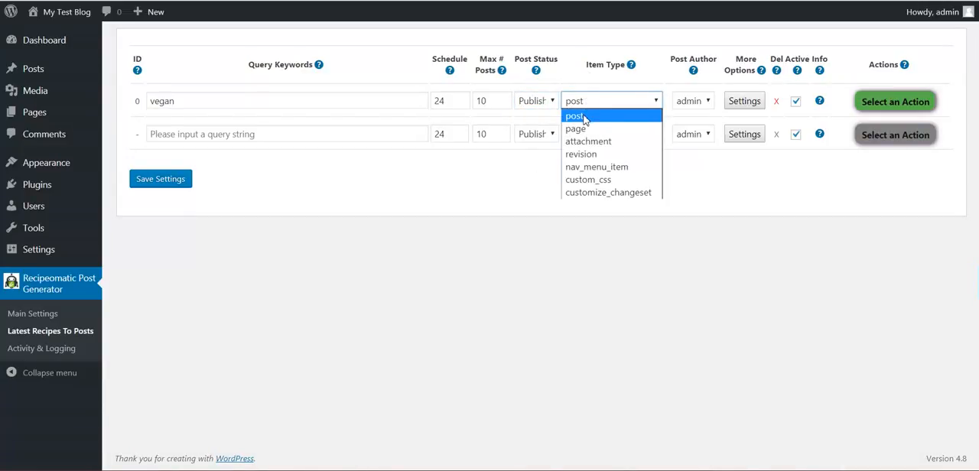
mouse_move(597, 120)
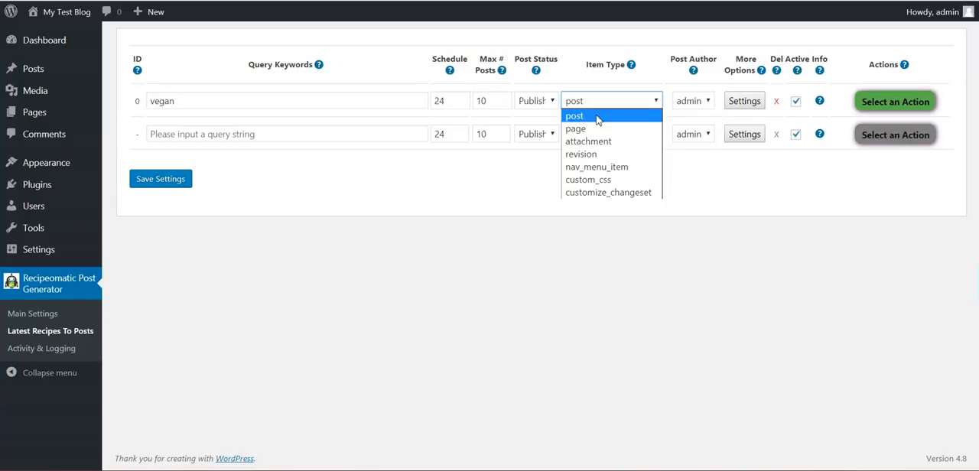
mouse_move(585, 120)
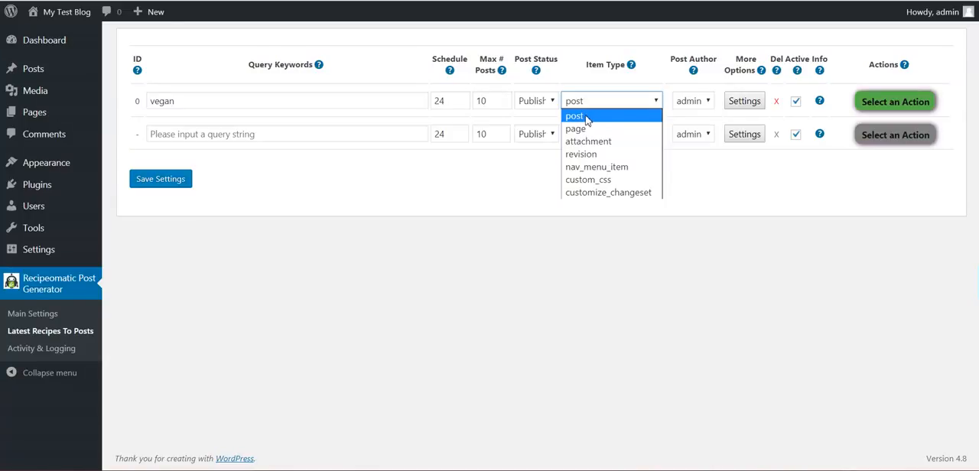
mouse_move(600, 138)
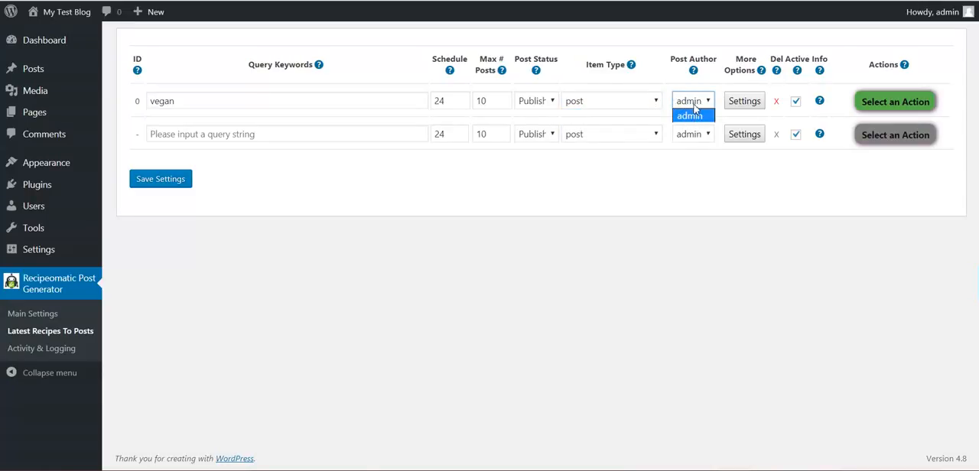
click(743, 100)
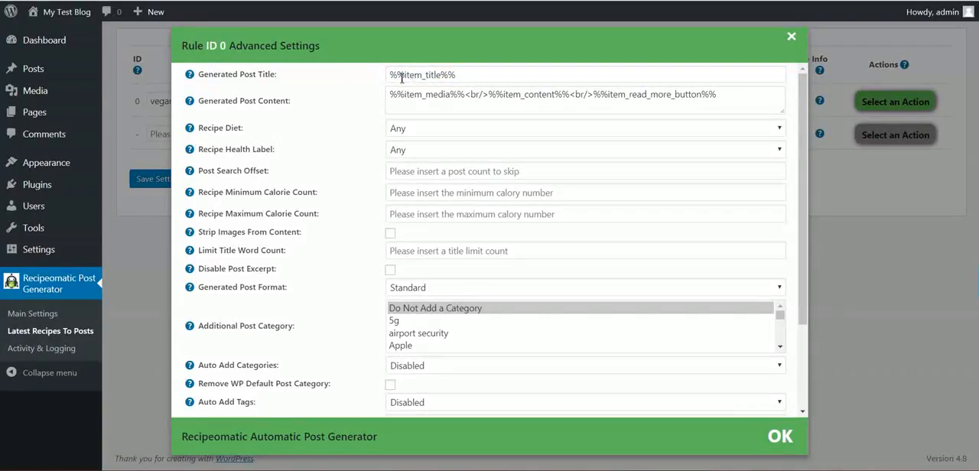
mouse_move(189, 75)
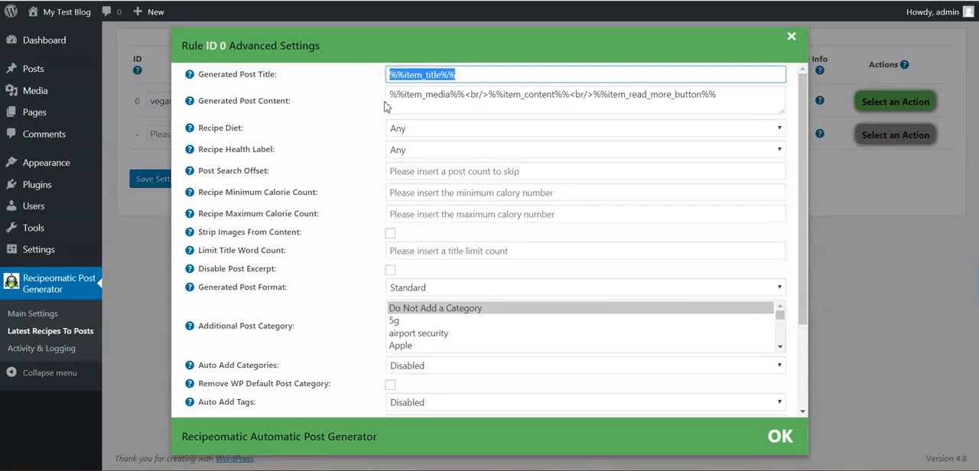
Browse rule 0's post content template, health label options and minimum calorie field.
click(581, 100)
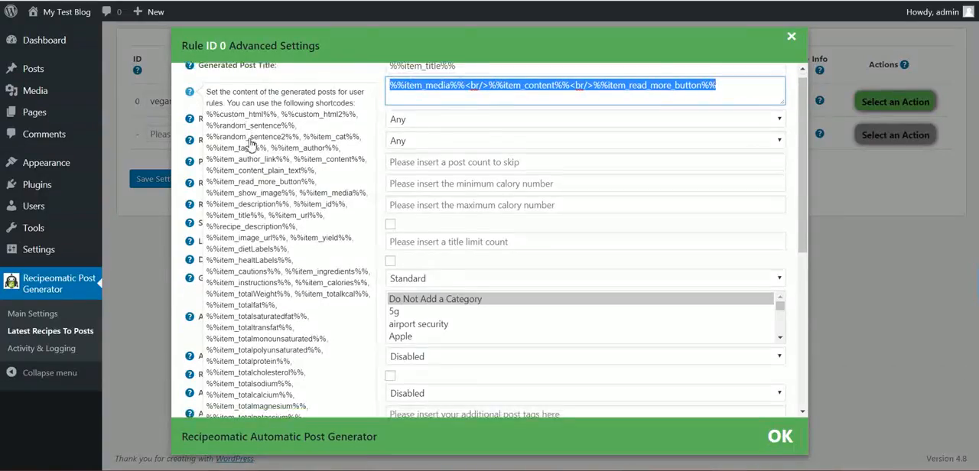
scroll(down, 3)
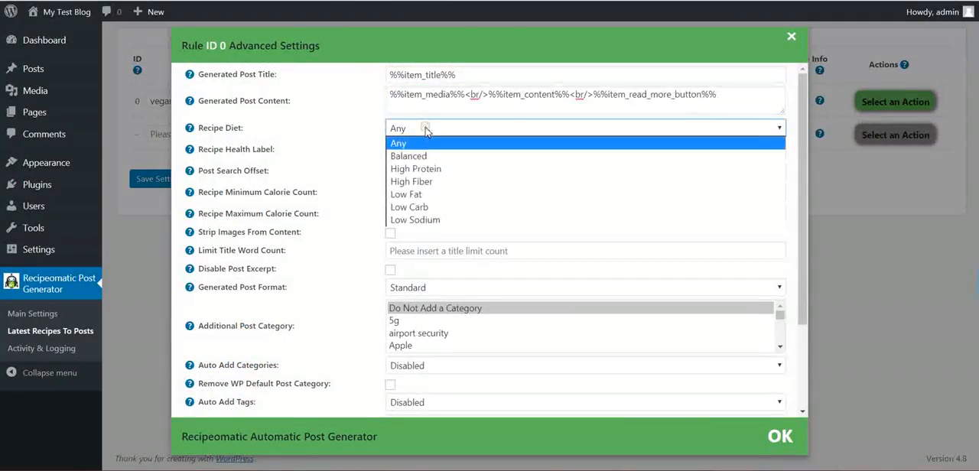
mouse_move(408, 156)
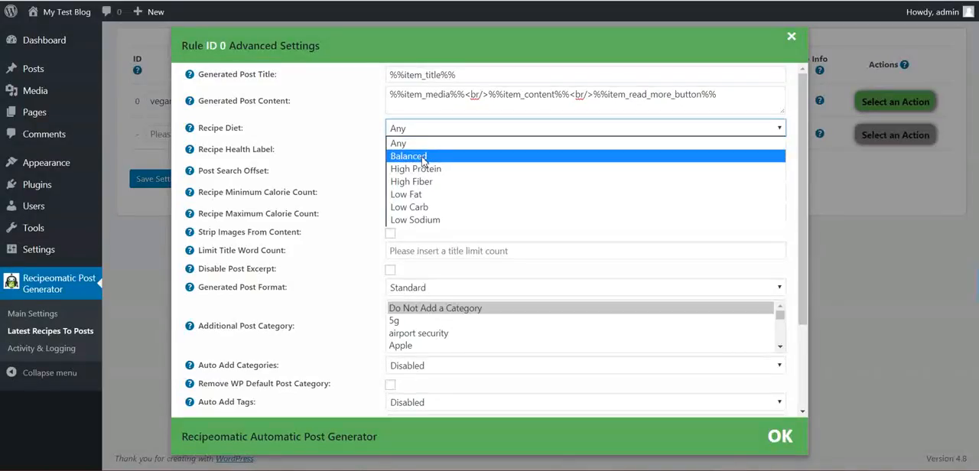
mouse_move(414, 219)
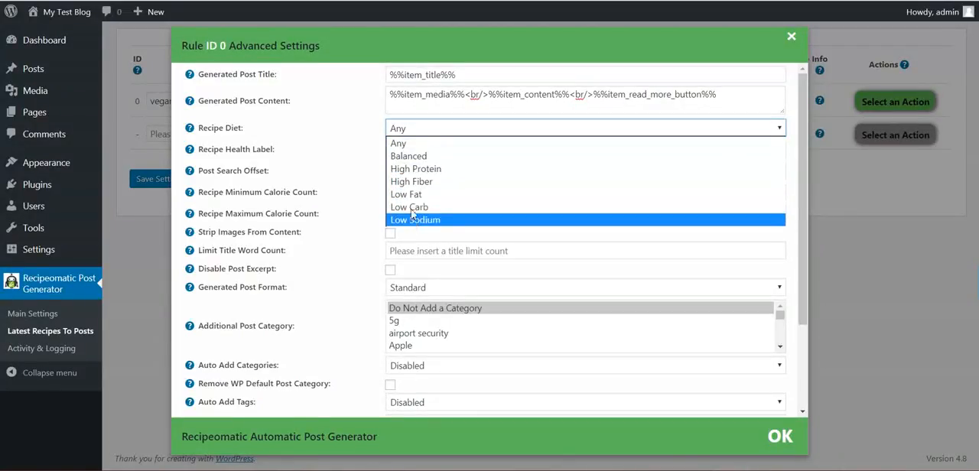
click(585, 149)
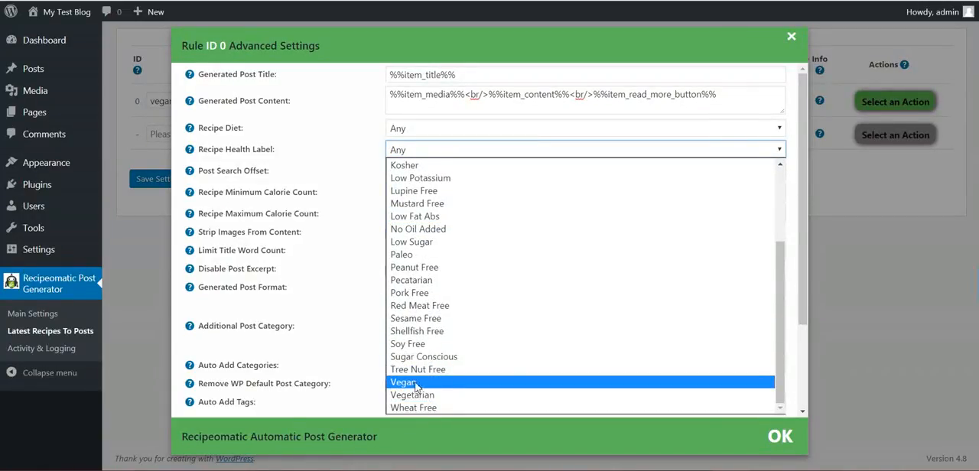
mouse_move(429, 384)
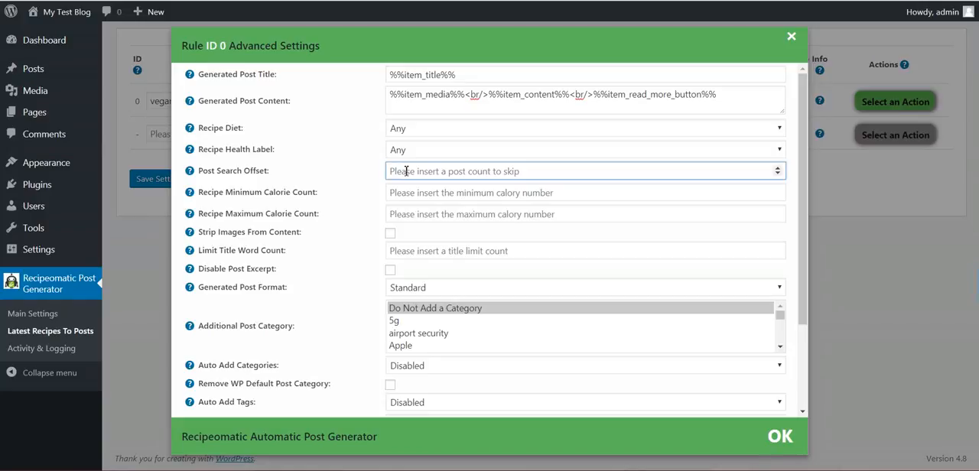
mouse_move(328, 198)
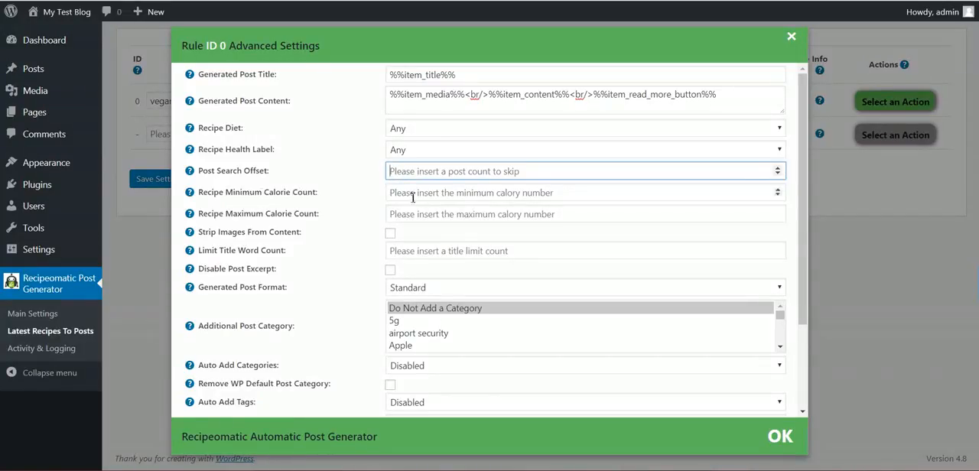
click(584, 214)
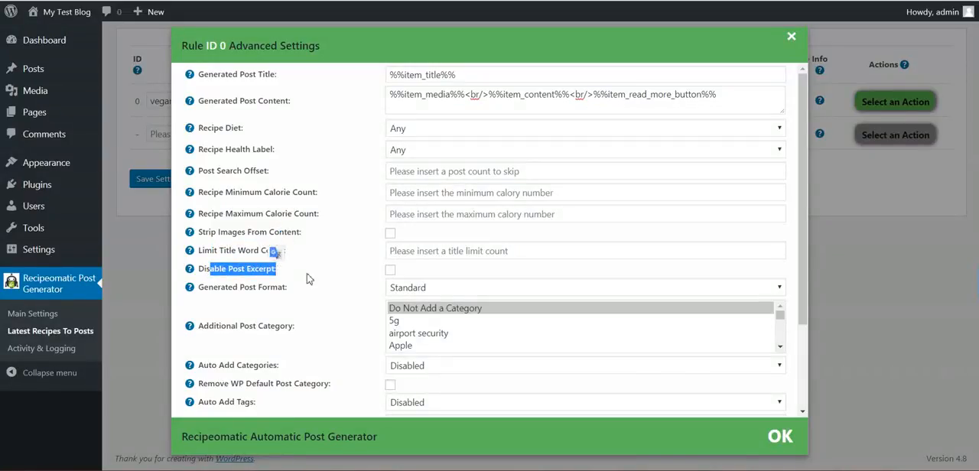
Review rule 0's additional post categories and auto-add categories and tags options.
scroll(down, 3)
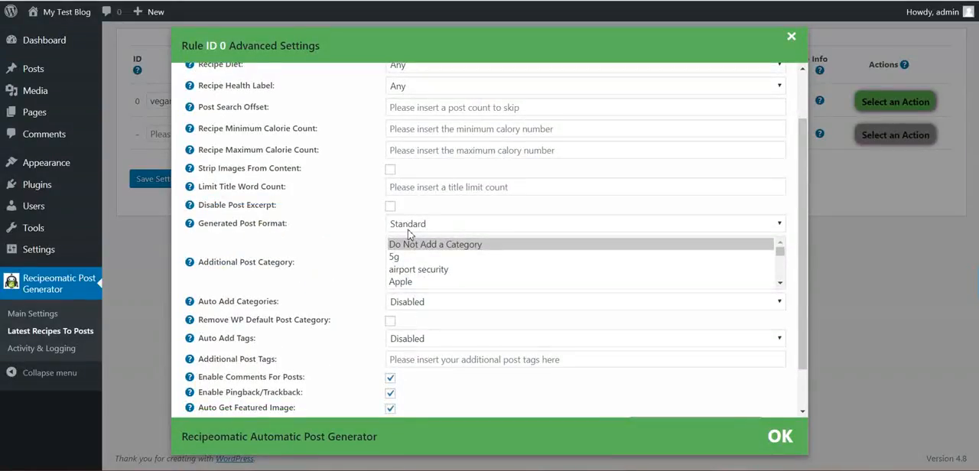
click(585, 223)
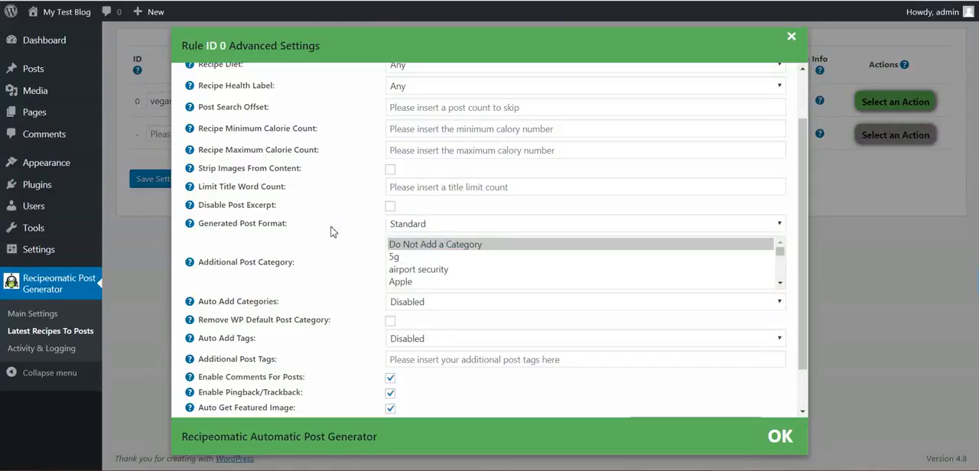
click(394, 256)
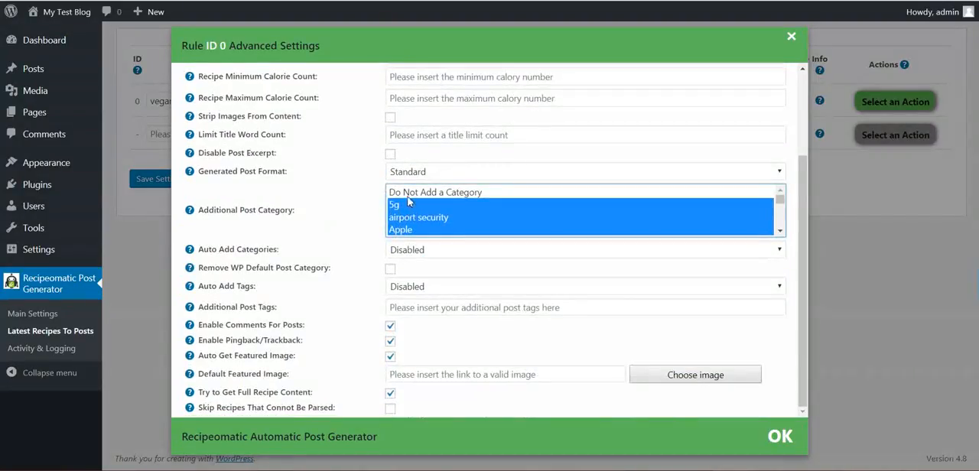
click(585, 249)
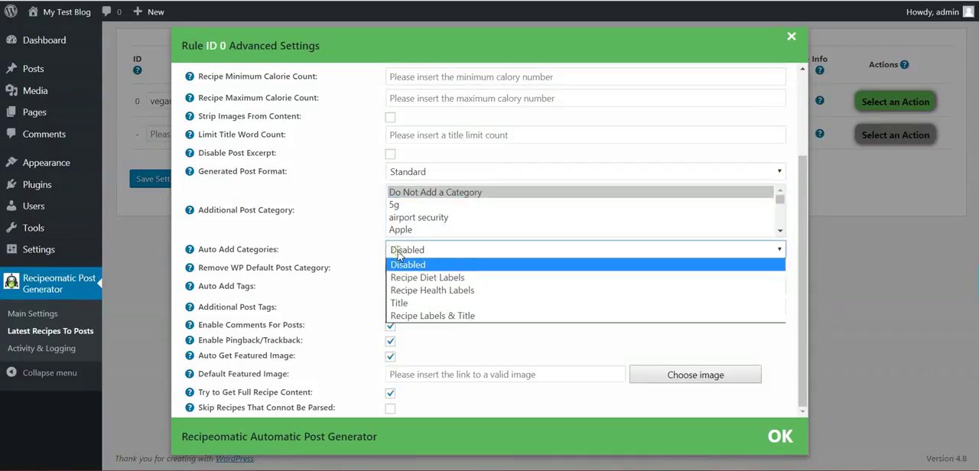
mouse_move(432, 289)
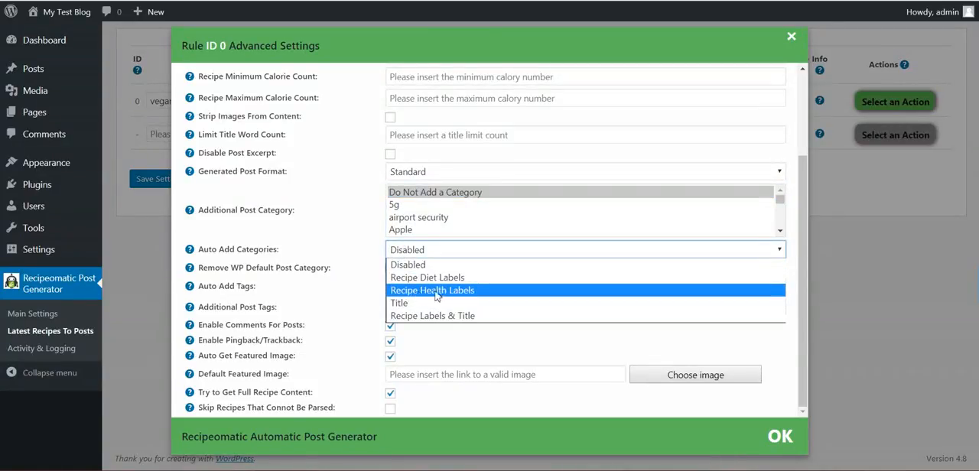
mouse_move(413, 321)
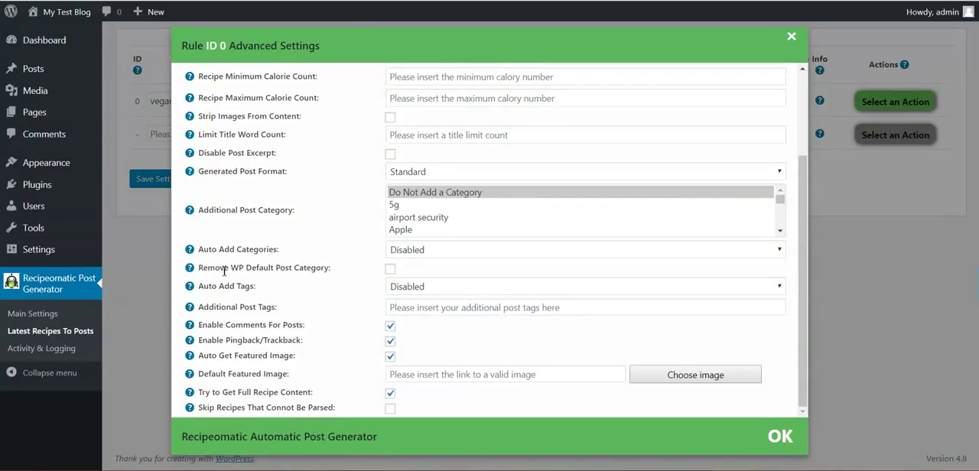
mouse_move(324, 266)
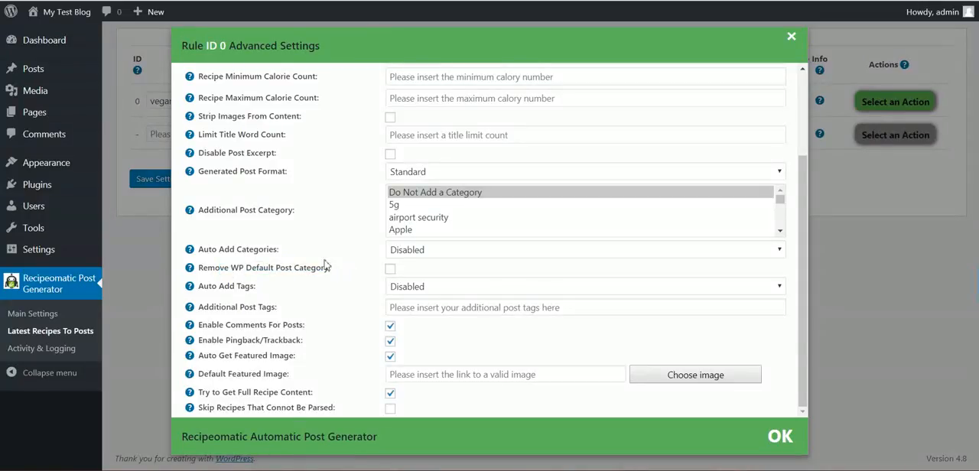
click(584, 286)
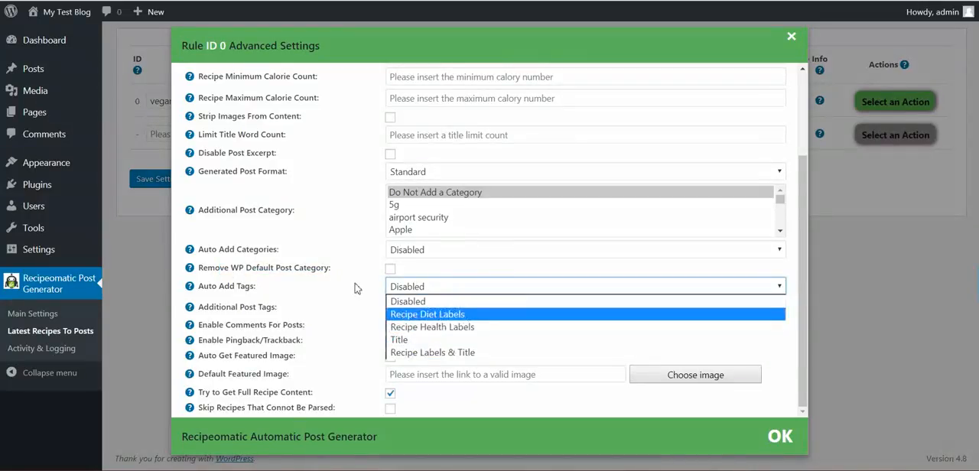
Check the featured image and full recipe content options, then close the dialog with defaults.
click(405, 301)
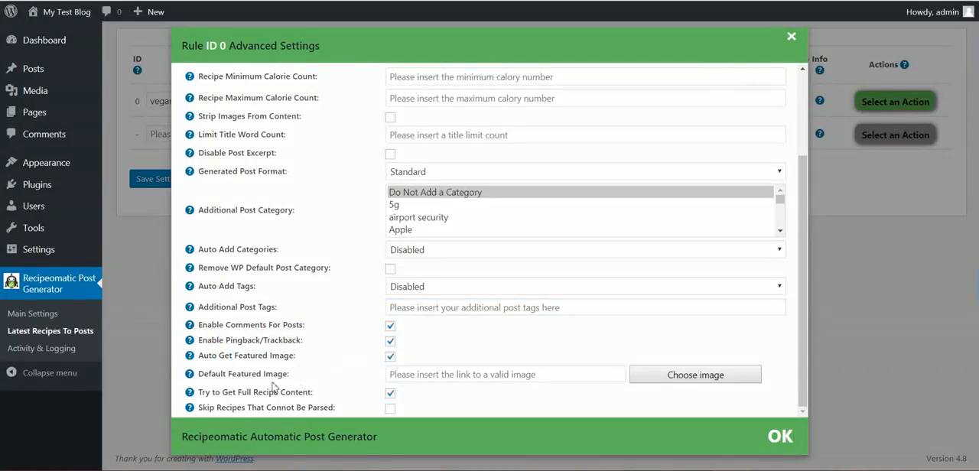
click(505, 374)
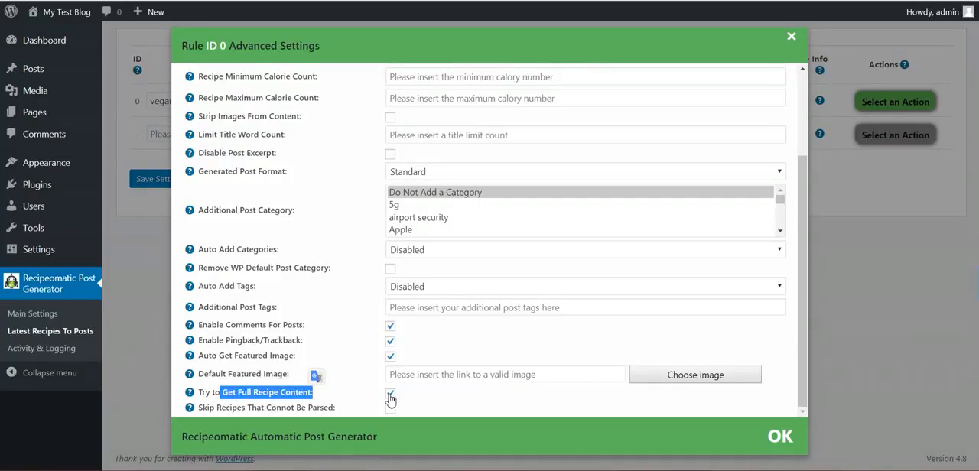
click(390, 394)
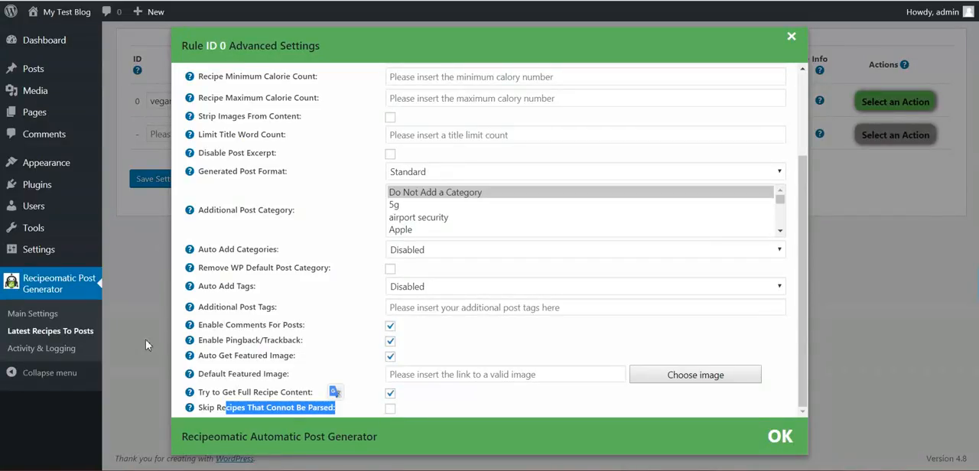
click(784, 435)
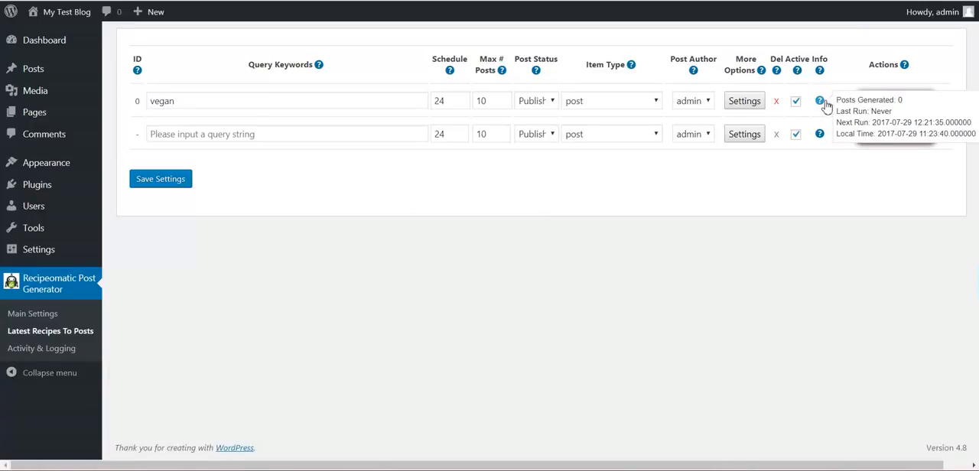
mouse_move(872, 130)
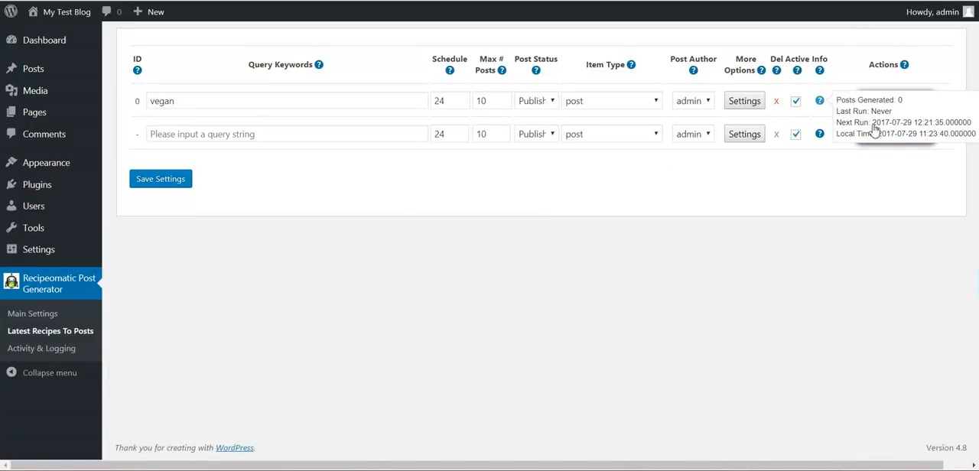
Choose Run This Rule Now for the vegan rule 0 and confirm.
click(901, 101)
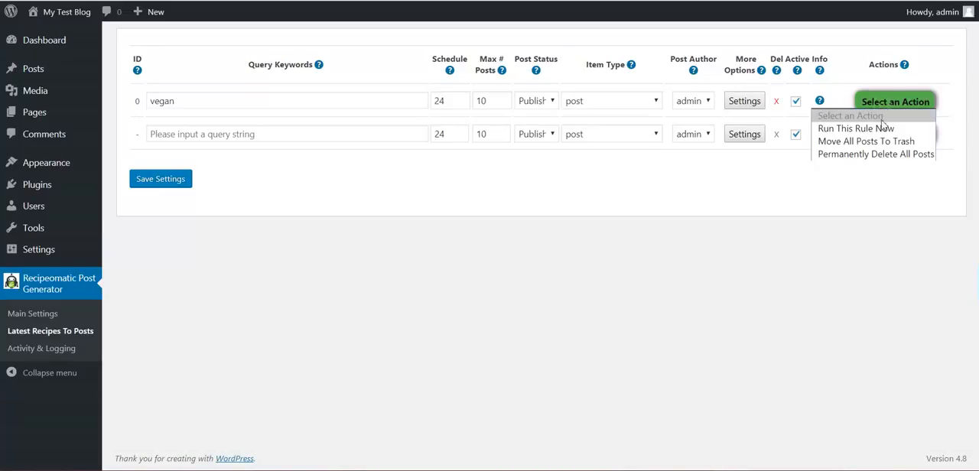
click(468, 91)
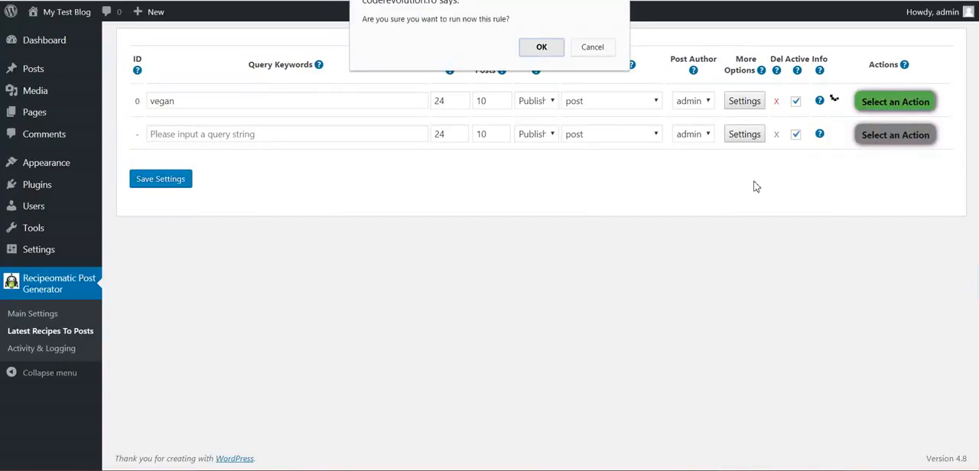
click(540, 46)
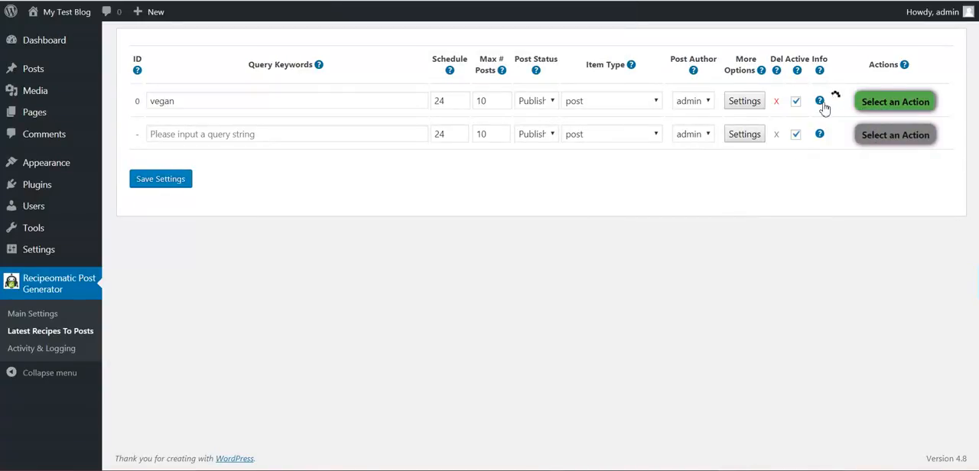
mouse_move(295, 140)
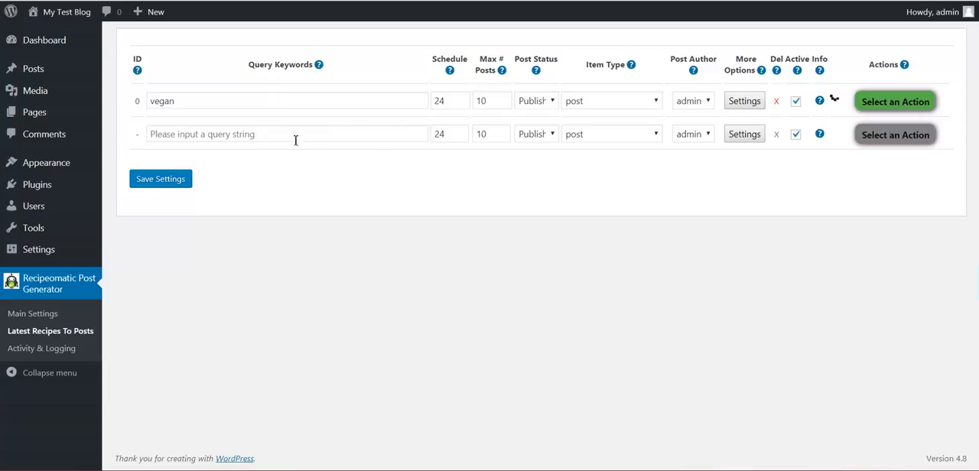
mouse_move(205, 24)
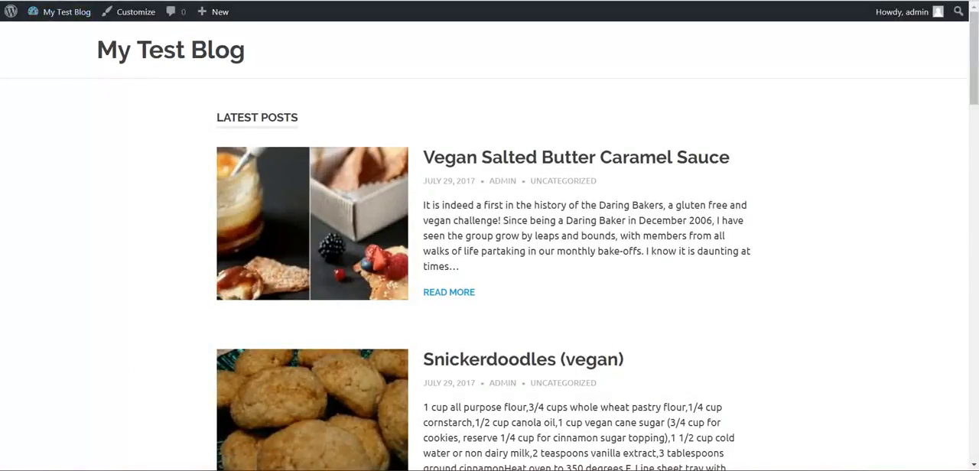
Scroll the blog's generated vegan posts and read the Vegan Mango Pudding post.
scroll(down, 3)
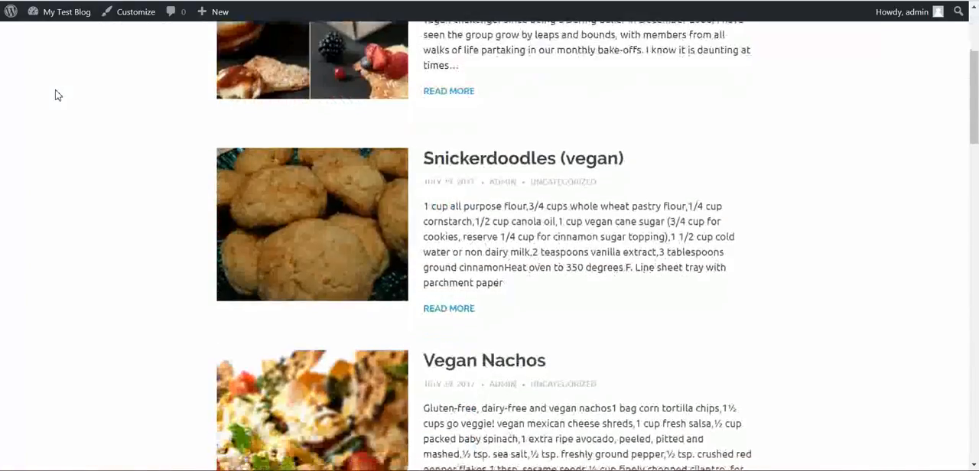
scroll(down, 3)
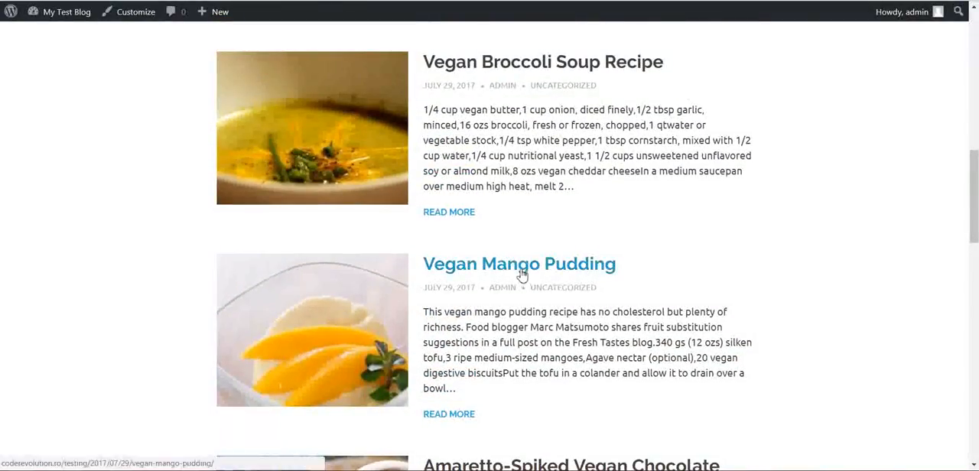
click(518, 263)
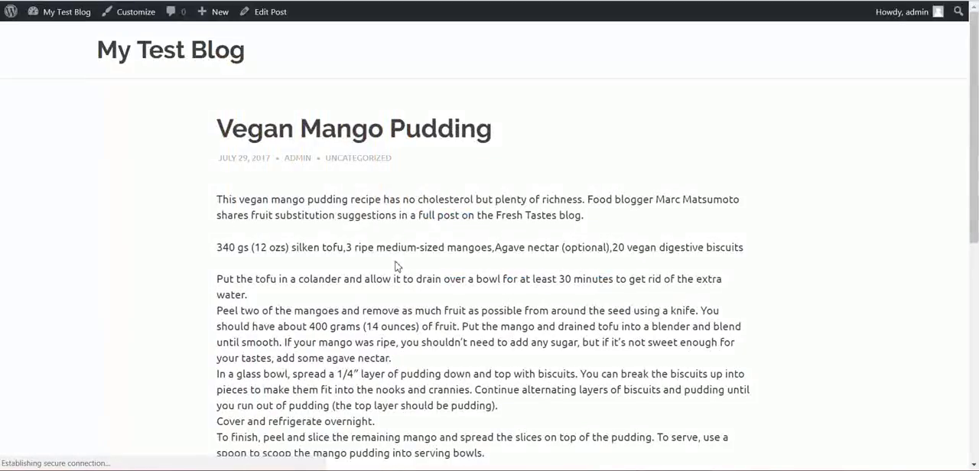
scroll(down, 3)
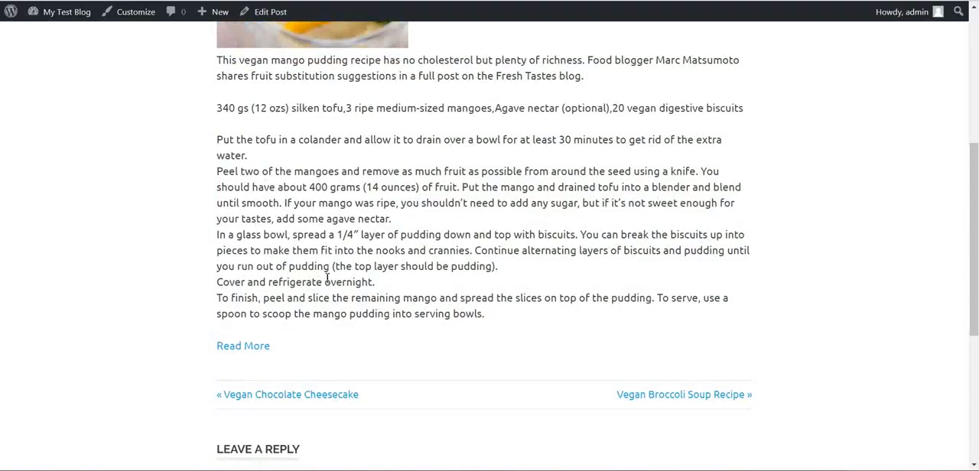
scroll(up, 3)
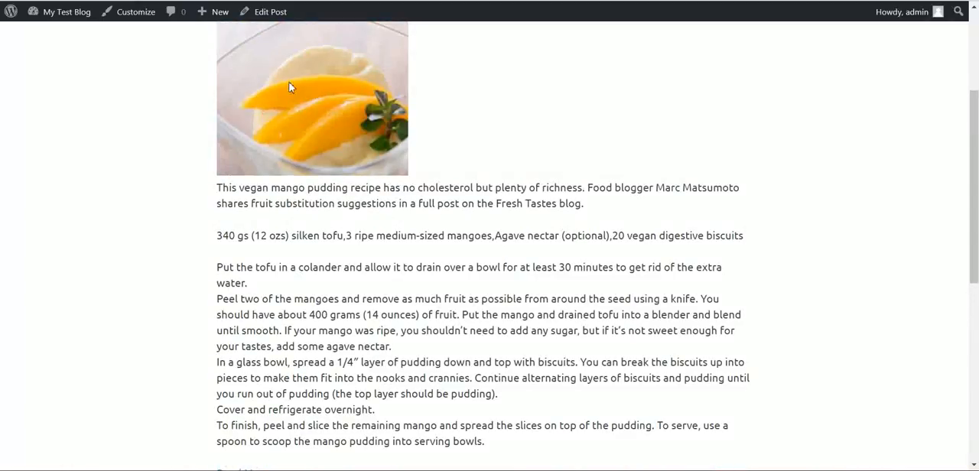
mouse_move(469, 268)
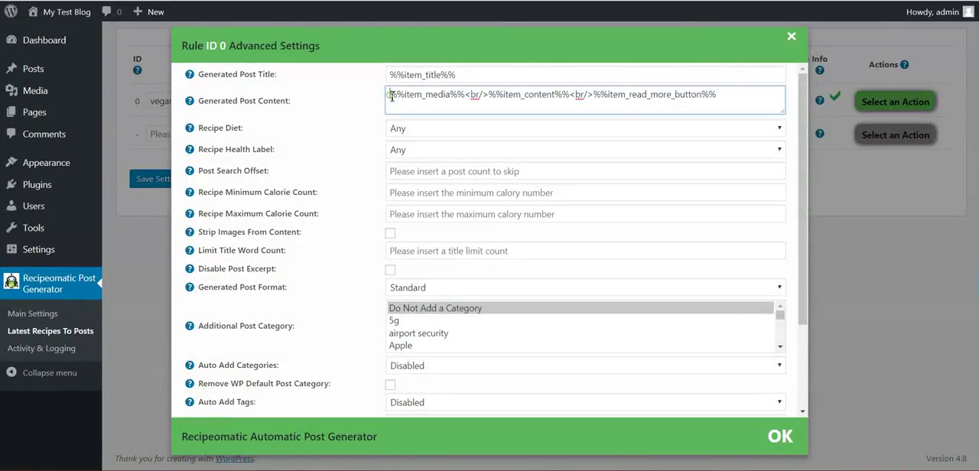
Wrap %%item_media%% in <center></center> in the Generated Post Content and close the dialog.
text(<center>)
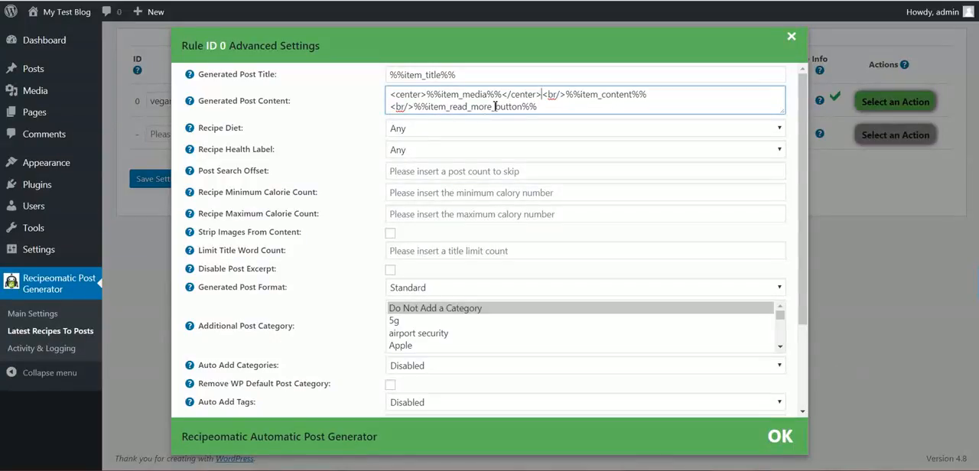
mouse_move(361, 181)
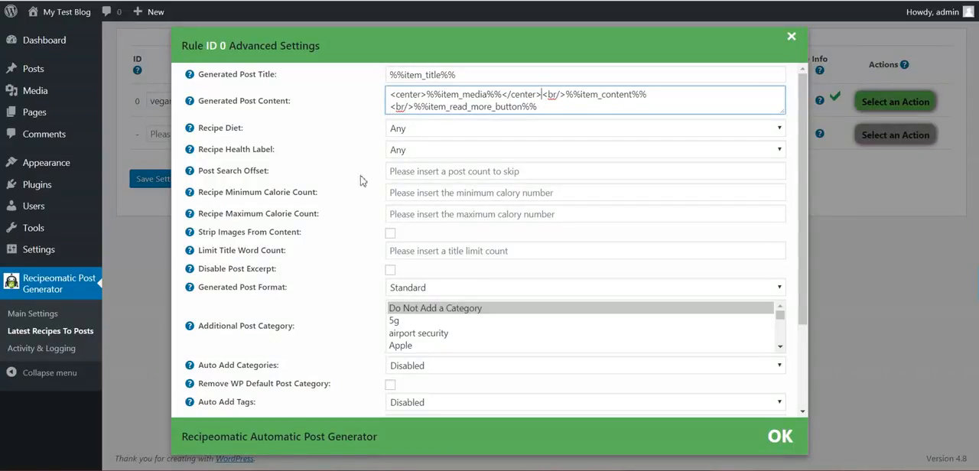
click(780, 437)
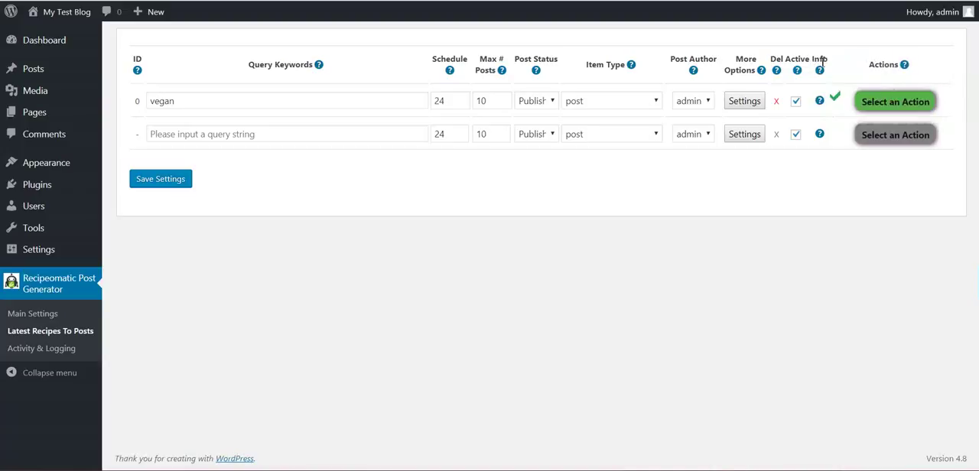
Replace the rule's 'vegan' query keyword with 'meat'.
double_click(162, 100)
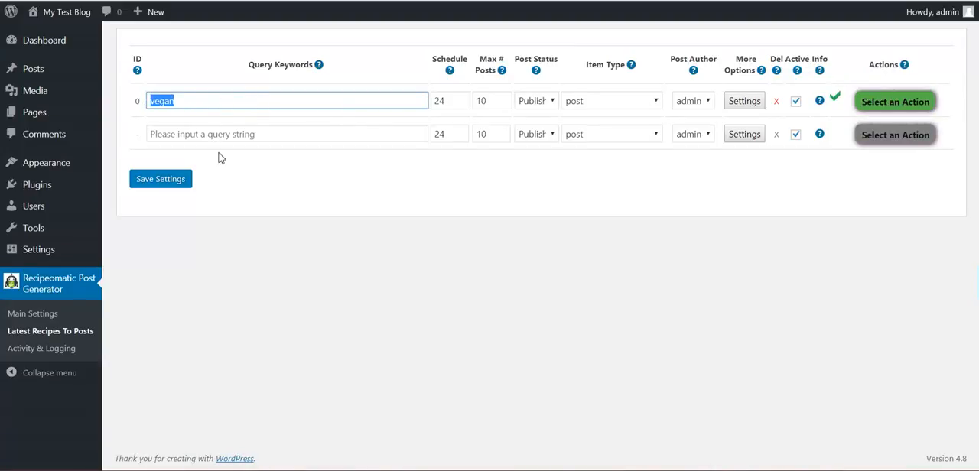
text(meat)
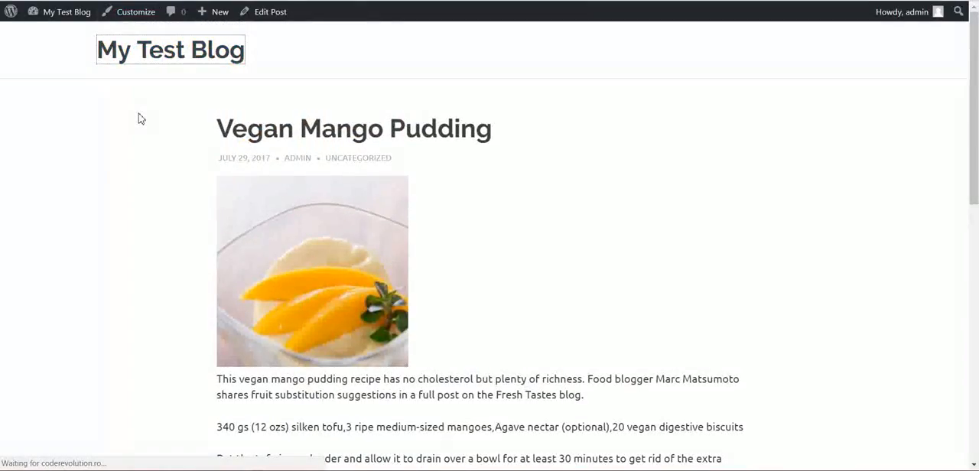
Browse the generated meat recipe posts and view Meat Lovers' Supreme Pizza with its centred image.
scroll(down, 3)
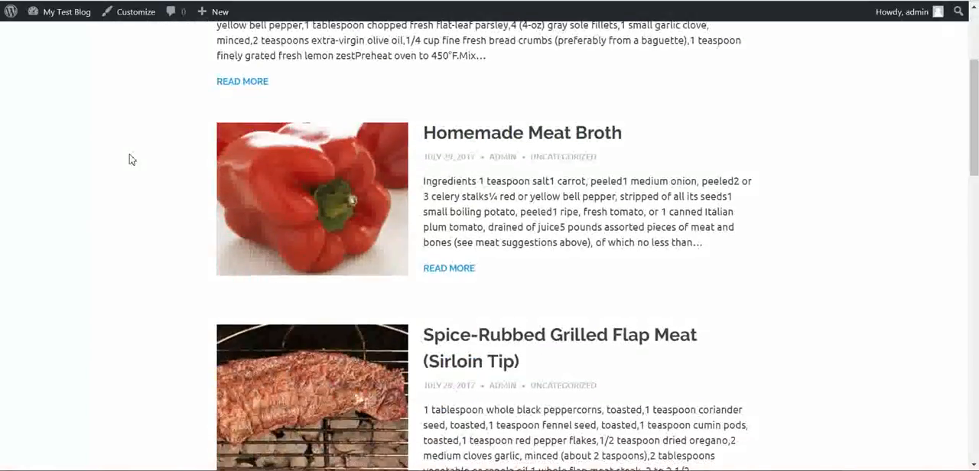
scroll(down, 3)
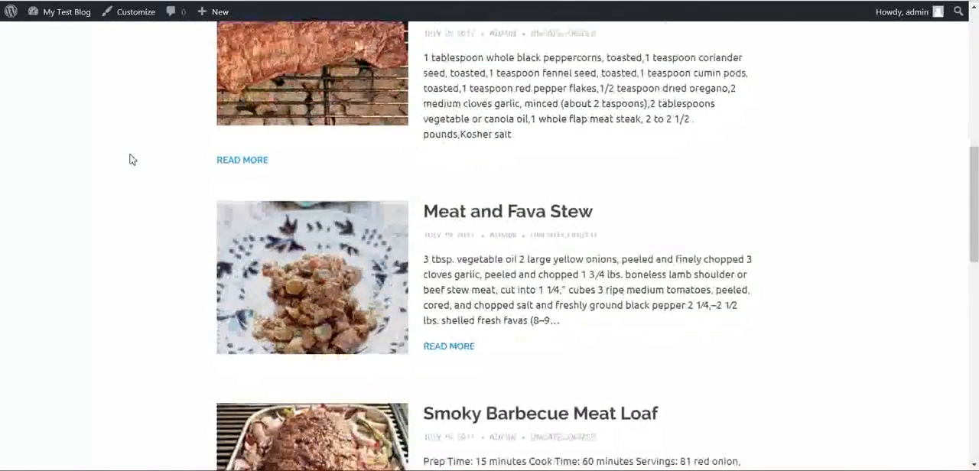
scroll(down, 3)
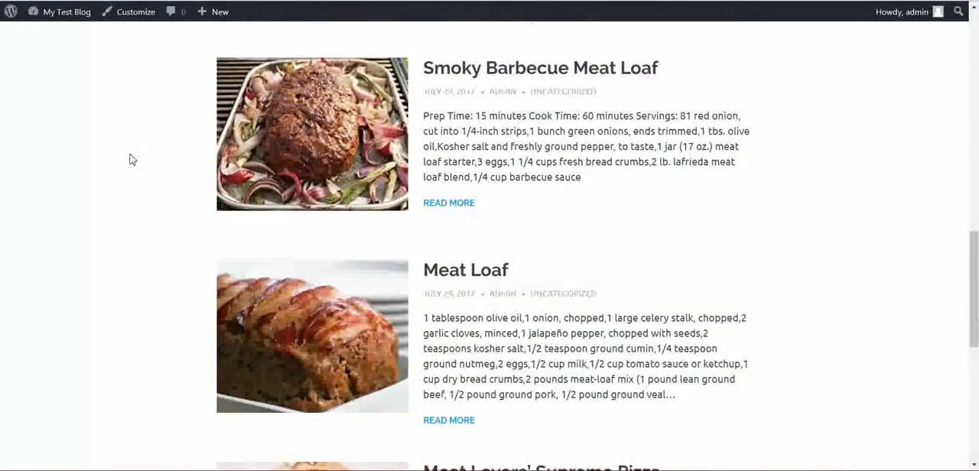
scroll(down, 3)
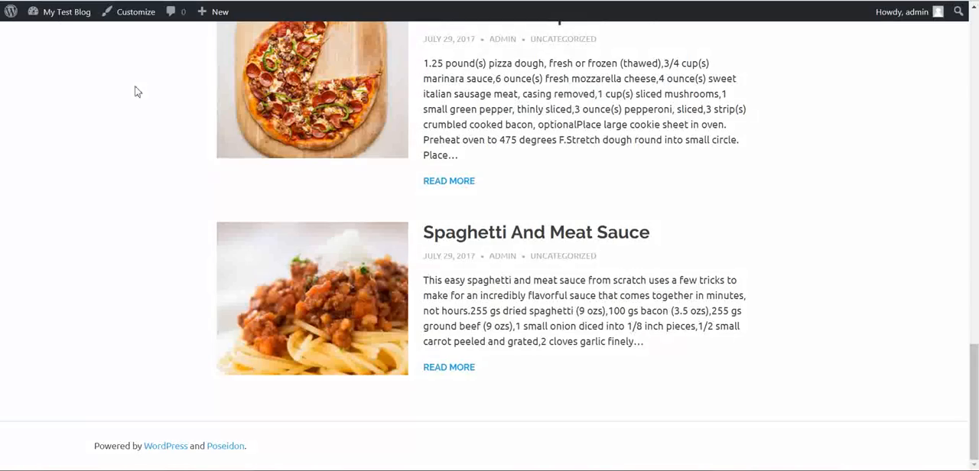
scroll(down, 3)
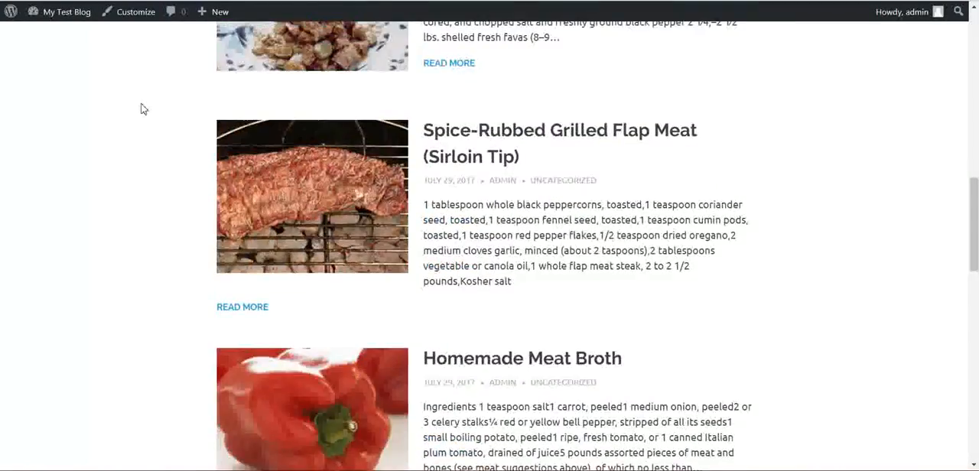
scroll(down, 3)
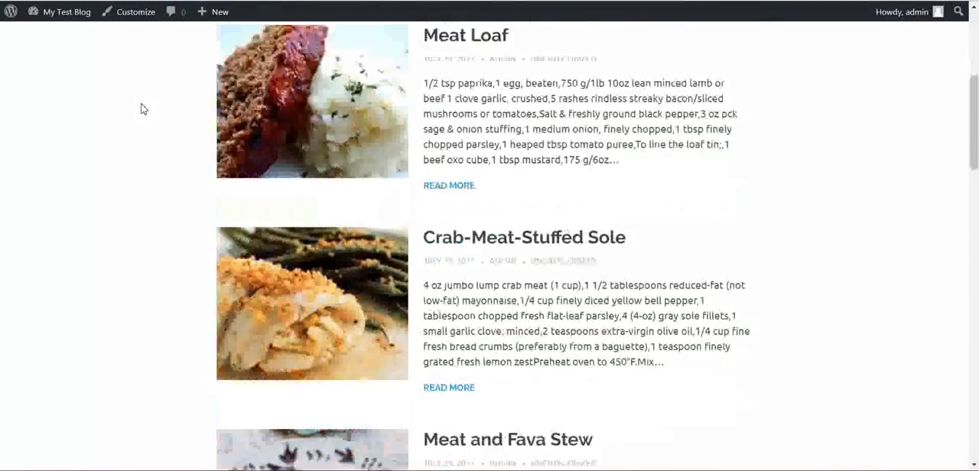
scroll(down, 3)
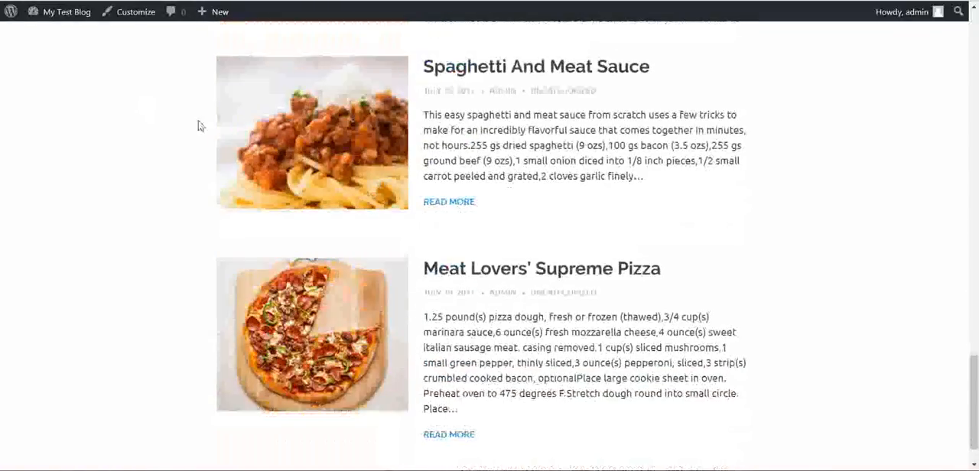
scroll(down, 3)
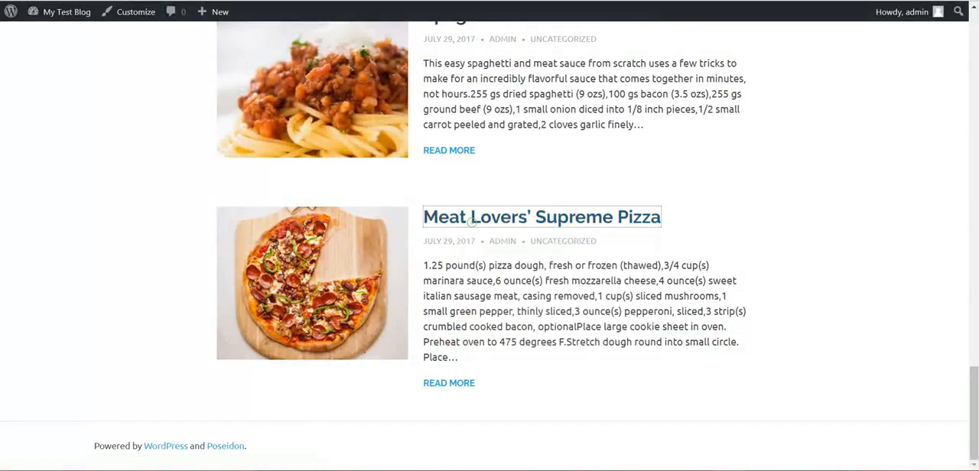
click(540, 217)
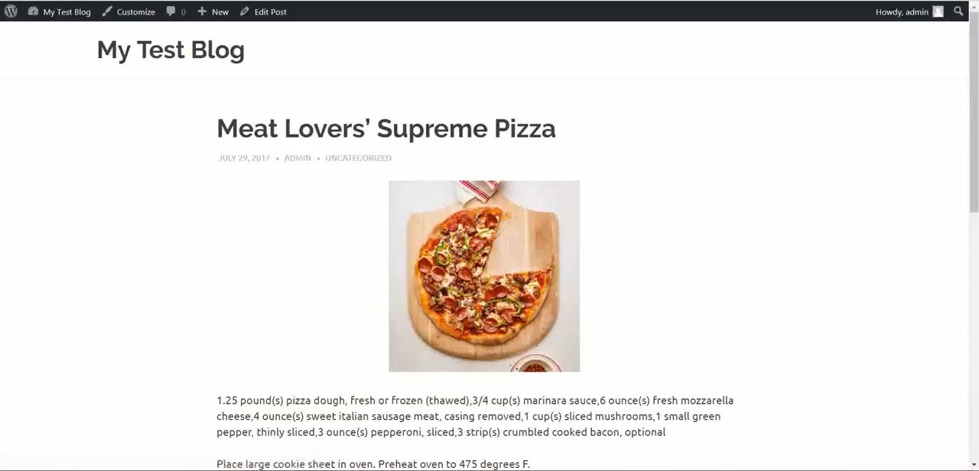
scroll(down, 3)
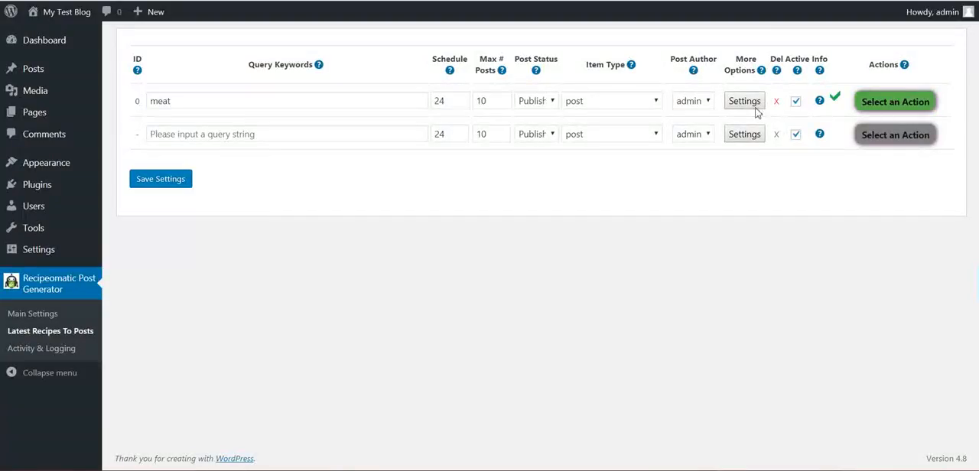
Head back to the admin, passing more meat posts like Smoky Barbecue Meat Loaf.
click(743, 100)
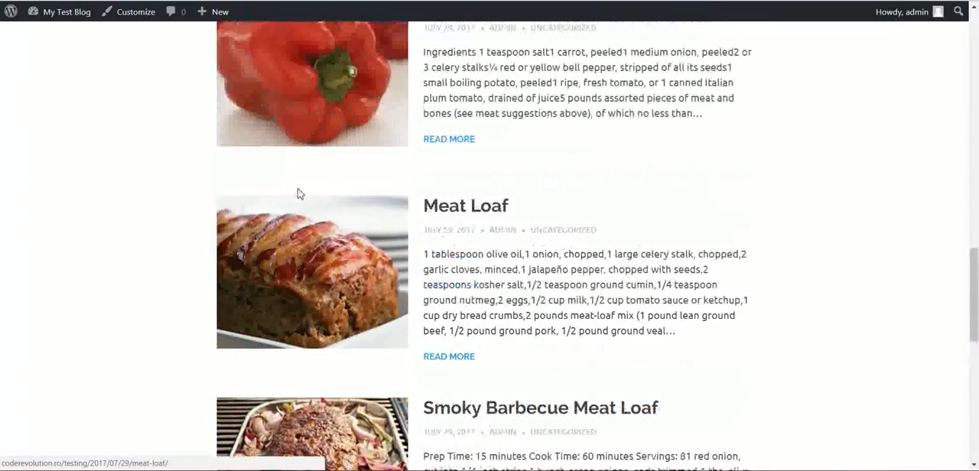
scroll(down, 3)
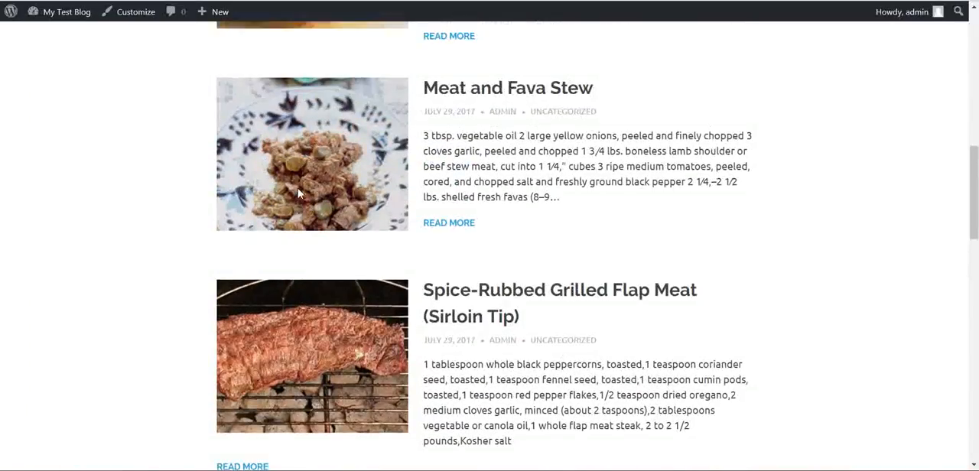
scroll(down, 3)
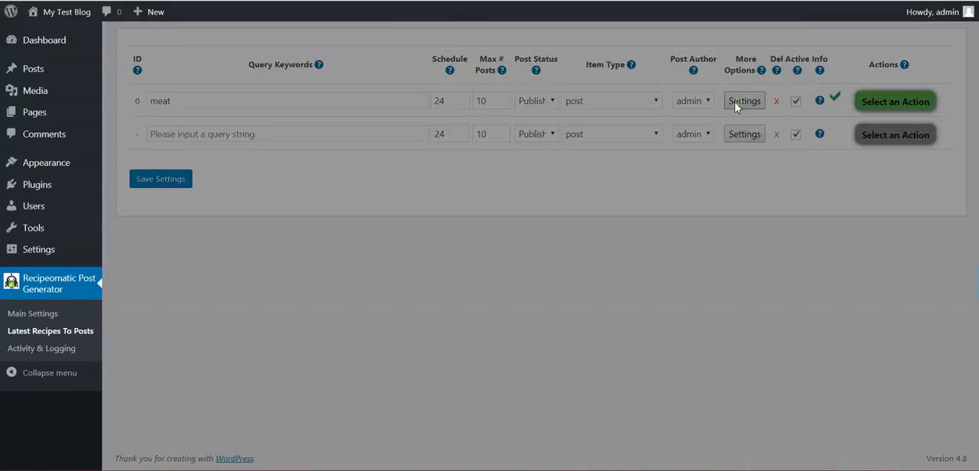
Open and close meat rule 0's Advanced Settings dialog.
click(743, 100)
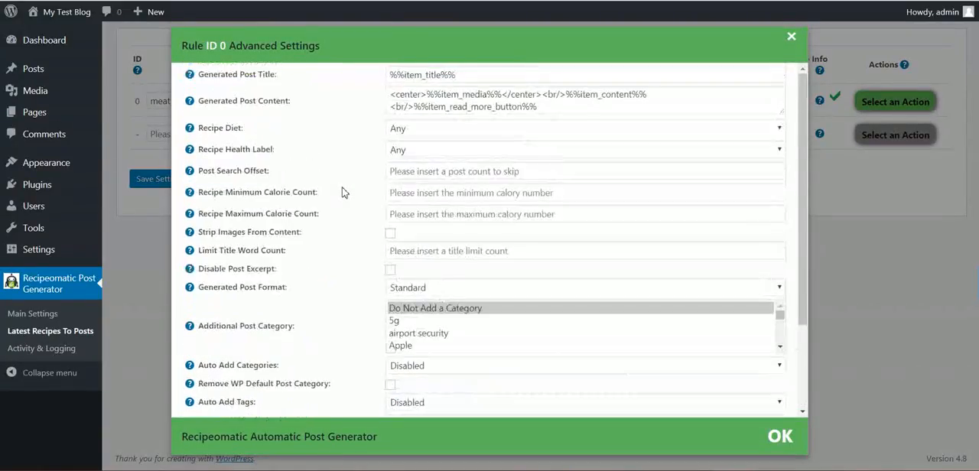
click(583, 149)
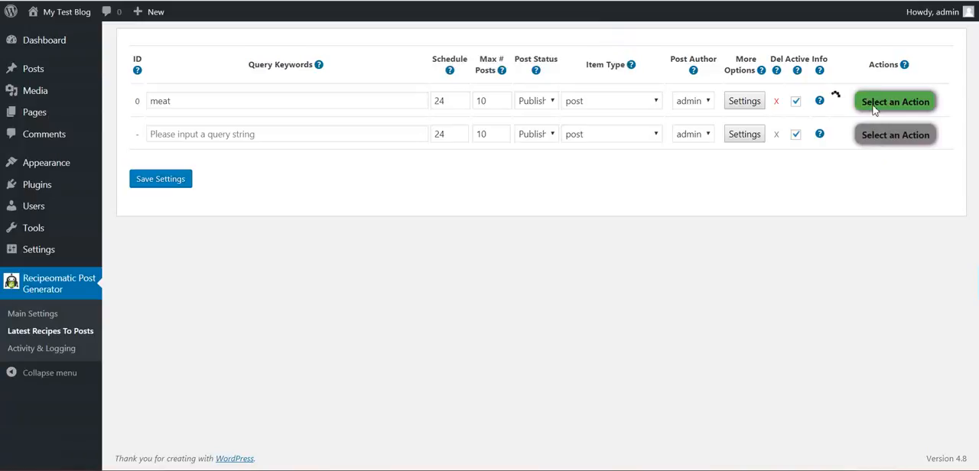
mouse_move(788, 196)
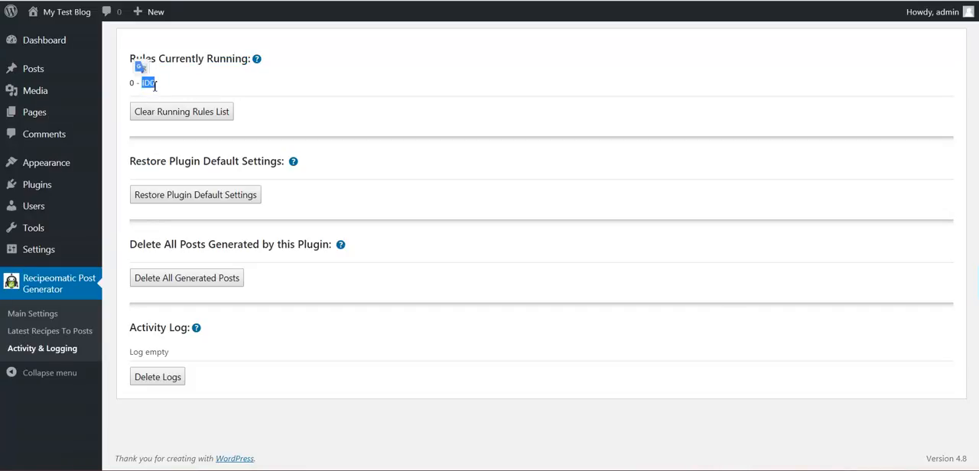
Open Activity & Logging, showing rule ID0 running, and highlight the Generated and Activity Log headings.
click(50, 330)
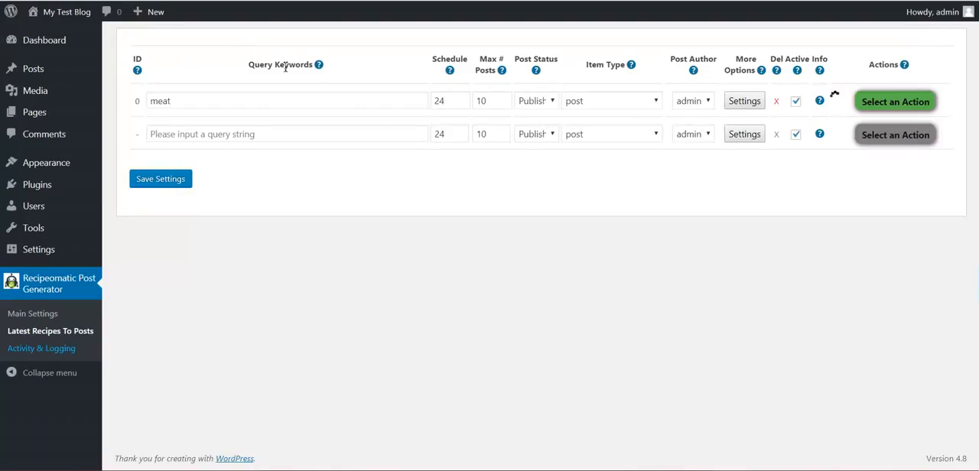
click(41, 348)
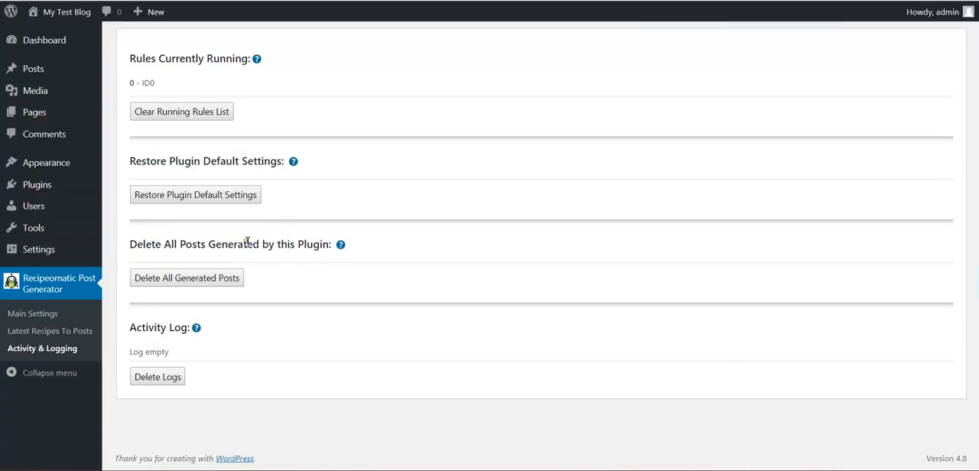
double_click(234, 244)
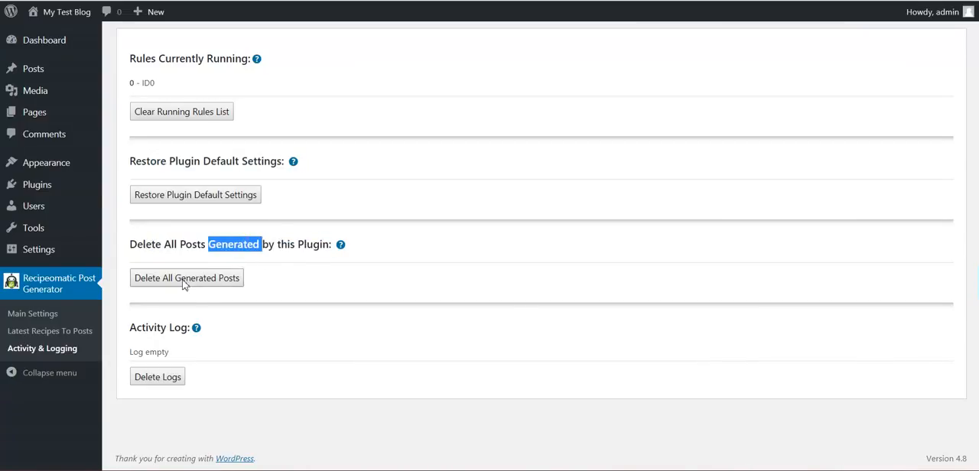
double_click(159, 327)
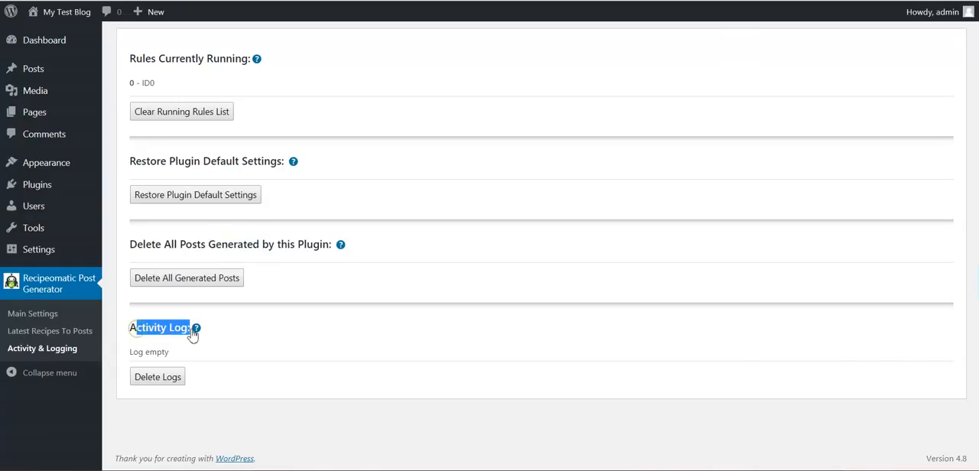
mouse_move(68, 331)
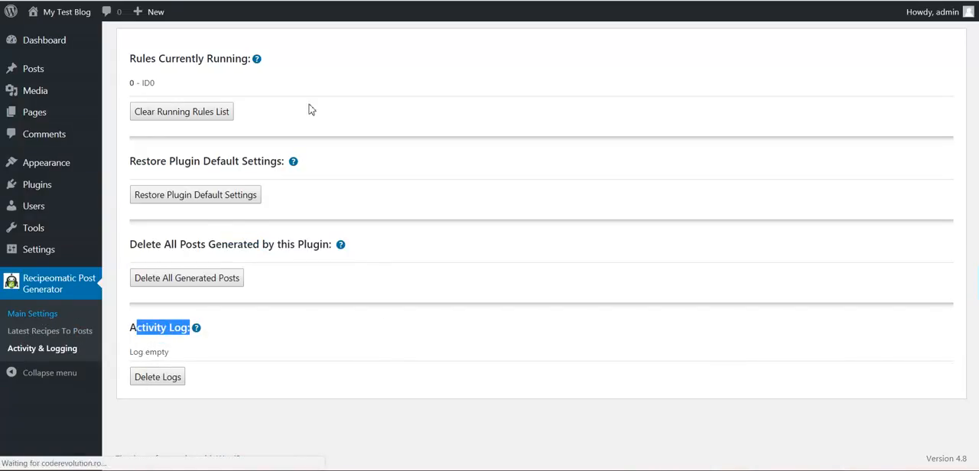
Glance at Recipeomatic Main Settings, then go to Latest Recipes To Posts.
click(33, 313)
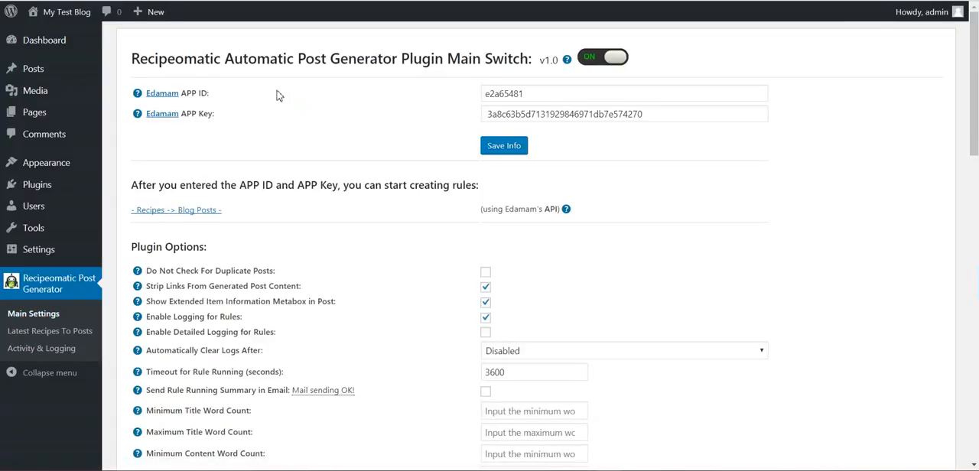
mouse_move(161, 94)
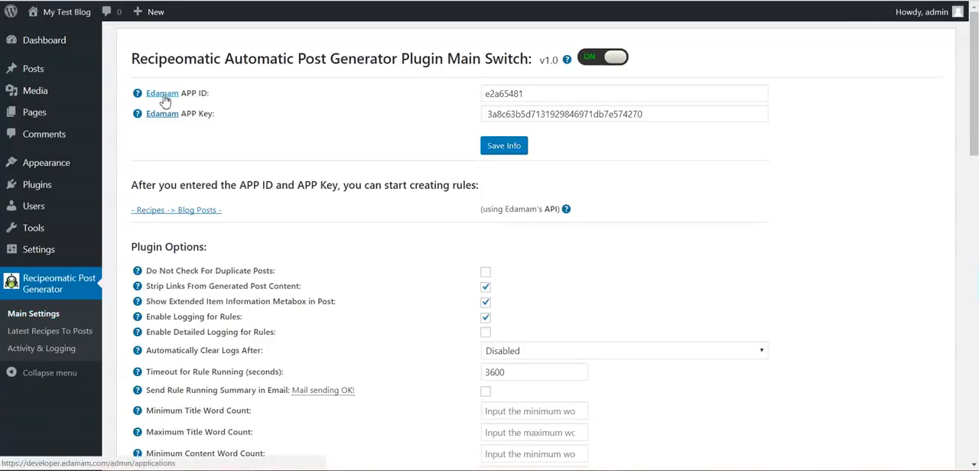
click(49, 331)
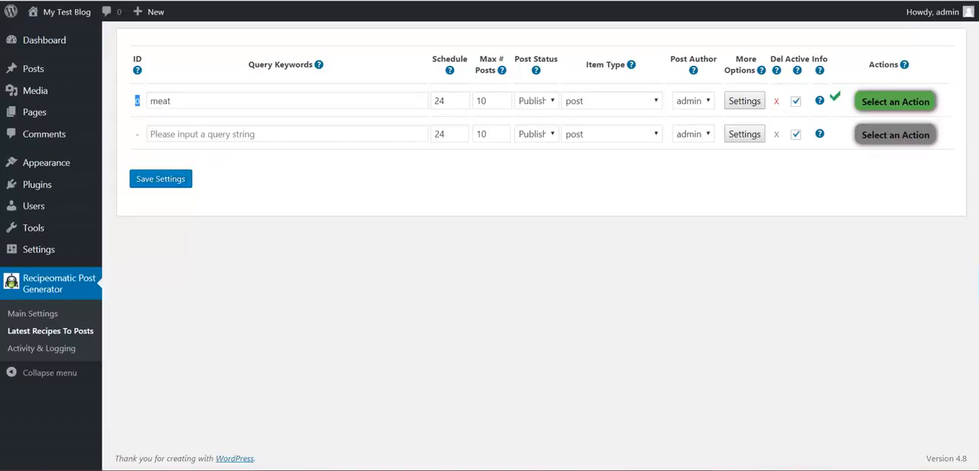
click(32, 313)
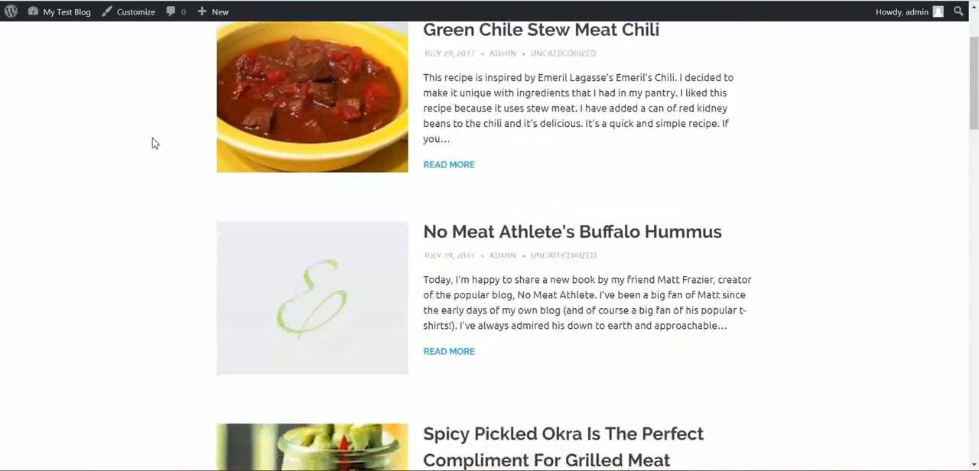
scroll(down, 3)
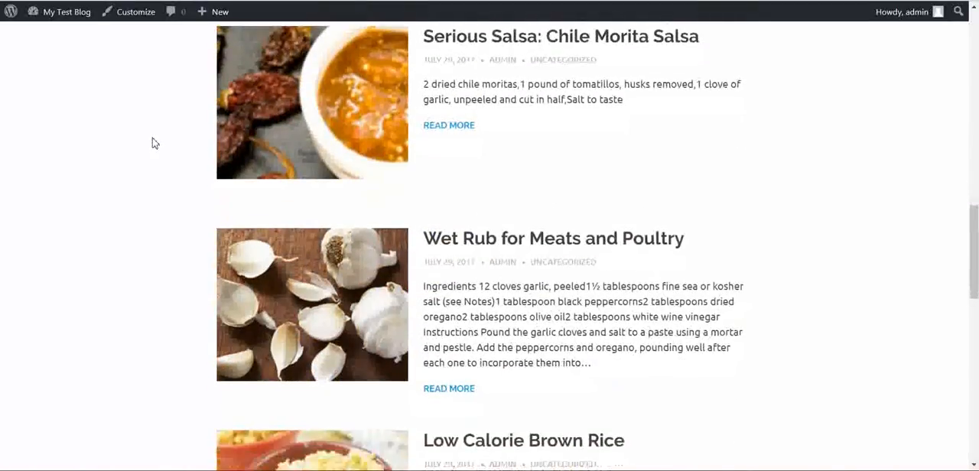
scroll(down, 3)
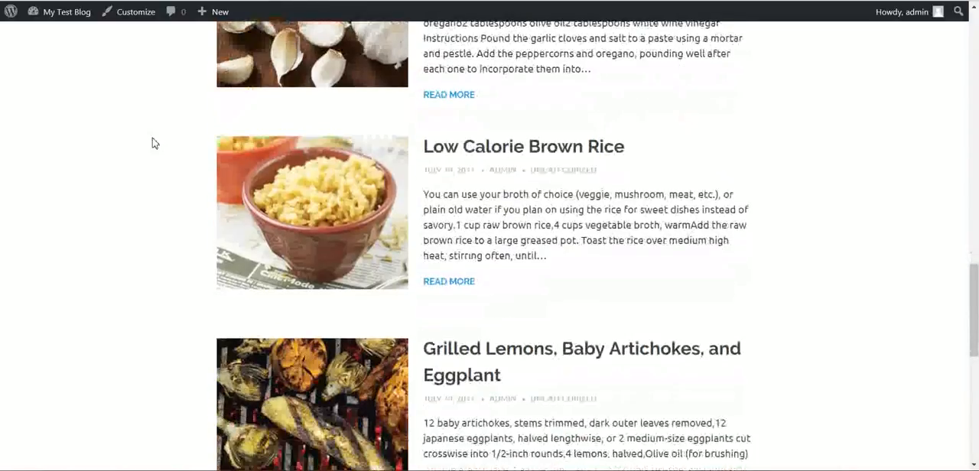
scroll(down, 3)
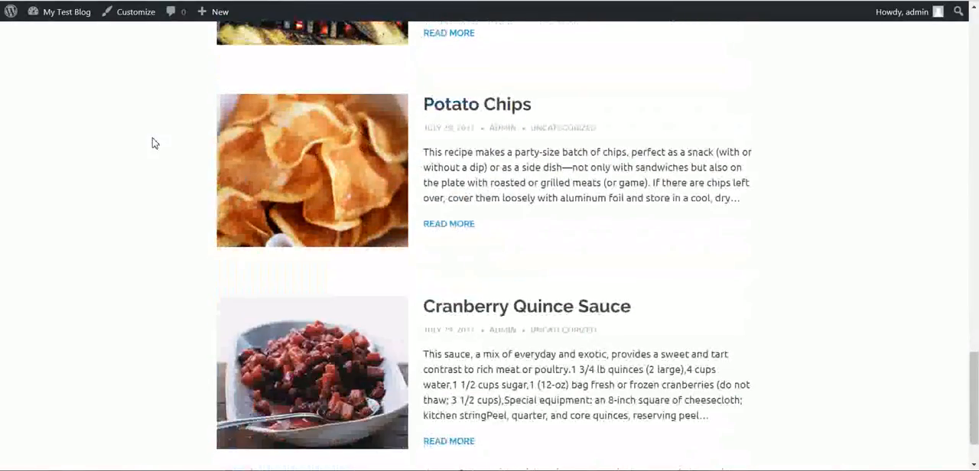
scroll(down, 3)
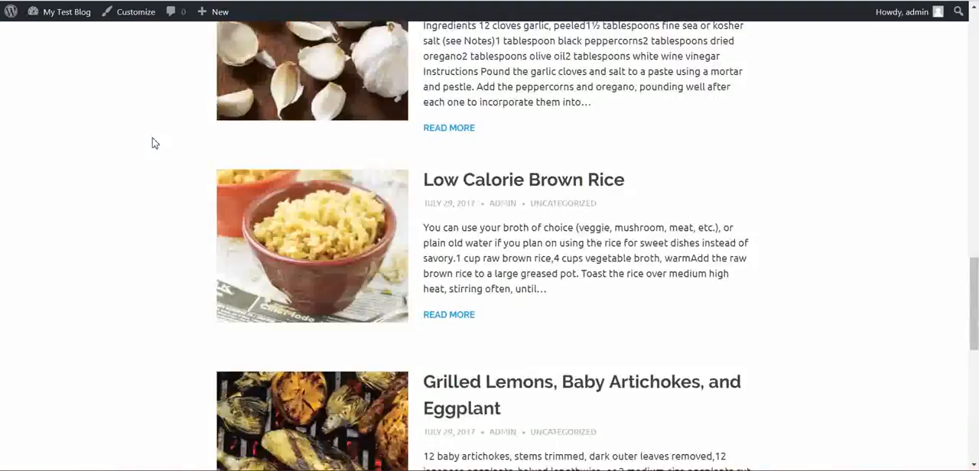
scroll(down, 3)
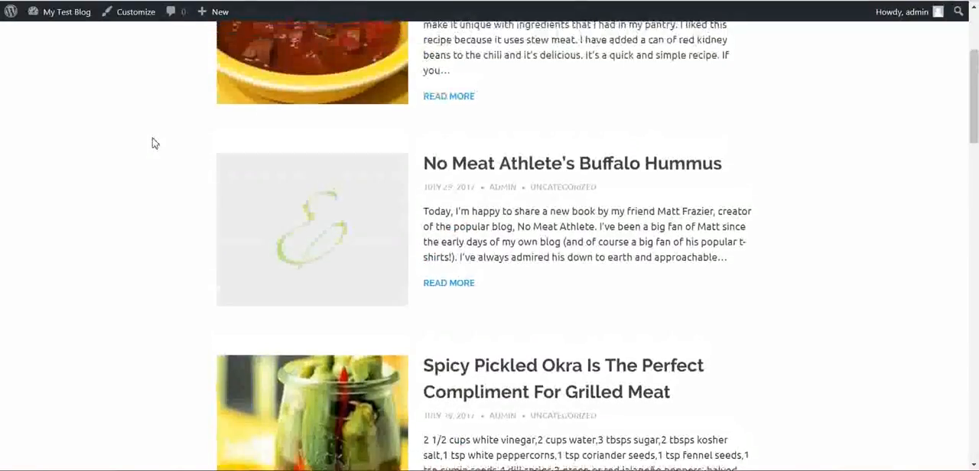
scroll(up, 3)
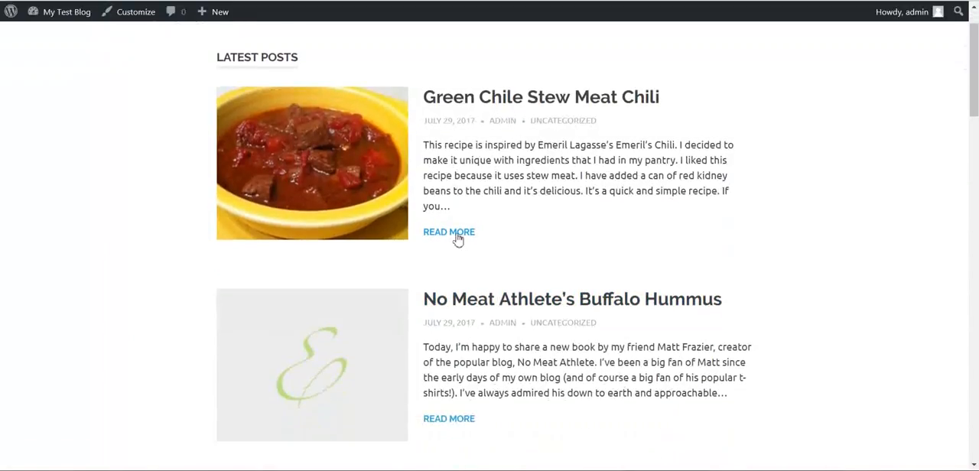
scroll(down, 3)
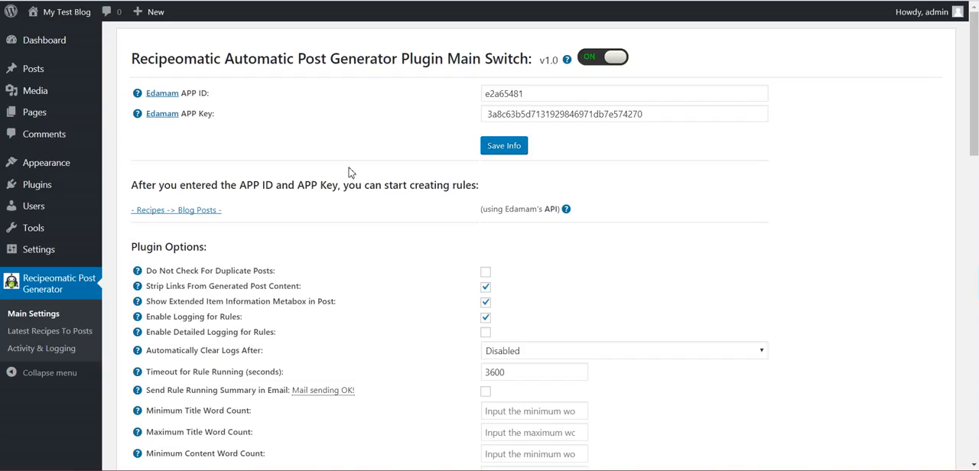
Highlight the duplicate posts and item information metabox options under Plugin Options.
scroll(down, 3)
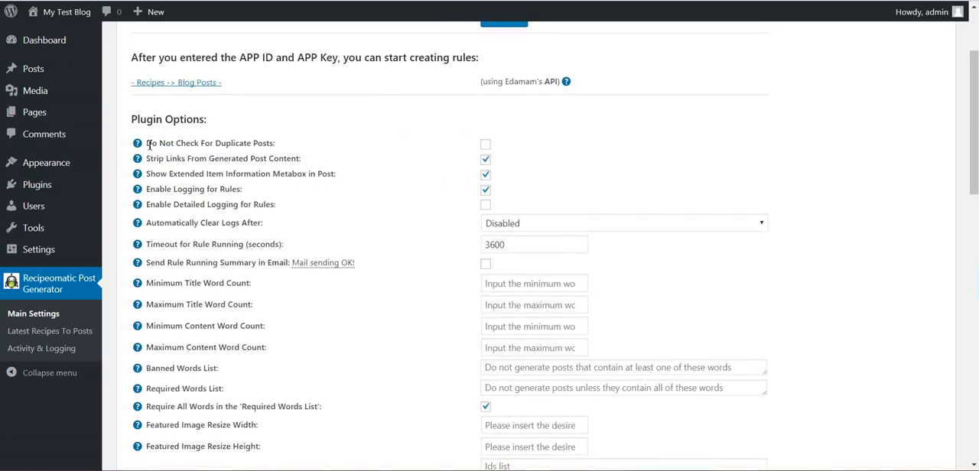
double_click(151, 143)
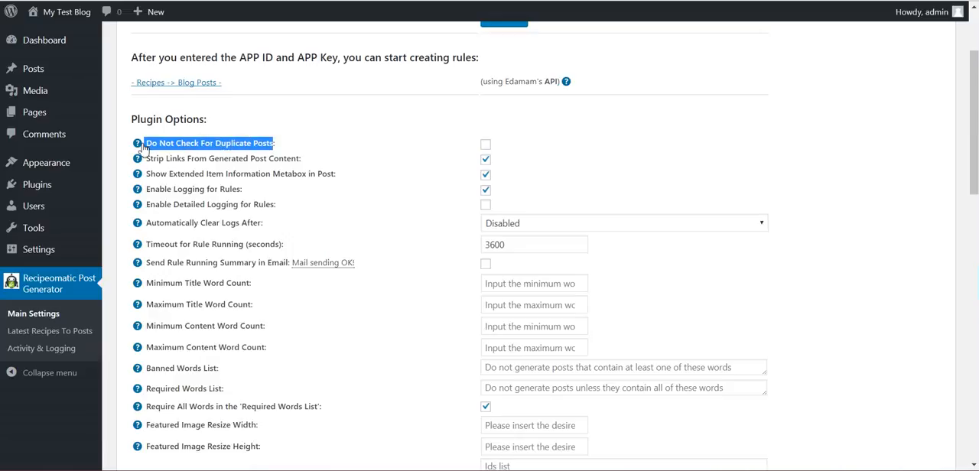
double_click(161, 158)
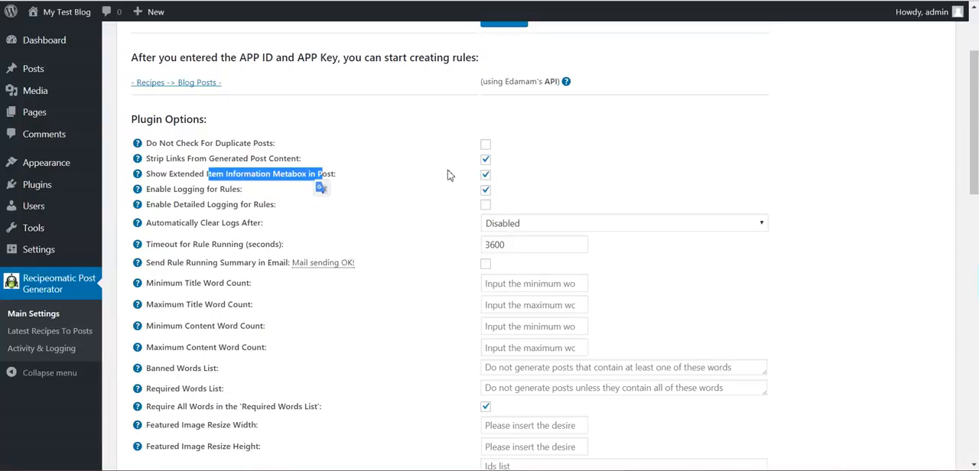
mouse_move(34, 68)
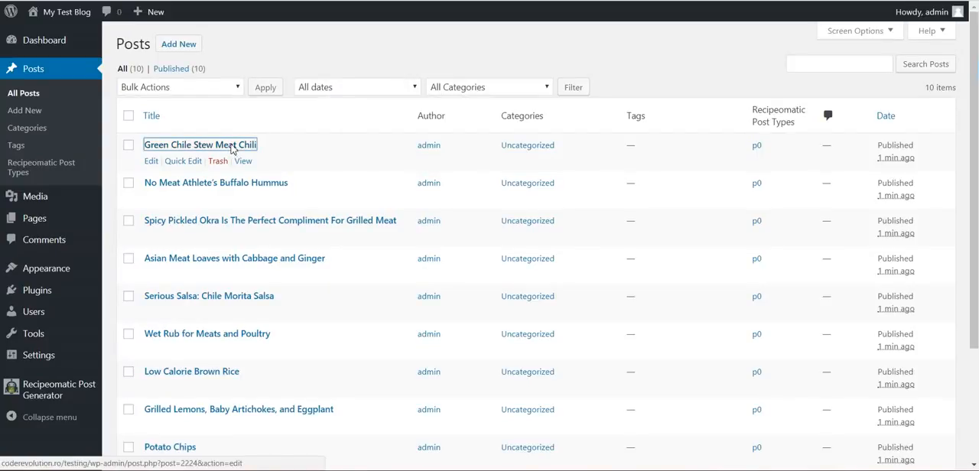
click(200, 144)
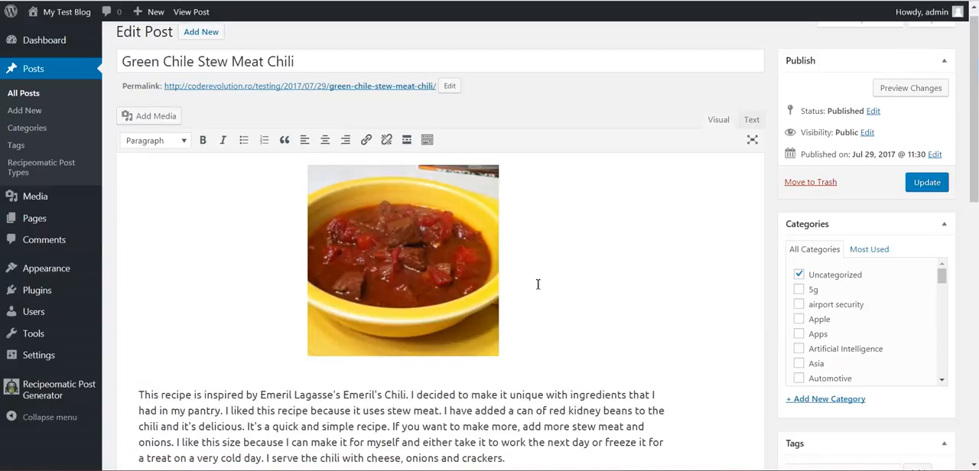
scroll(down, 3)
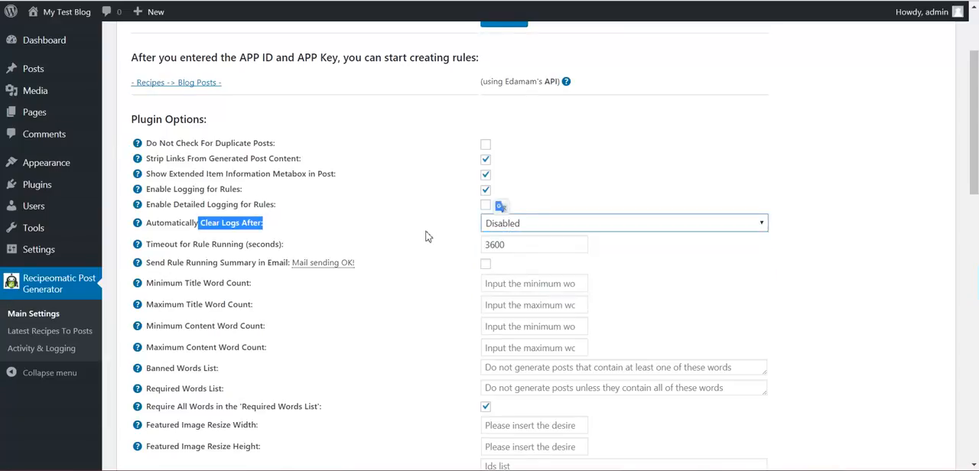
click(623, 223)
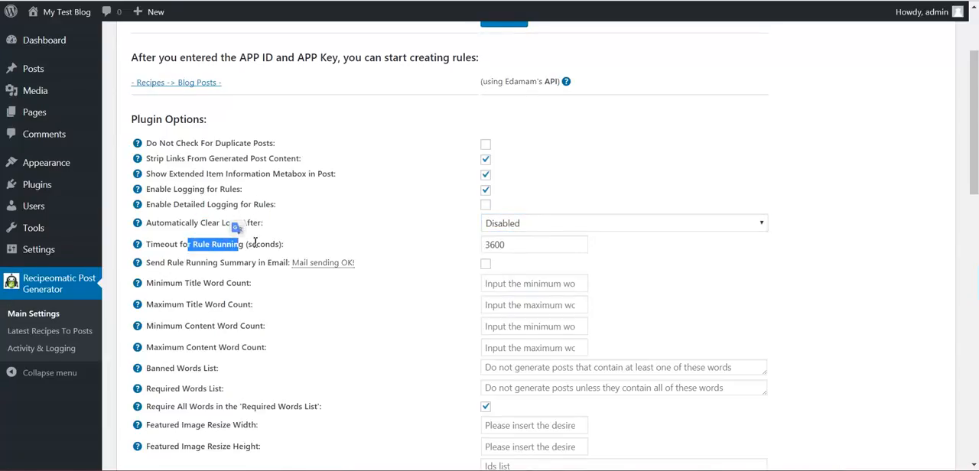
click(526, 243)
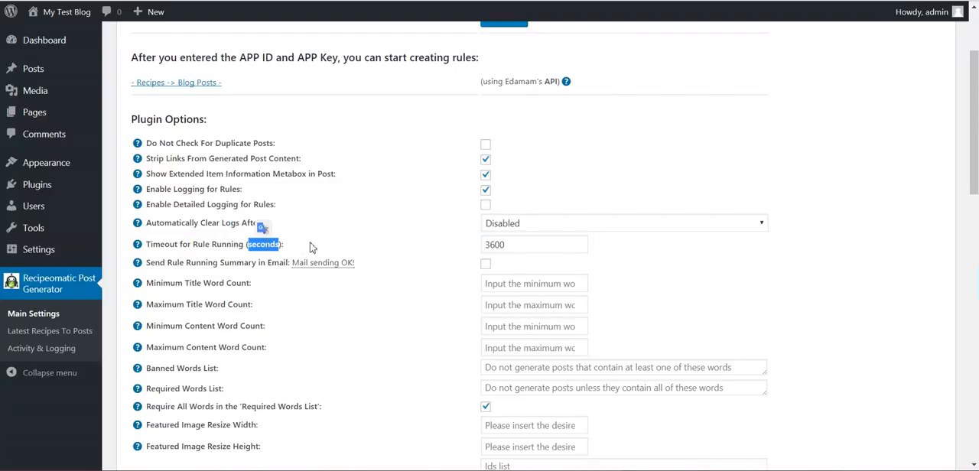
click(510, 244)
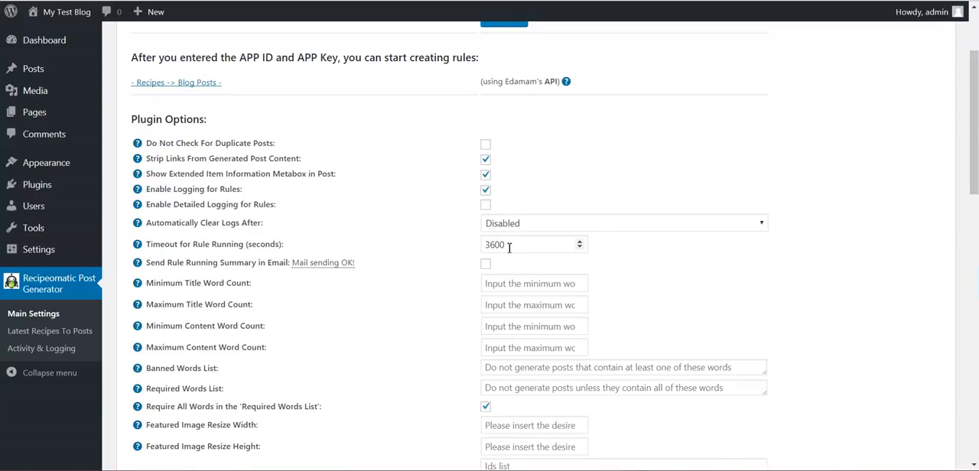
click(484, 263)
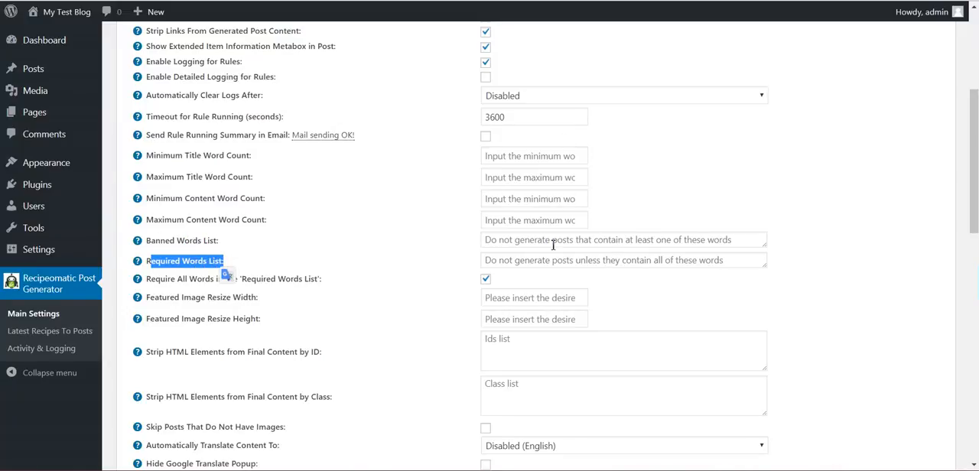
mouse_move(533, 161)
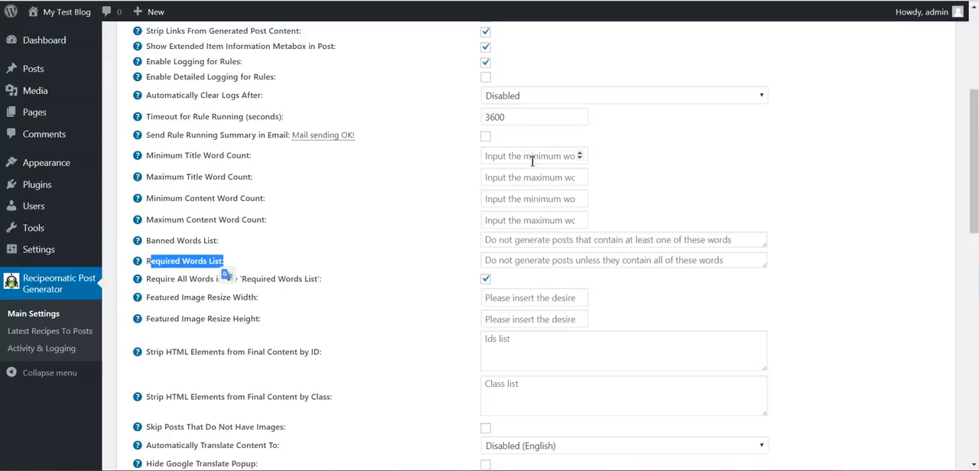
mouse_move(517, 199)
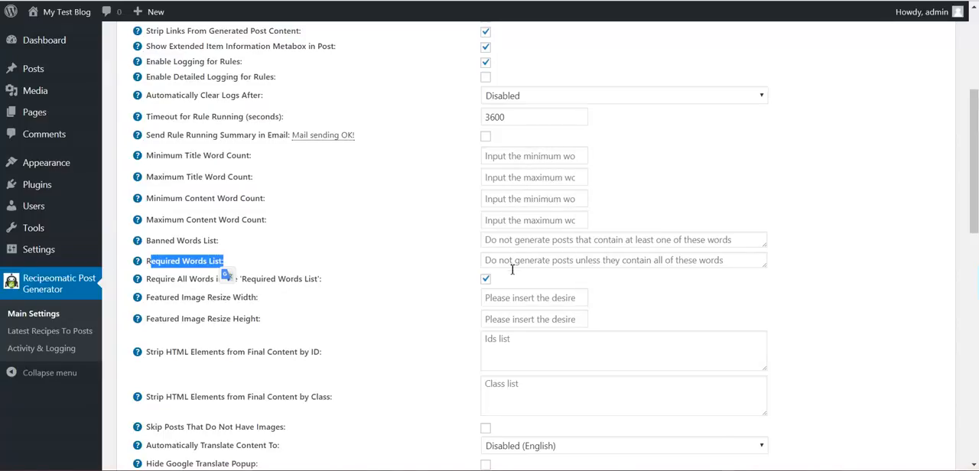
click(310, 244)
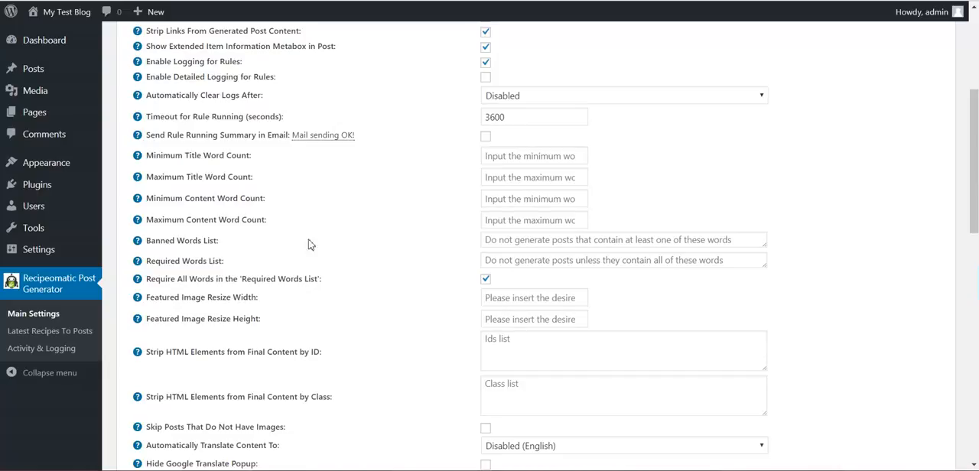
mouse_move(214, 276)
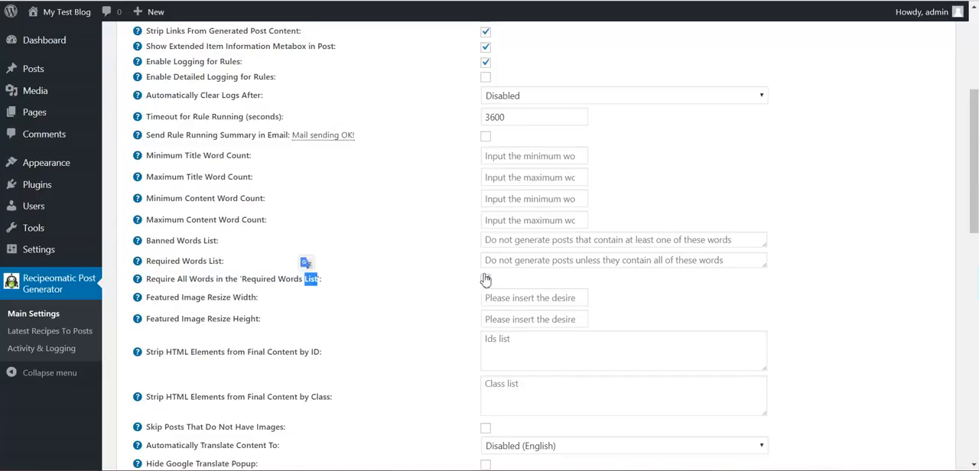
click(485, 278)
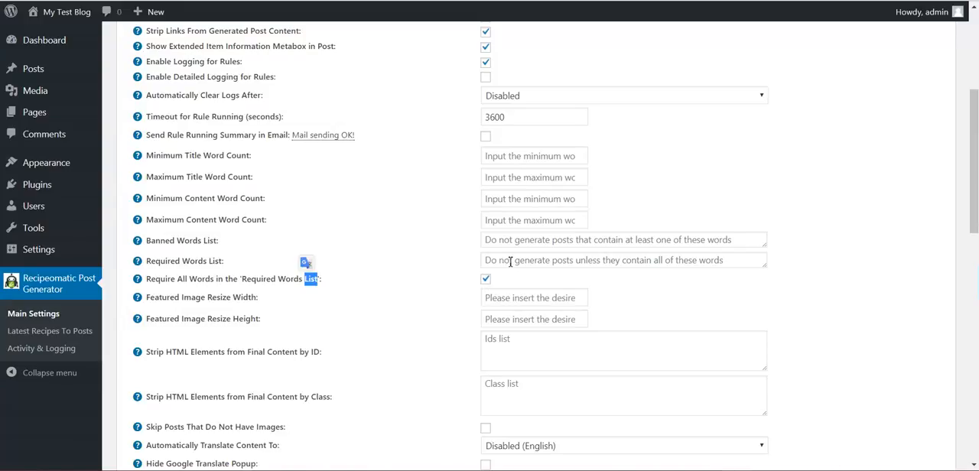
click(623, 260)
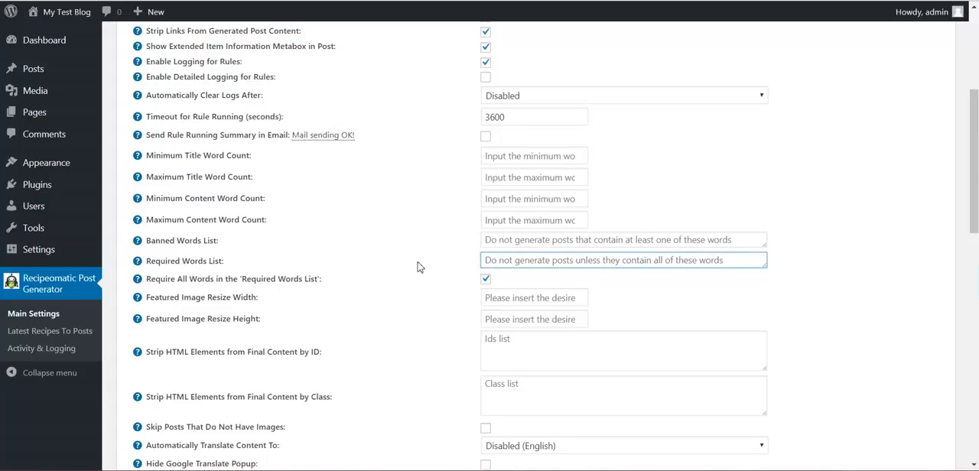
scroll(down, 3)
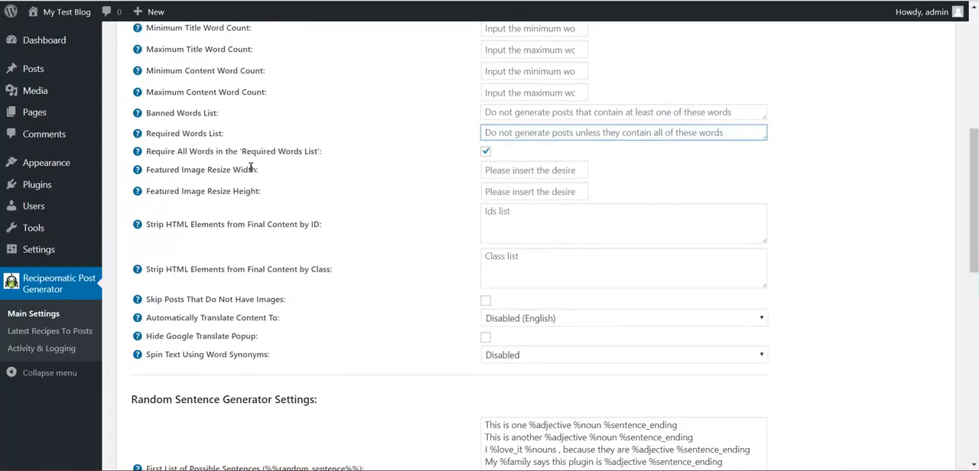
double_click(195, 190)
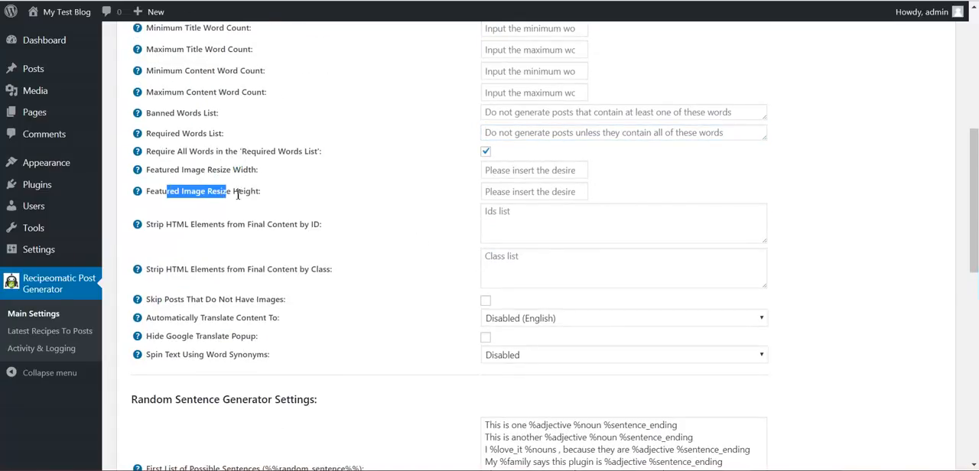
click(533, 170)
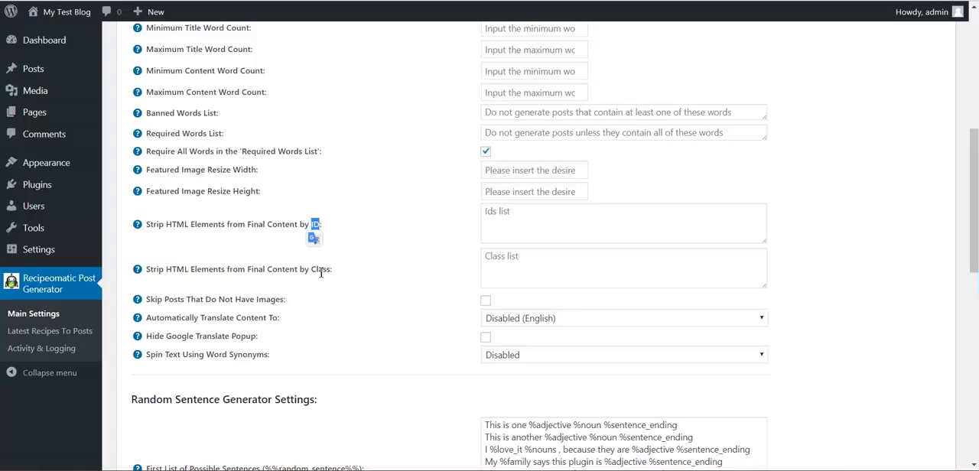
double_click(321, 269)
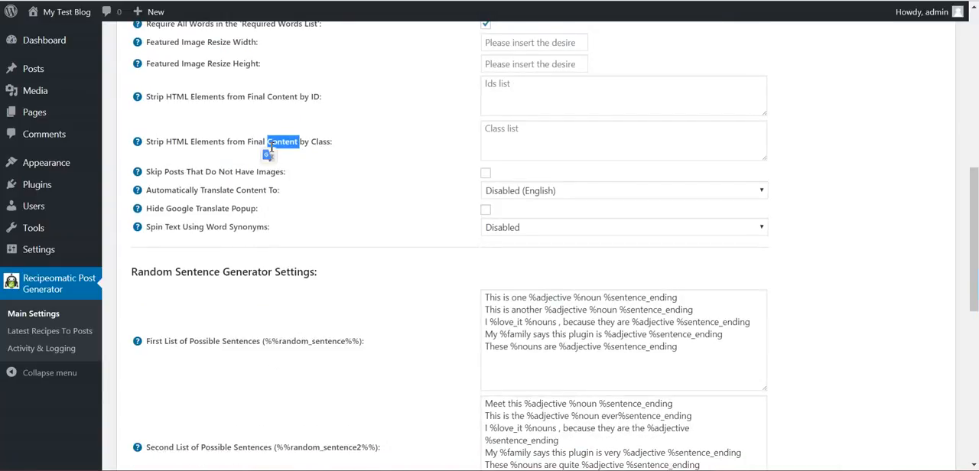
mouse_move(340, 136)
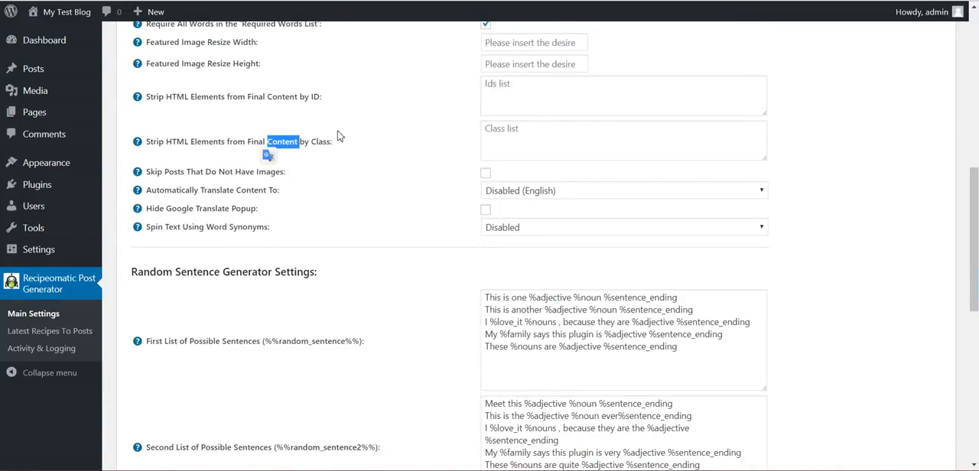
mouse_move(230, 127)
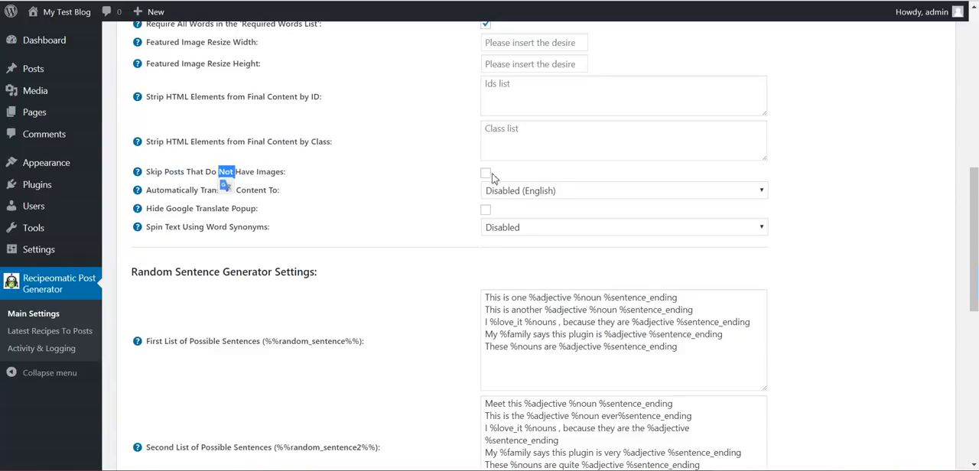
click(623, 189)
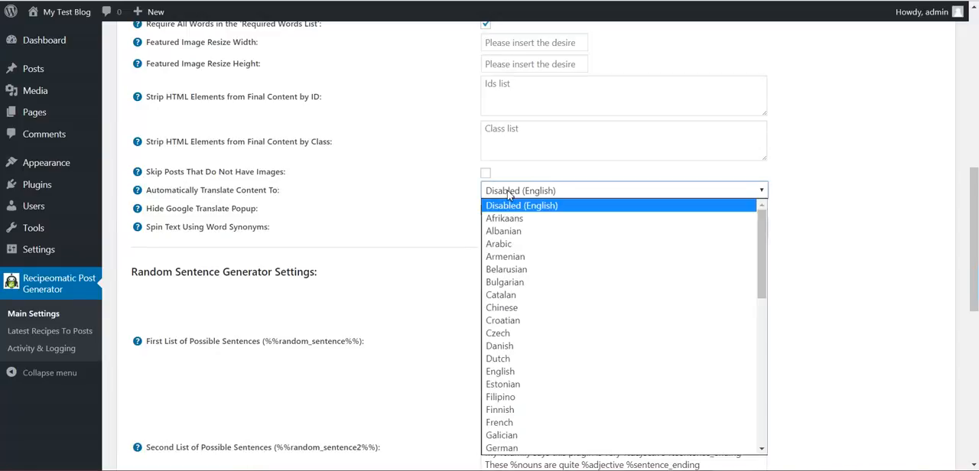
scroll(down, 3)
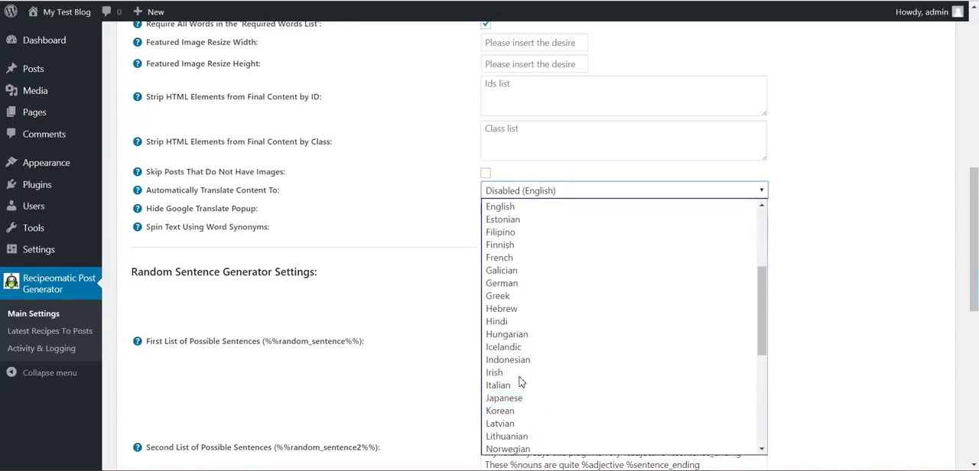
click(520, 191)
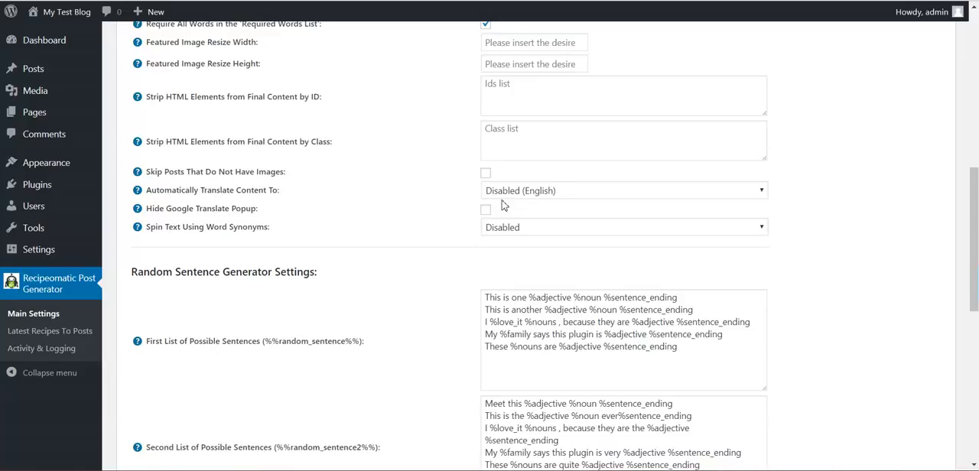
click(485, 209)
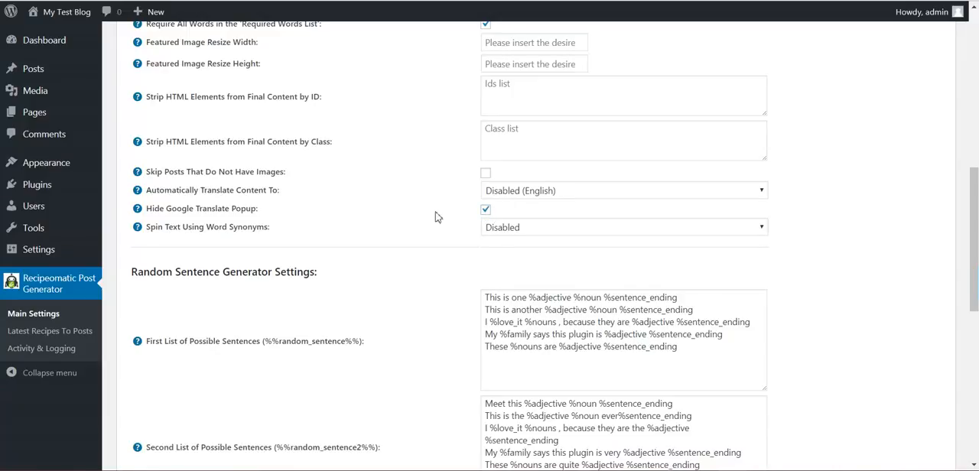
click(485, 209)
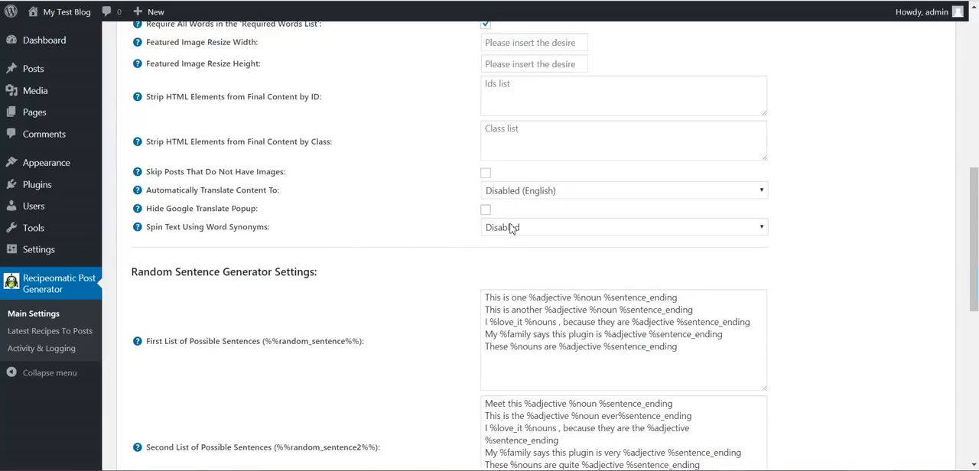
click(623, 227)
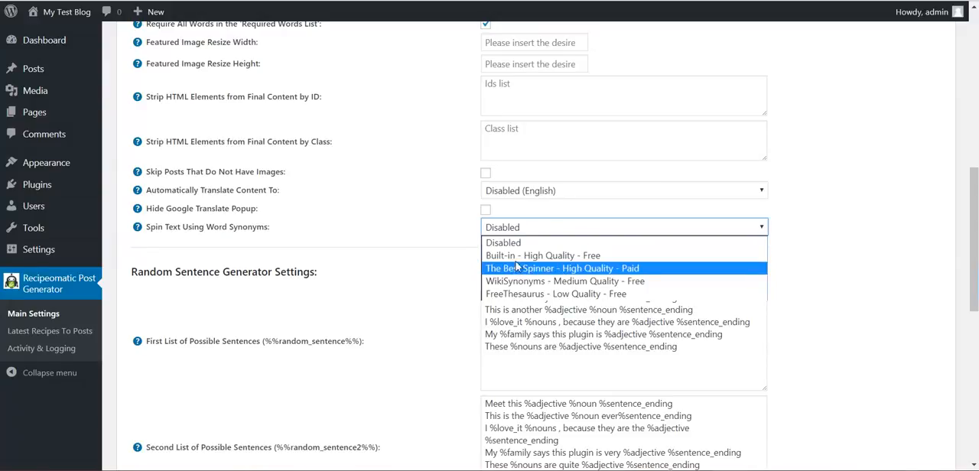
mouse_move(512, 294)
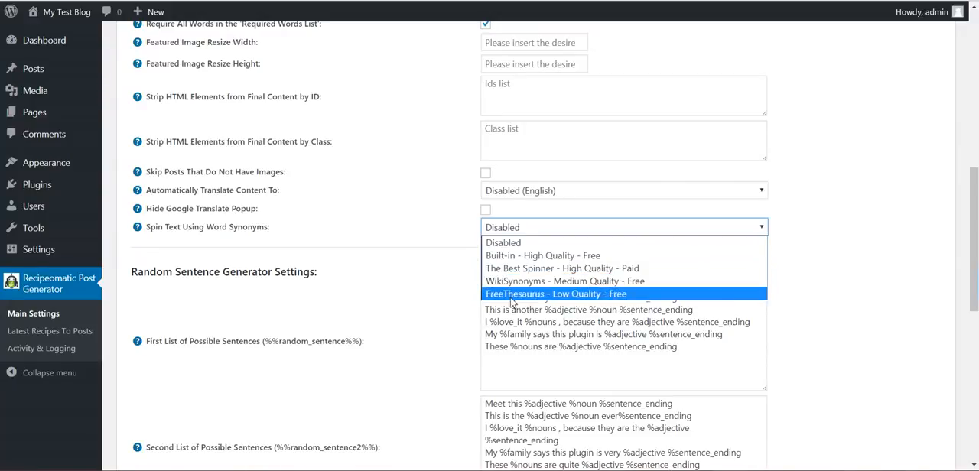
mouse_move(520, 255)
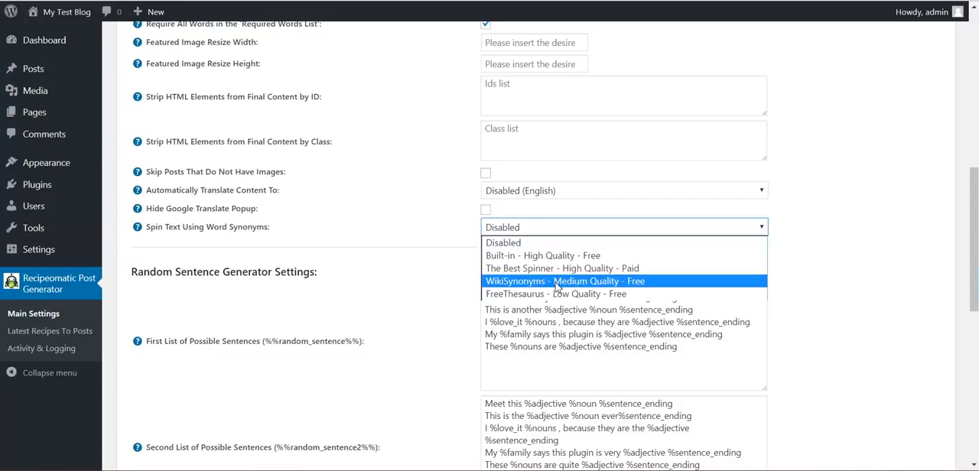
mouse_move(563, 294)
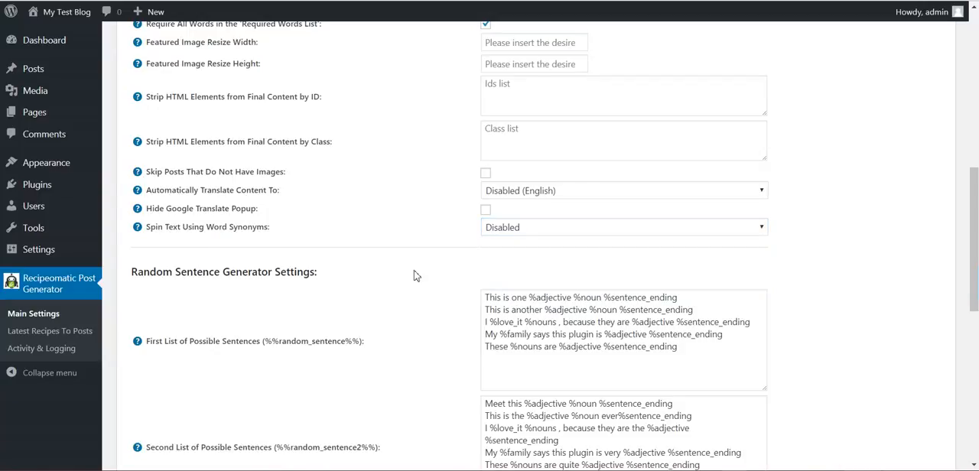
scroll(down, 3)
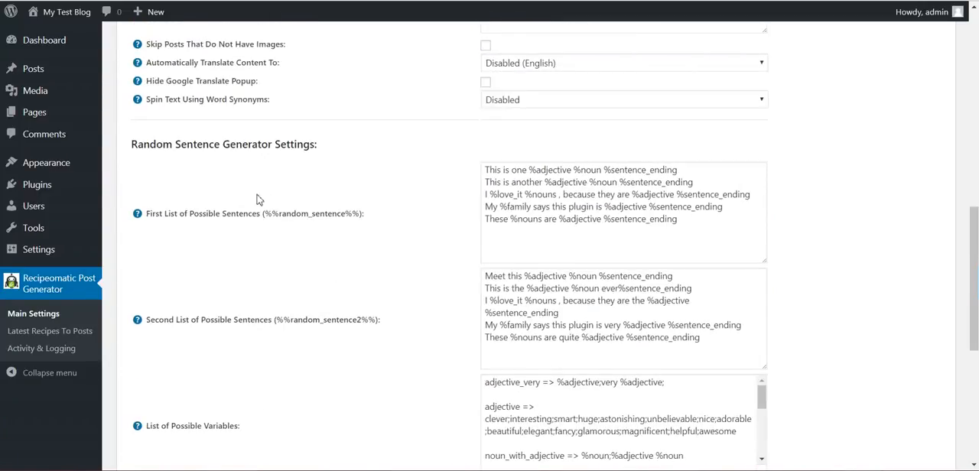
double_click(312, 213)
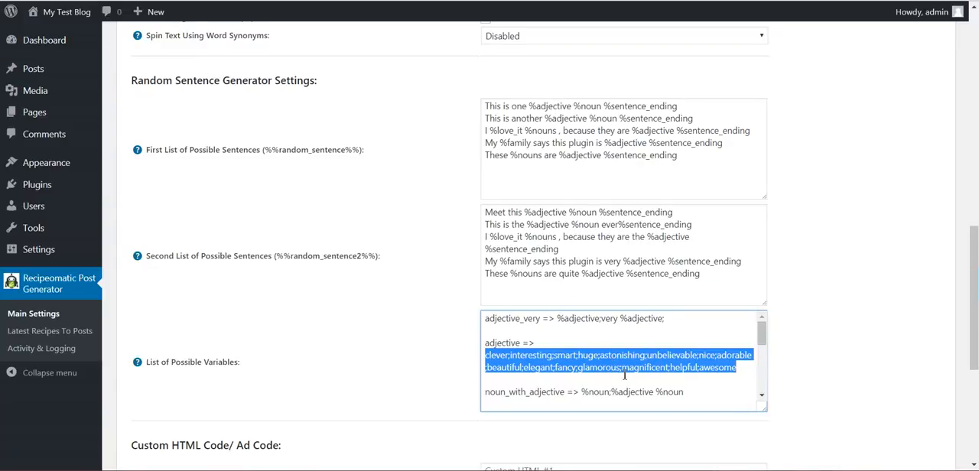
drag(485, 106, 670, 143)
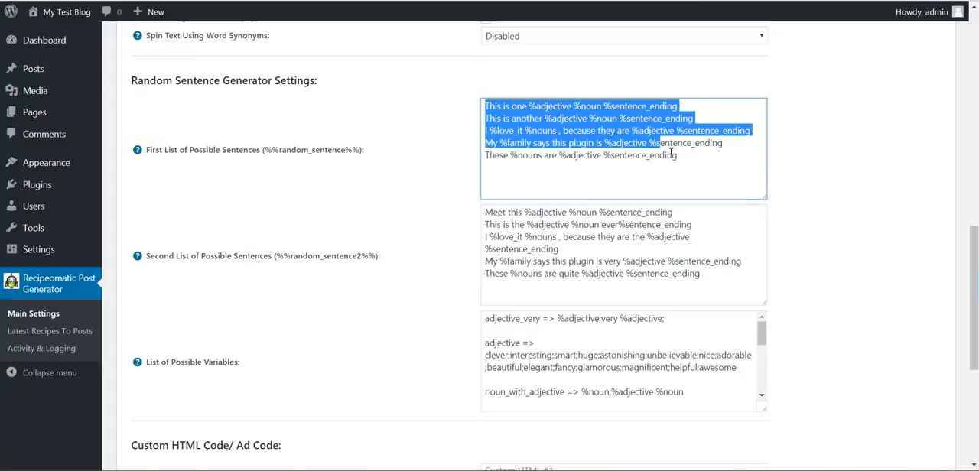
click(446, 208)
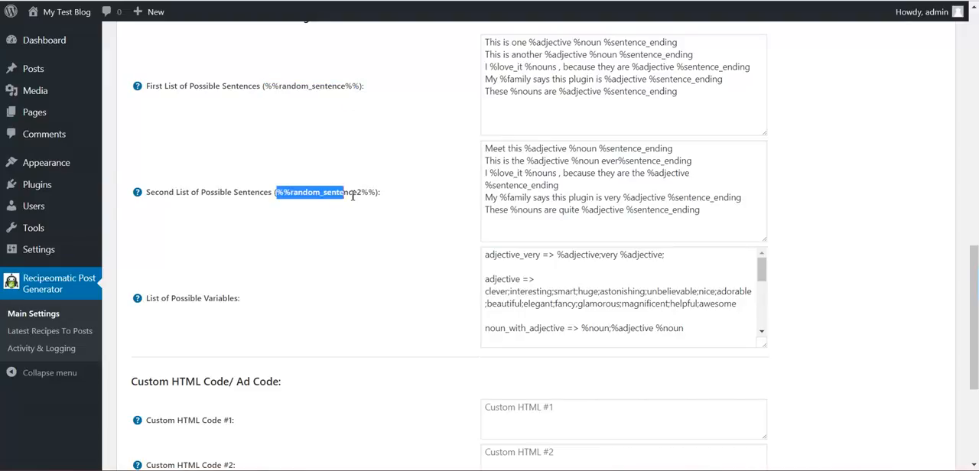
scroll(down, 3)
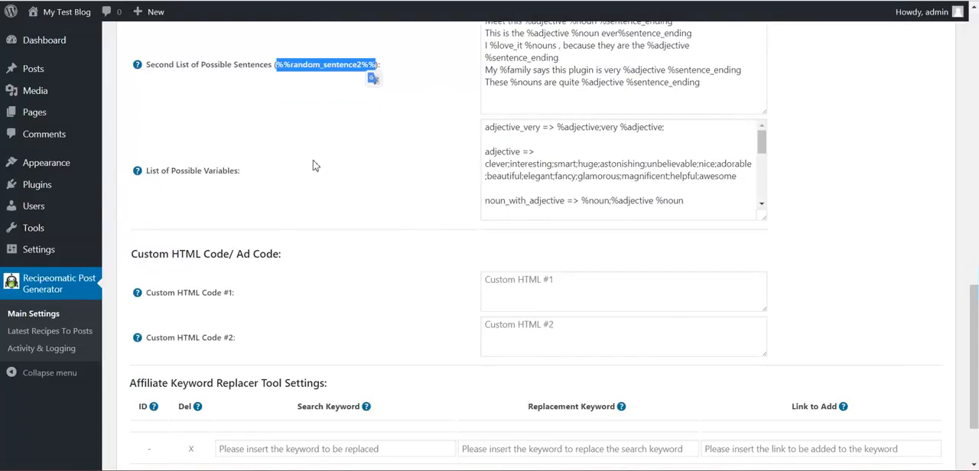
scroll(down, 3)
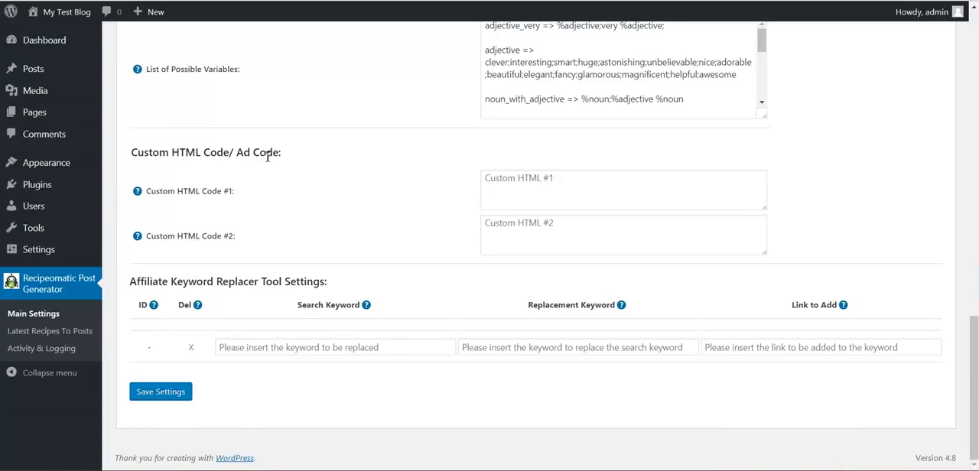
click(623, 235)
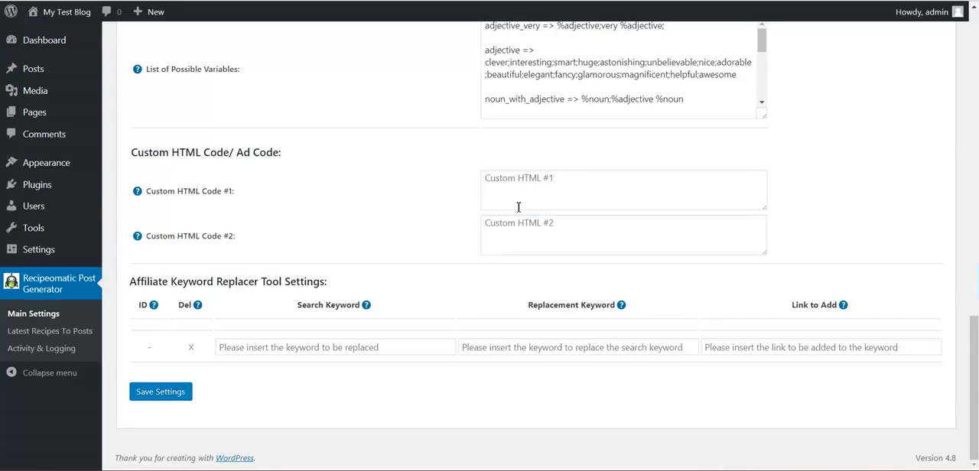
click(623, 236)
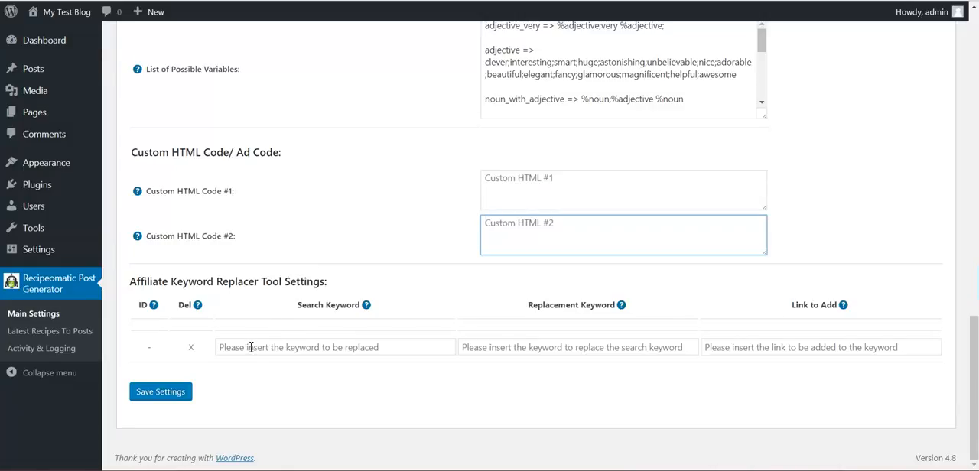
click(335, 347)
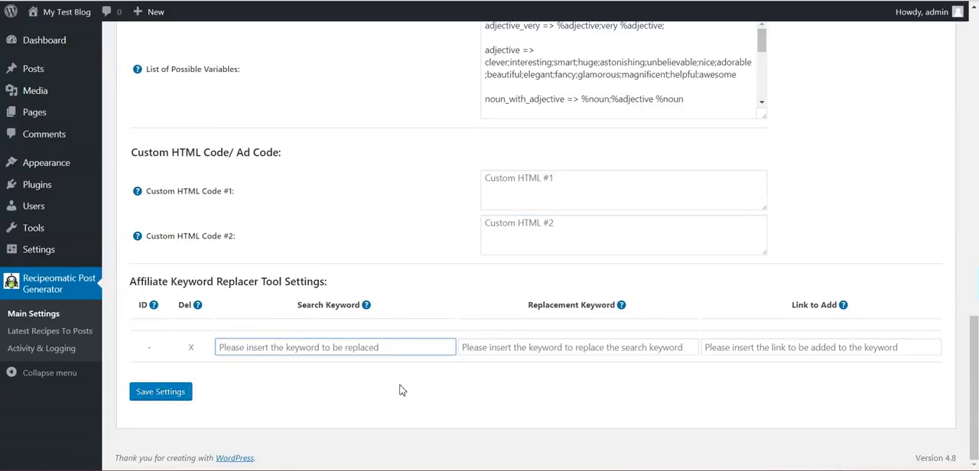
click(577, 347)
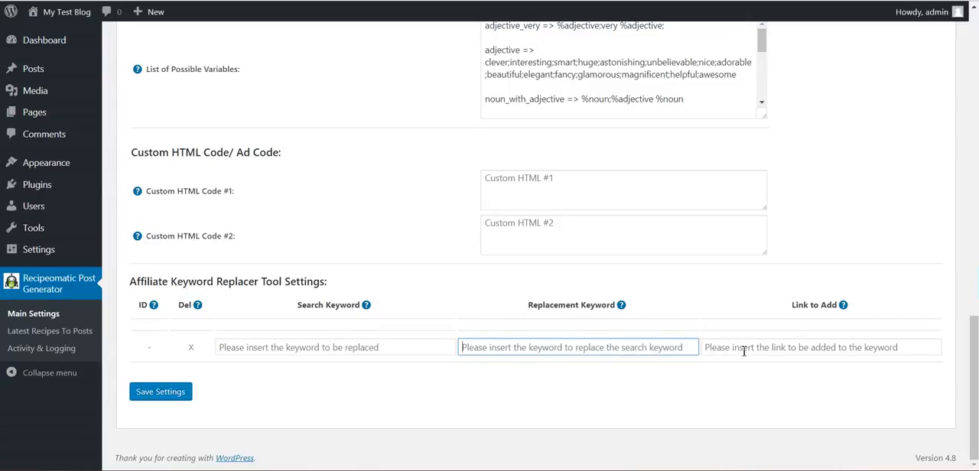
scroll(up, 3)
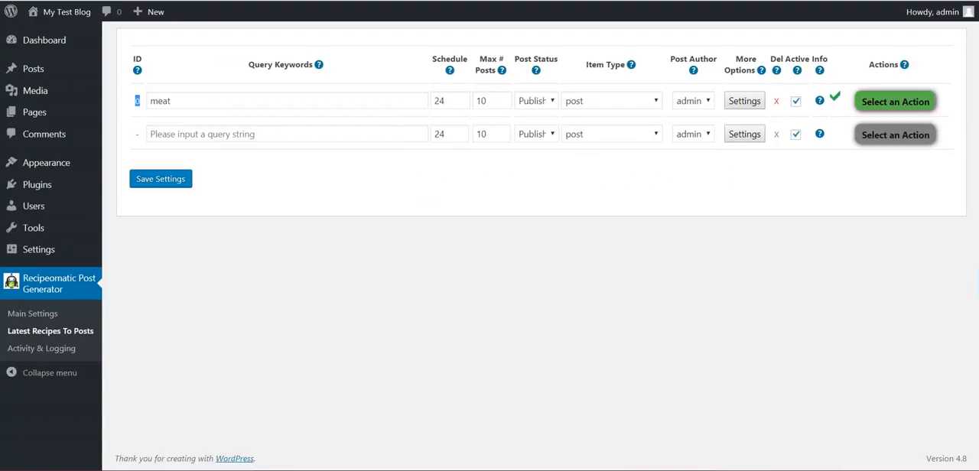
click(33, 313)
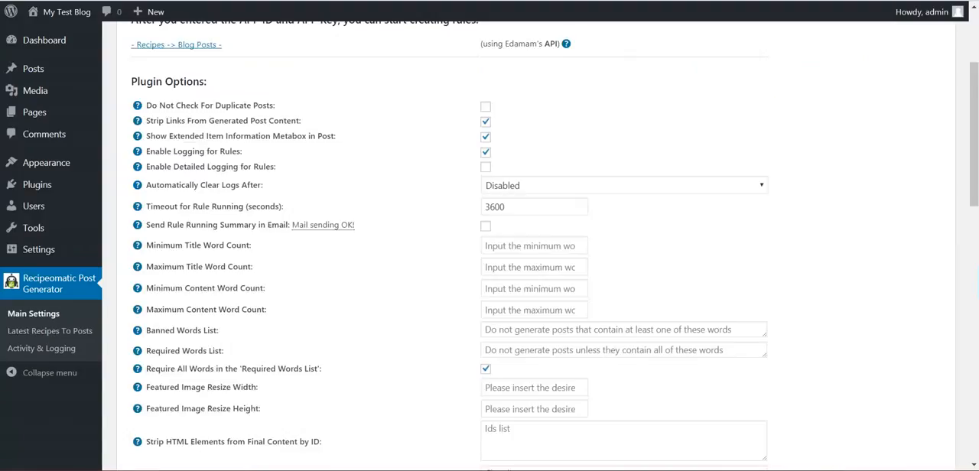